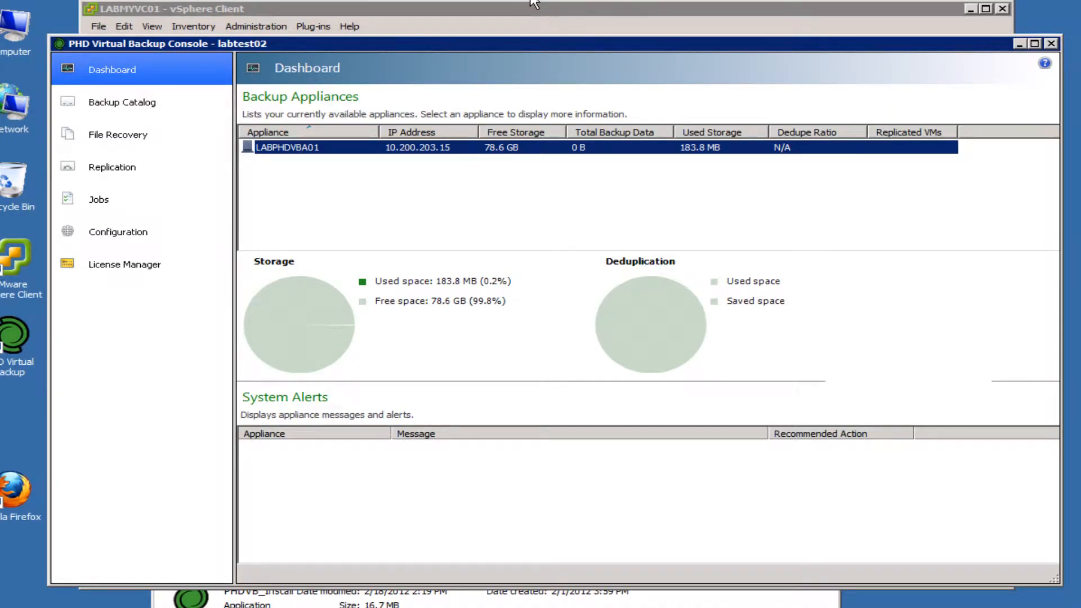
mouse_move(615, 53)
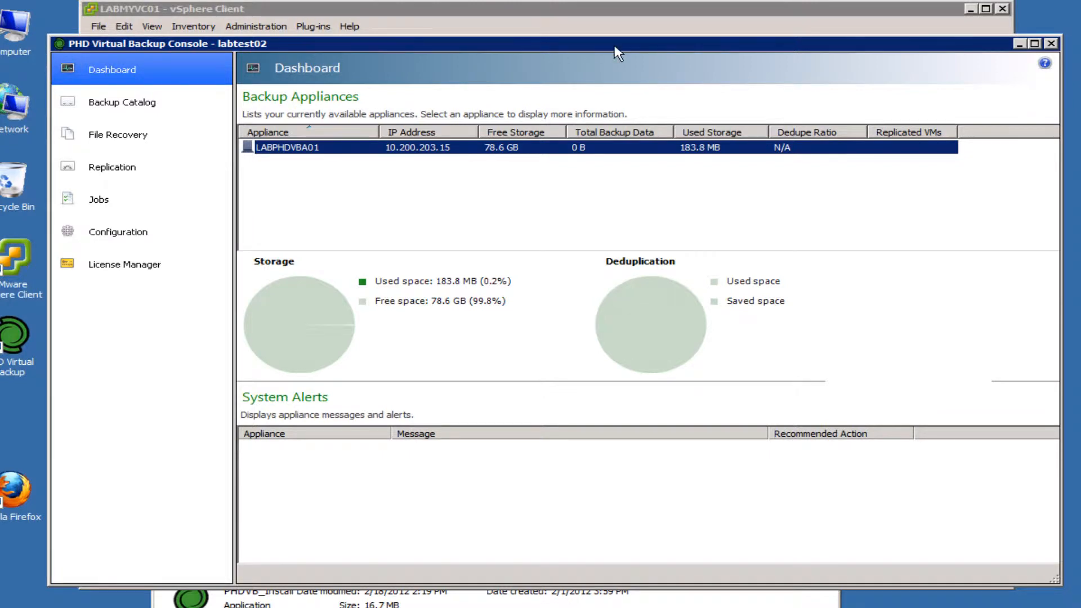
mouse_move(142, 57)
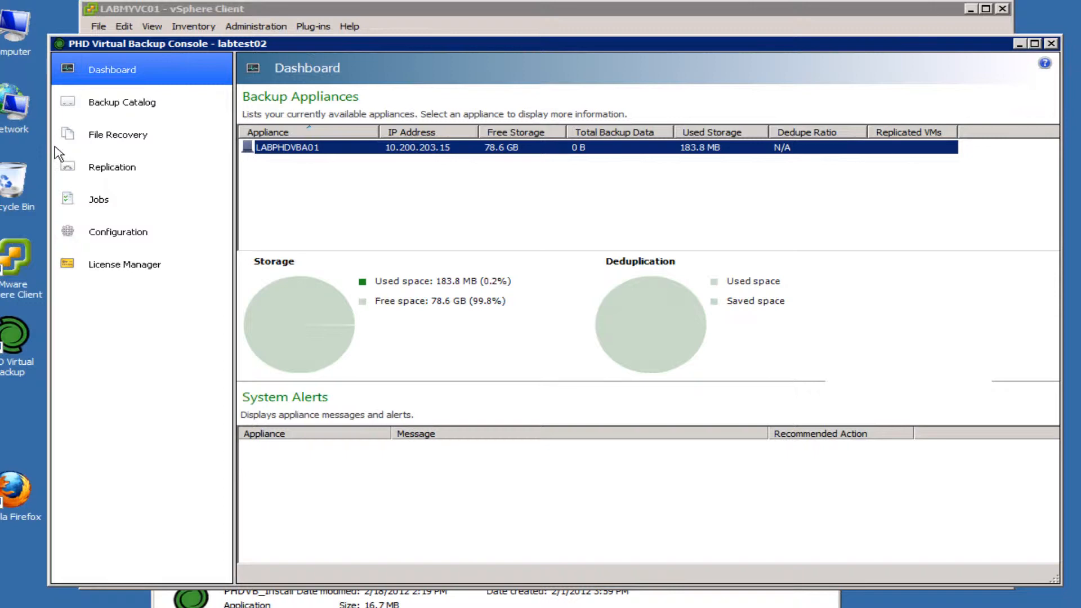
Step: Show the Jobs section, where no current backup jobs are listed yet
left_click(98, 200)
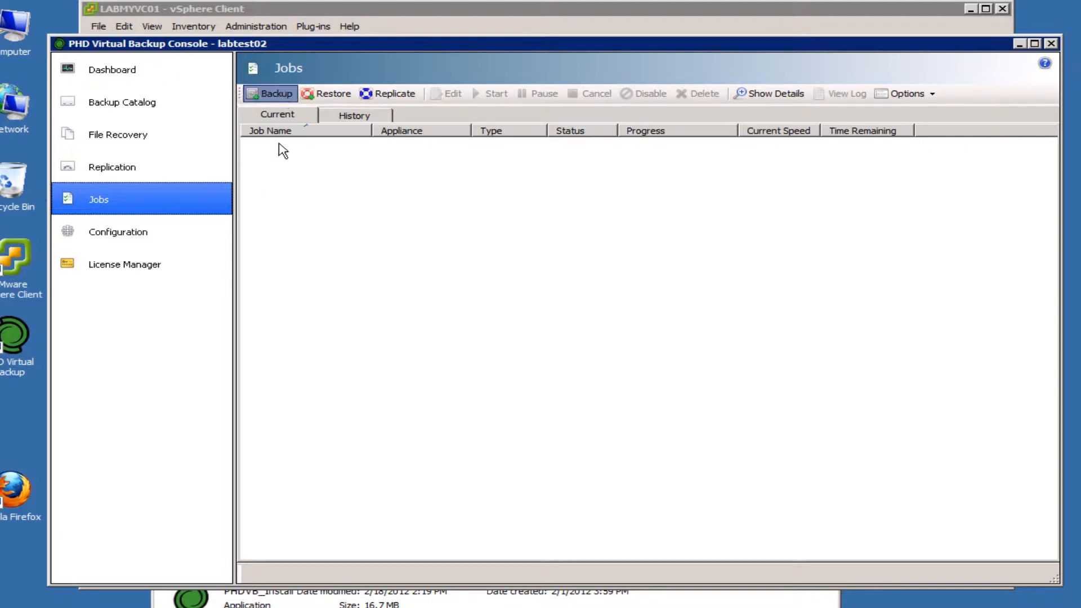
Step: Start a backup job with LABCENTOS5-01, LABMYDC01, LABVCOM01 and LABVDICON01 from LabCluster selected
left_click(277, 93)
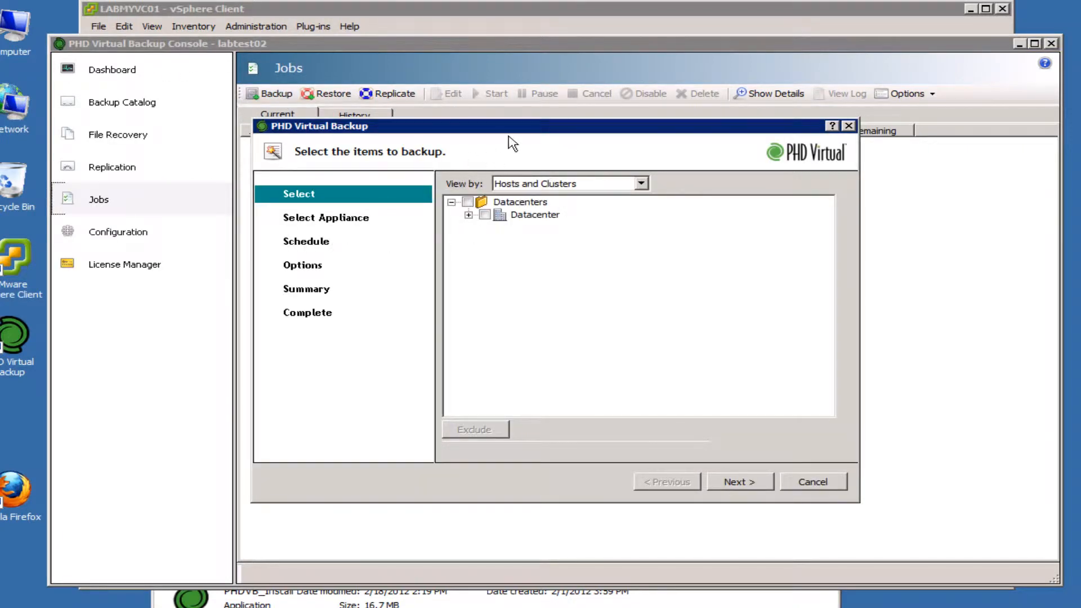
left_click(469, 214)
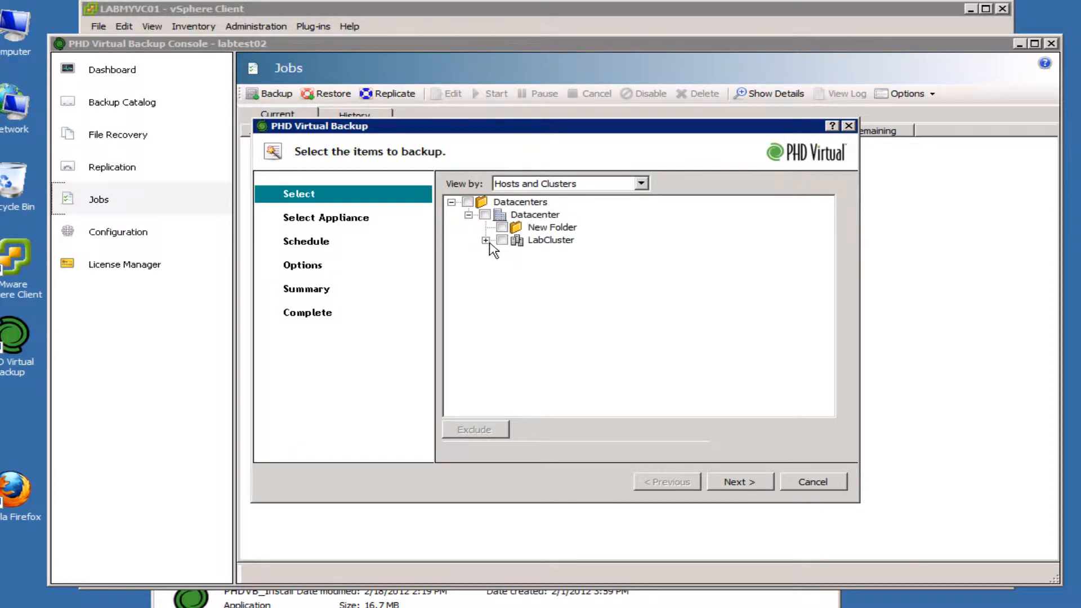
left_click(485, 240)
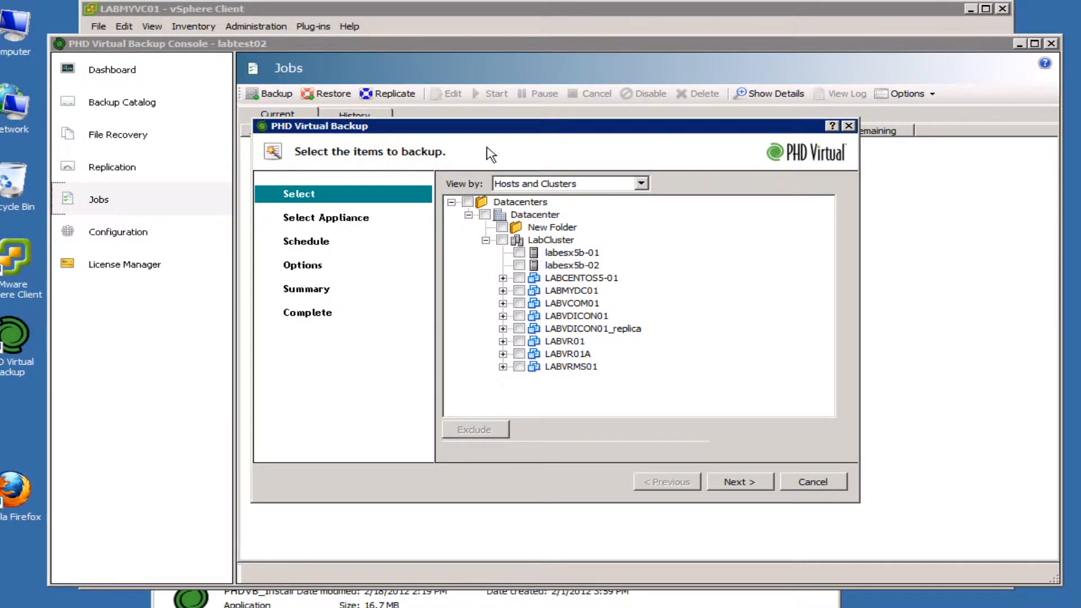
mouse_move(555, 291)
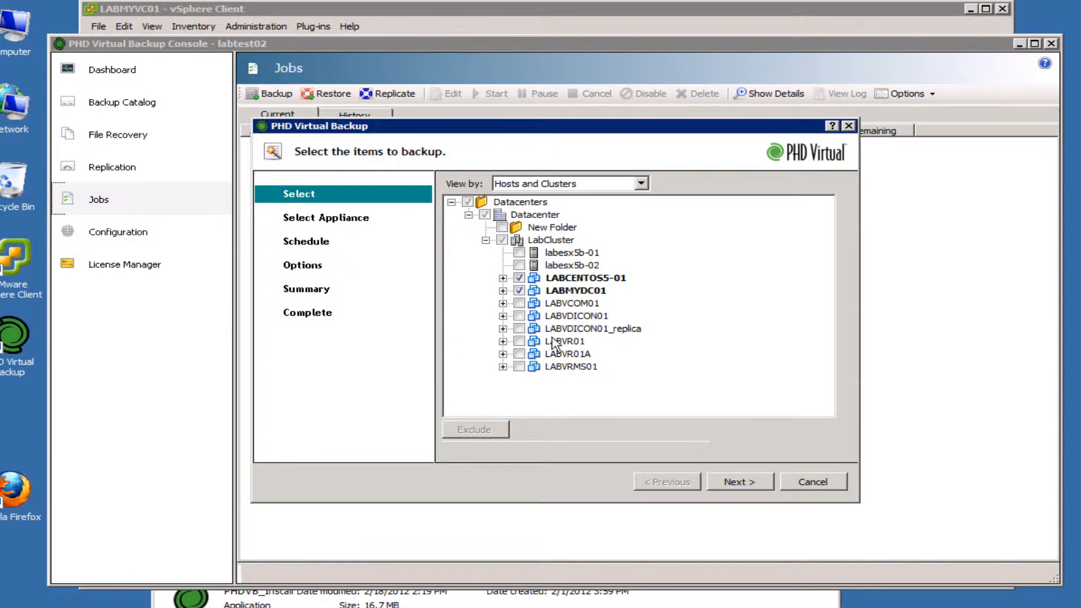
left_click(520, 290)
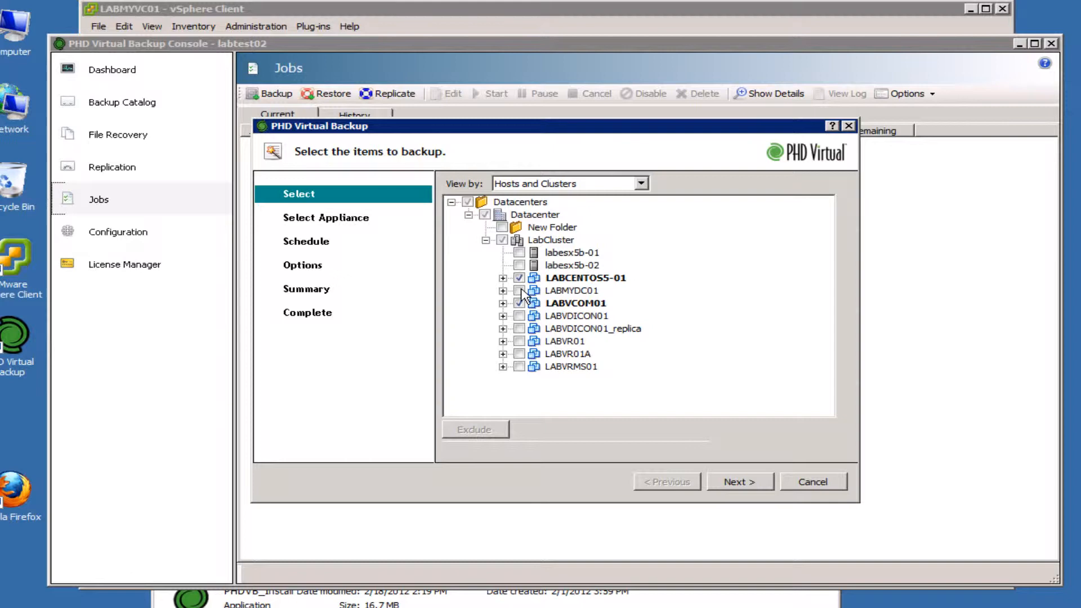
left_click(519, 291)
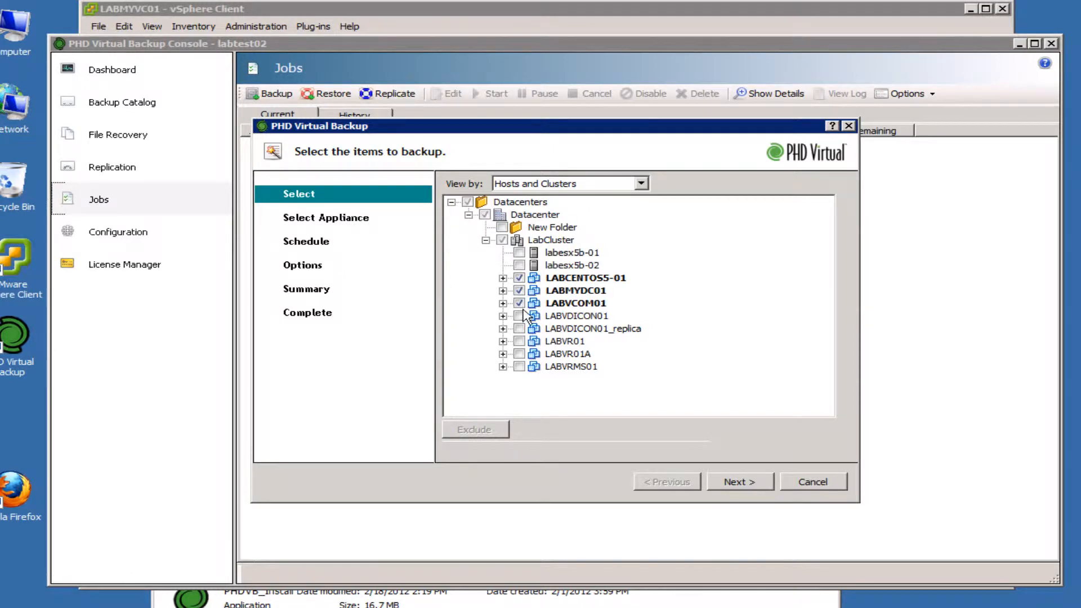
left_click(520, 316)
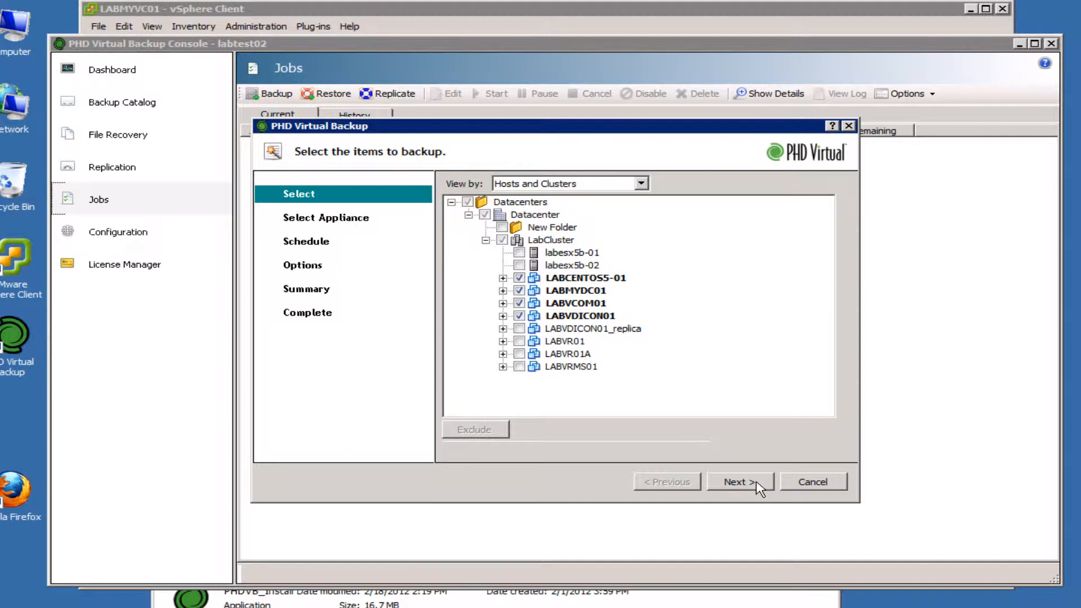
Step: Advance to appliance selection and confirm LABPHDVBA01 as the backup appliance
left_click(740, 482)
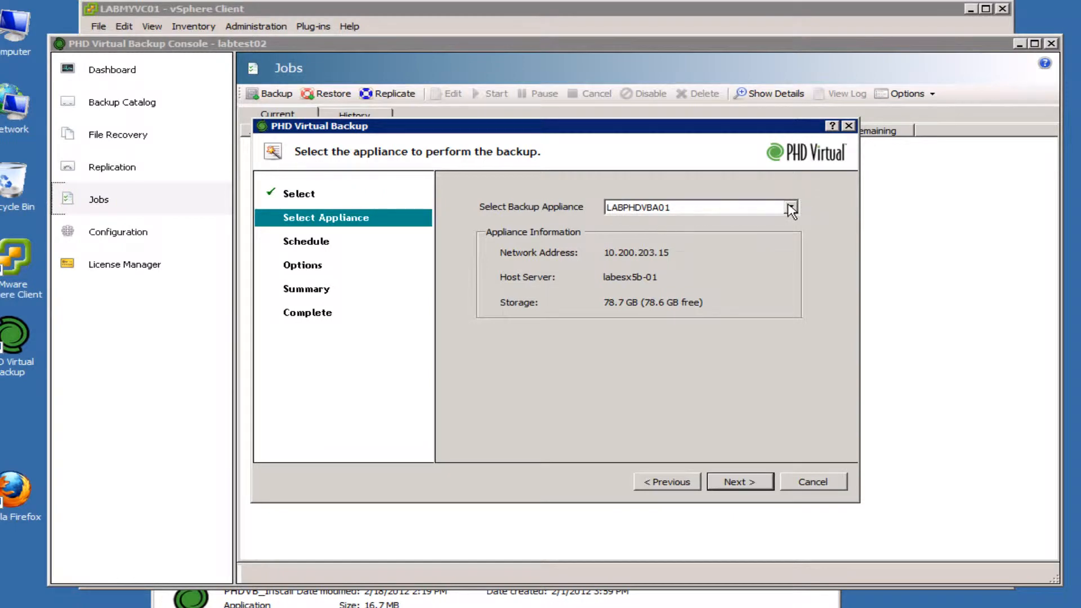
left_click(790, 206)
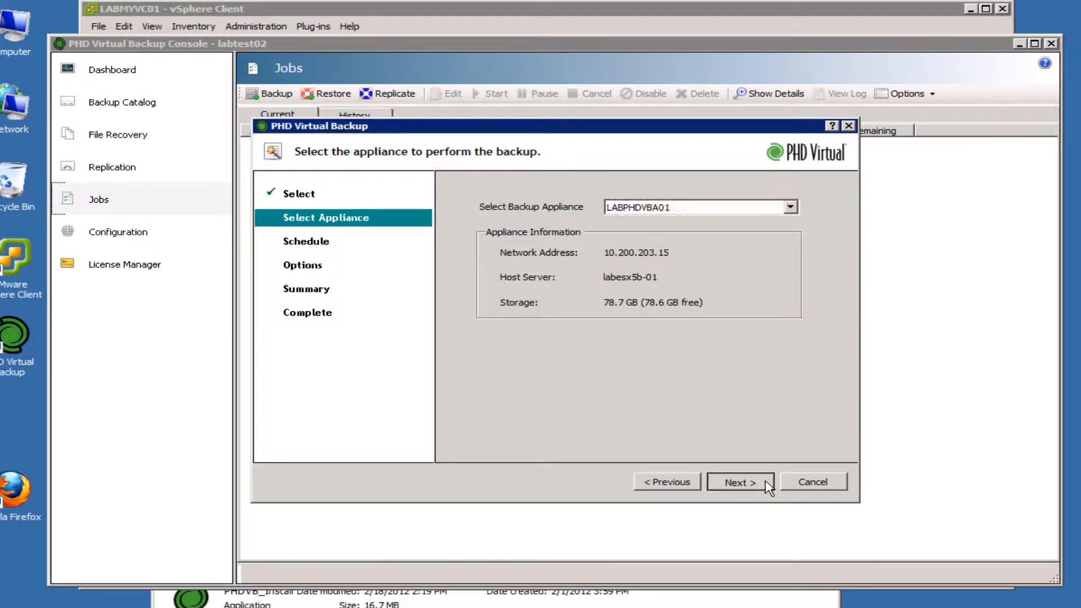
Step: Schedule the job Daily at 8:00 PM from 2/18/2012, after comparing Once and Weekly
left_click(739, 482)
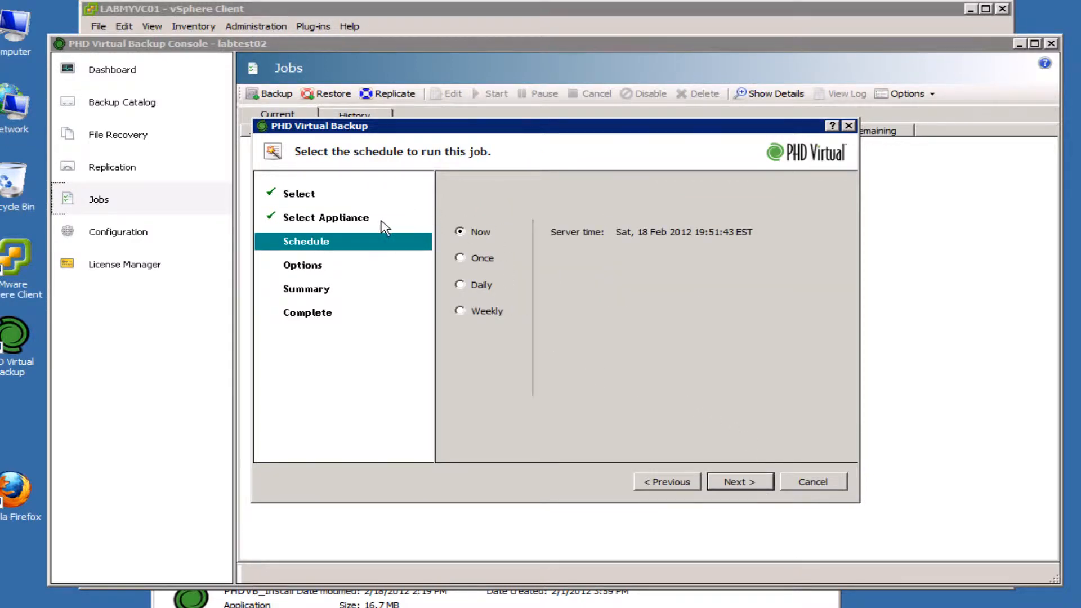
mouse_move(464, 264)
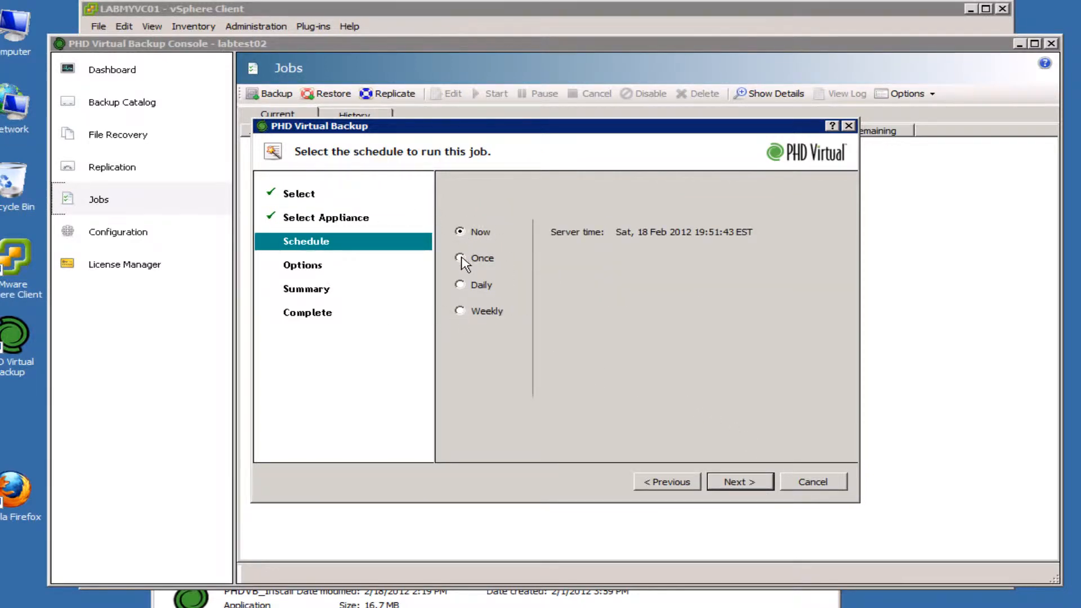
left_click(460, 258)
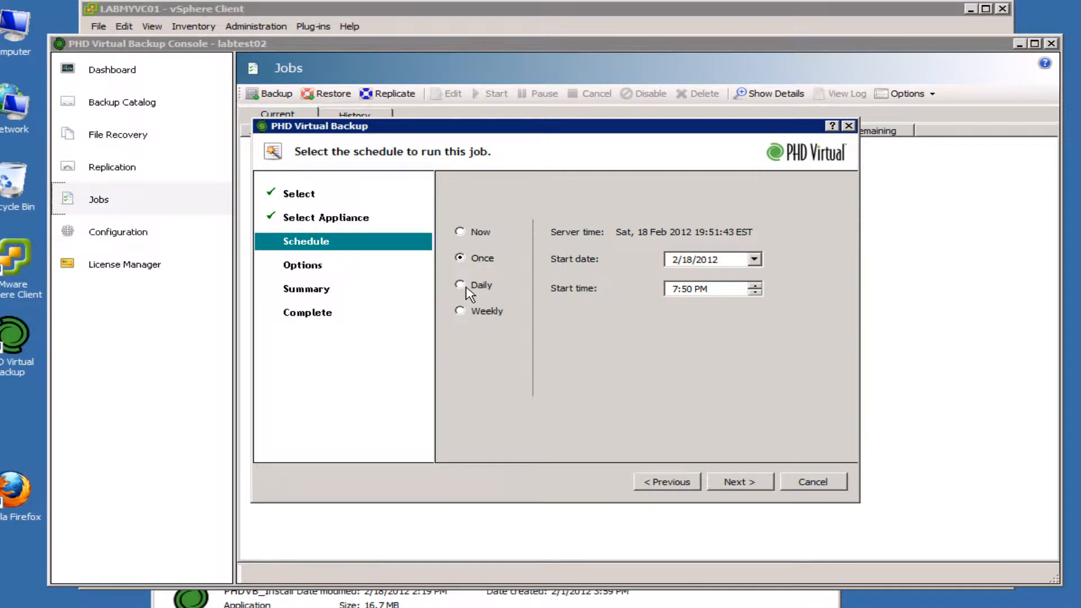
left_click(461, 311)
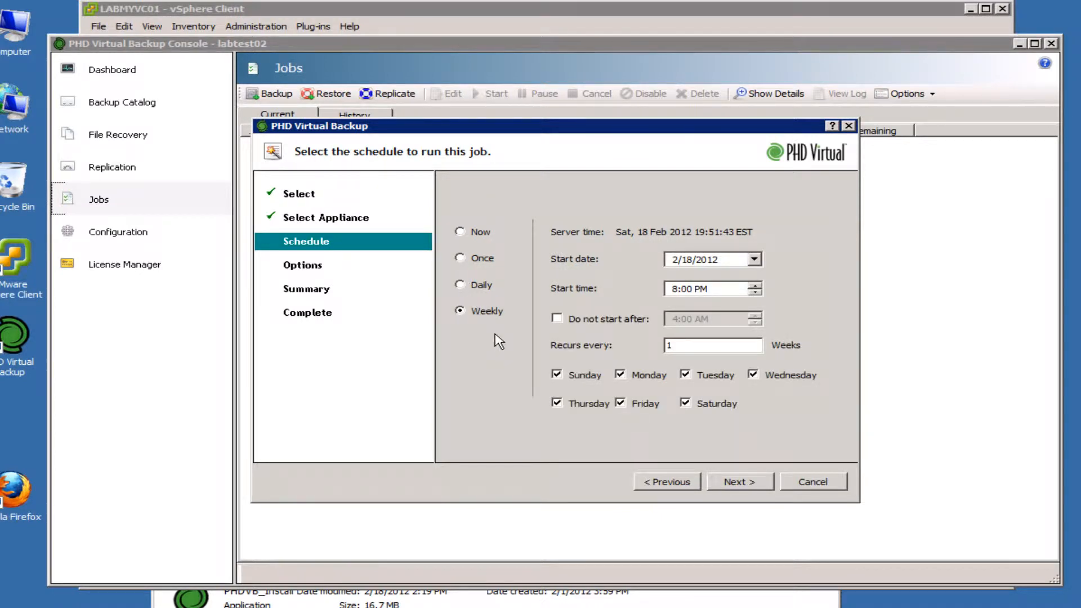
left_click(460, 285)
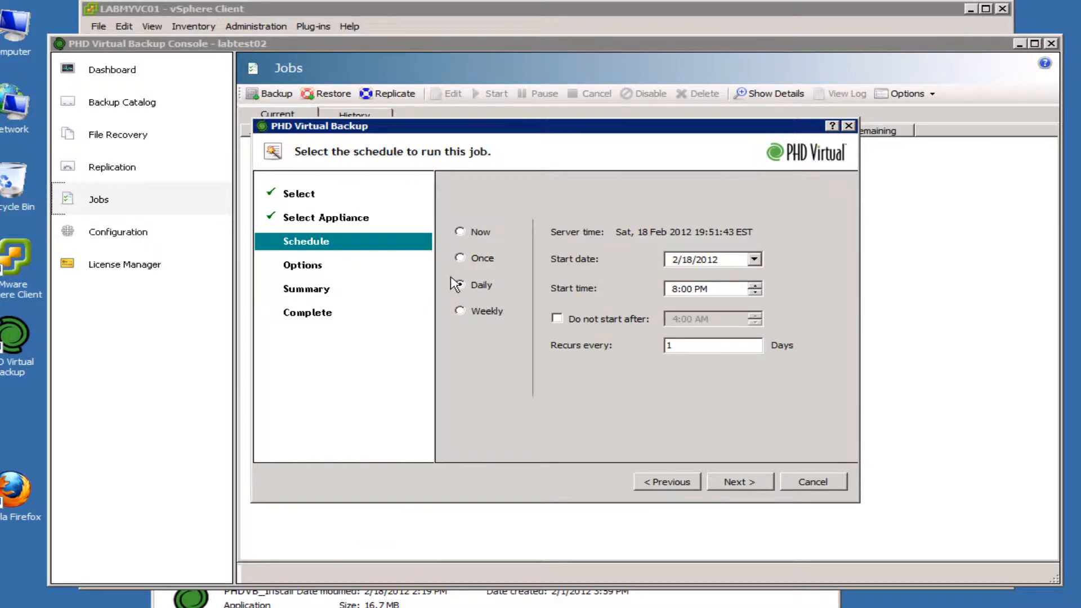
left_click(460, 285)
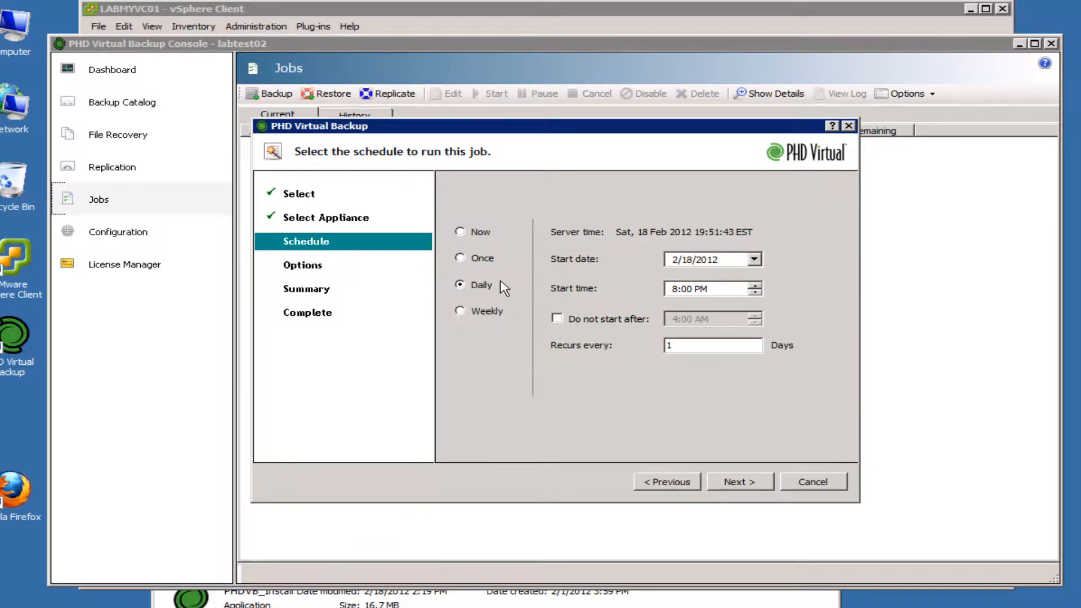
mouse_move(486, 317)
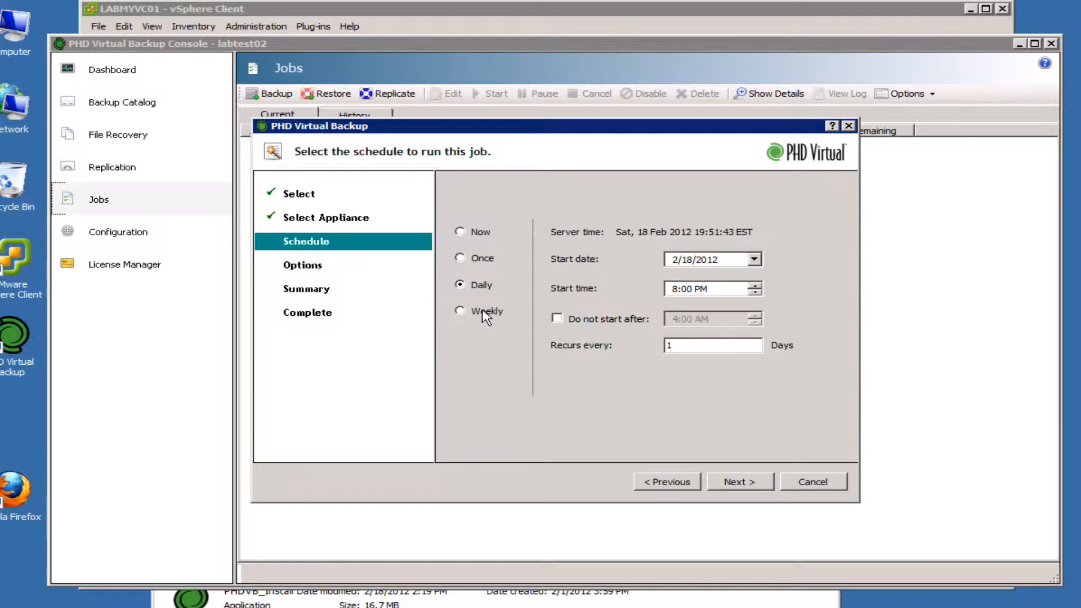
left_click(460, 311)
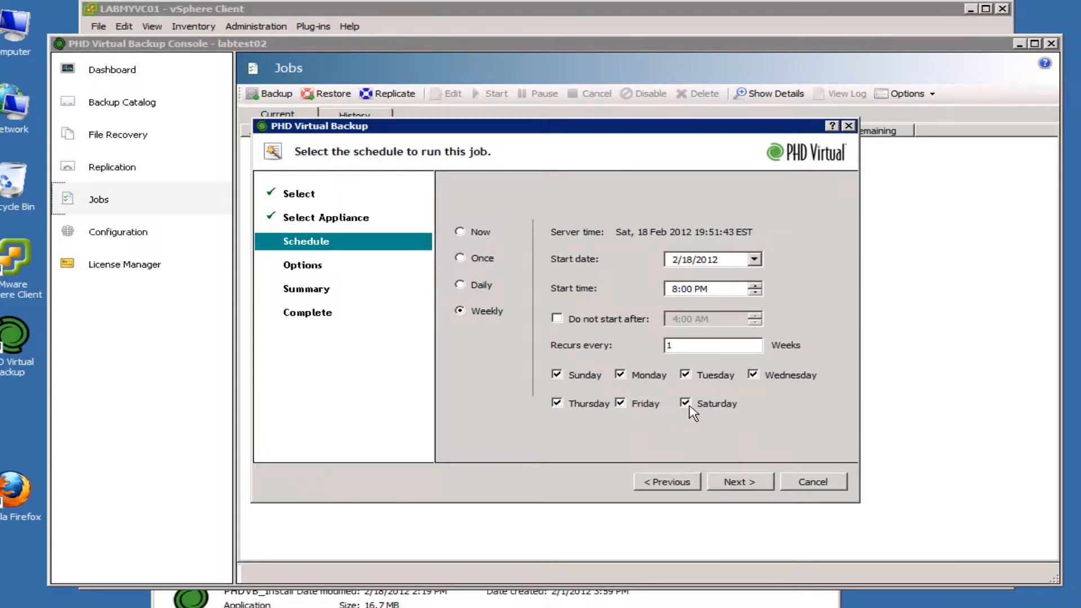
left_click(460, 285)
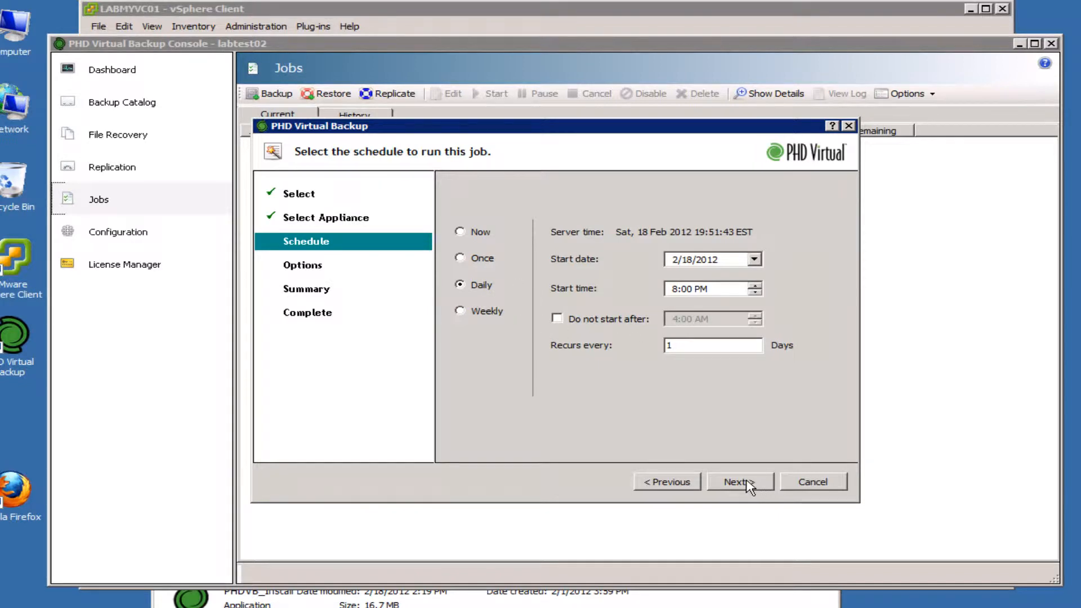
Step: Keep verification at None and enable backing up powered-off VMs and quiescing
left_click(739, 482)
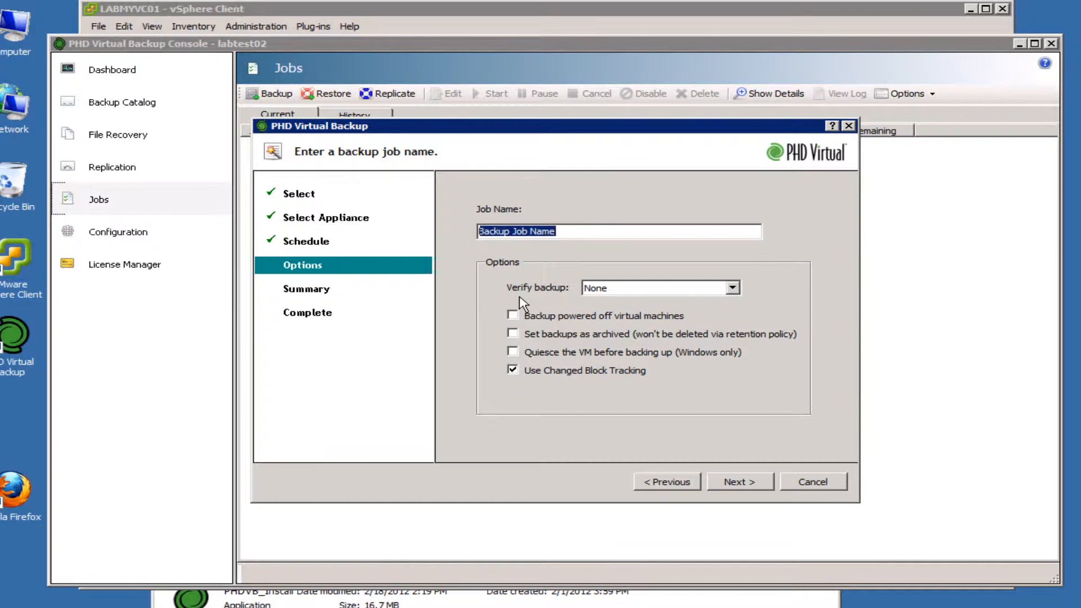
mouse_move(732, 295)
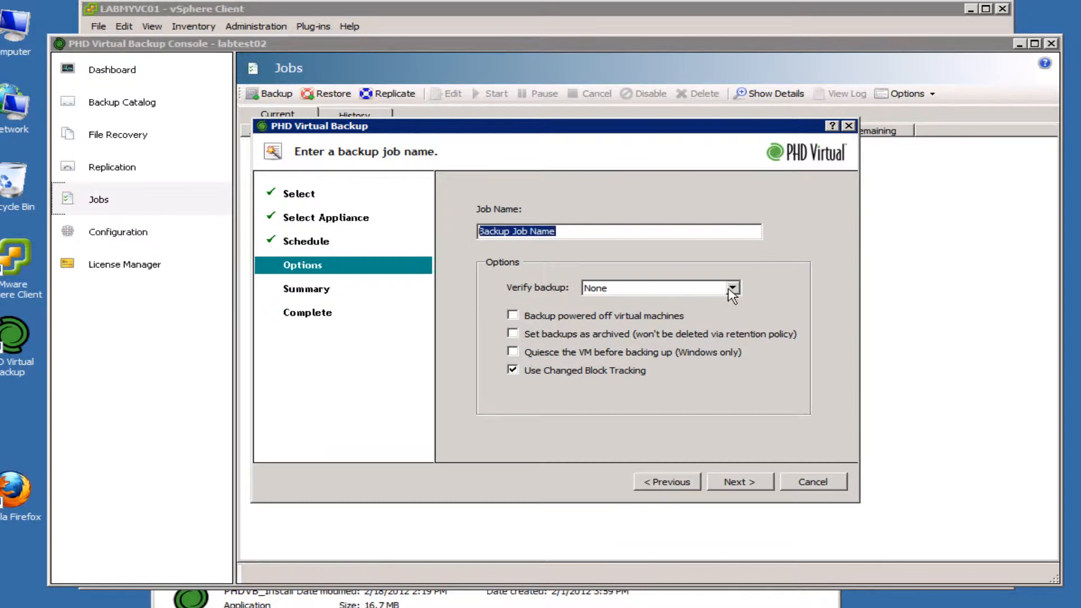
left_click(732, 288)
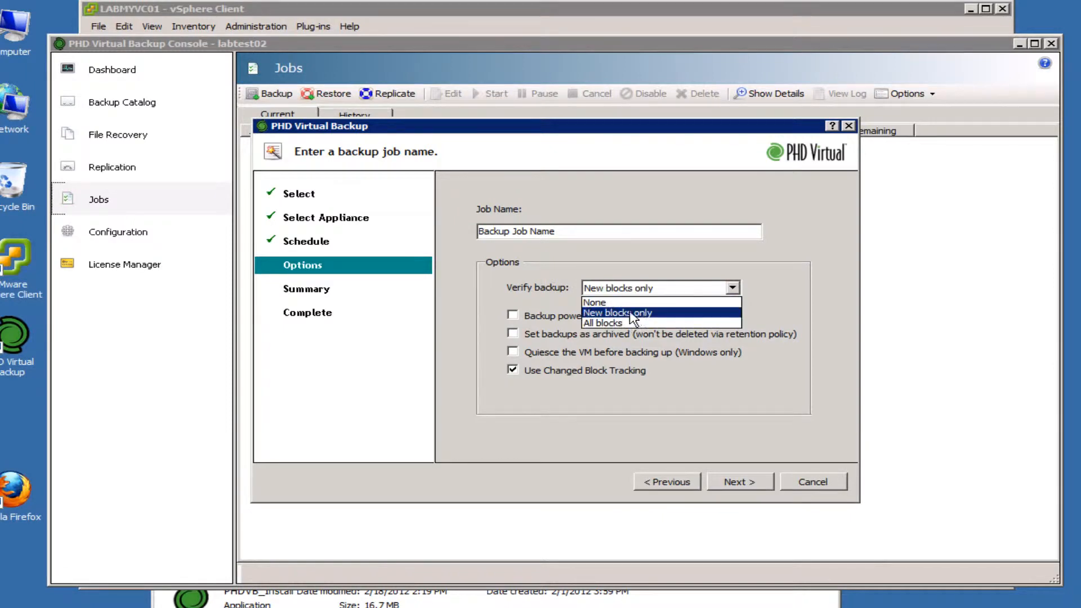
mouse_move(603, 323)
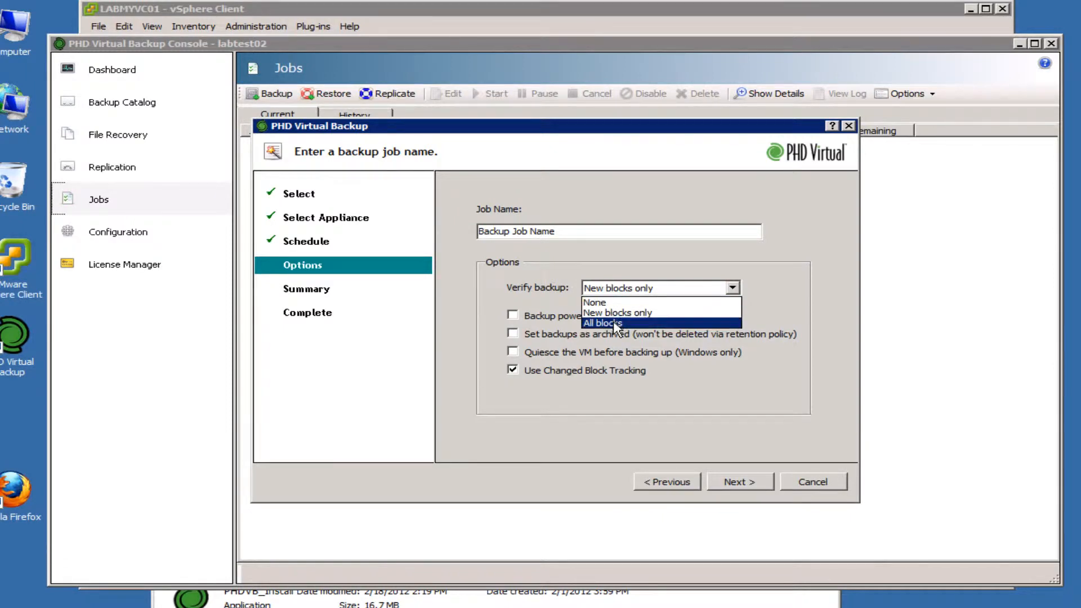
left_click(602, 322)
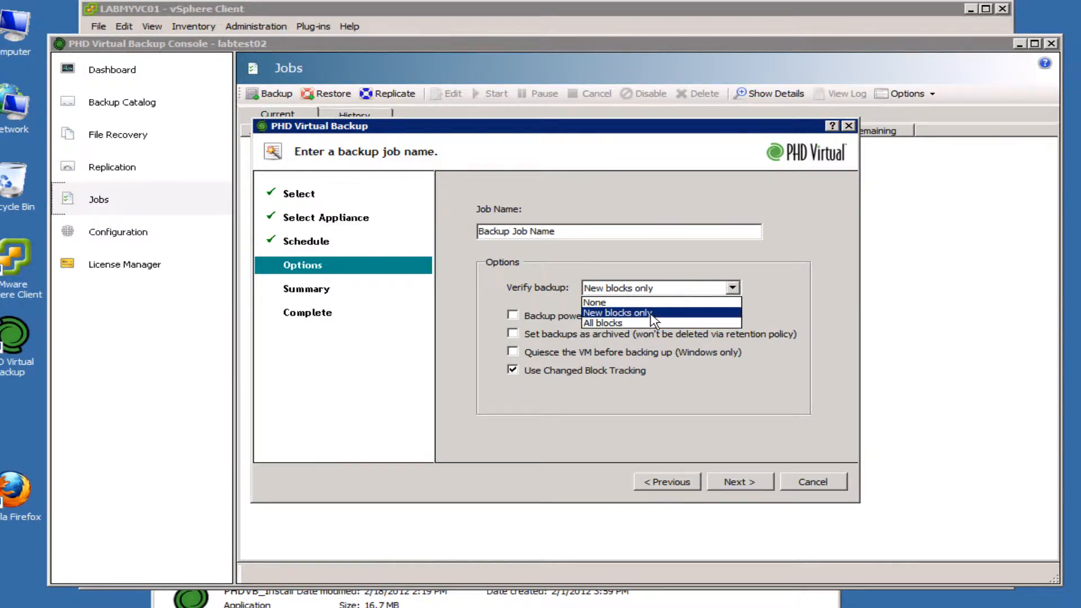
left_click(593, 302)
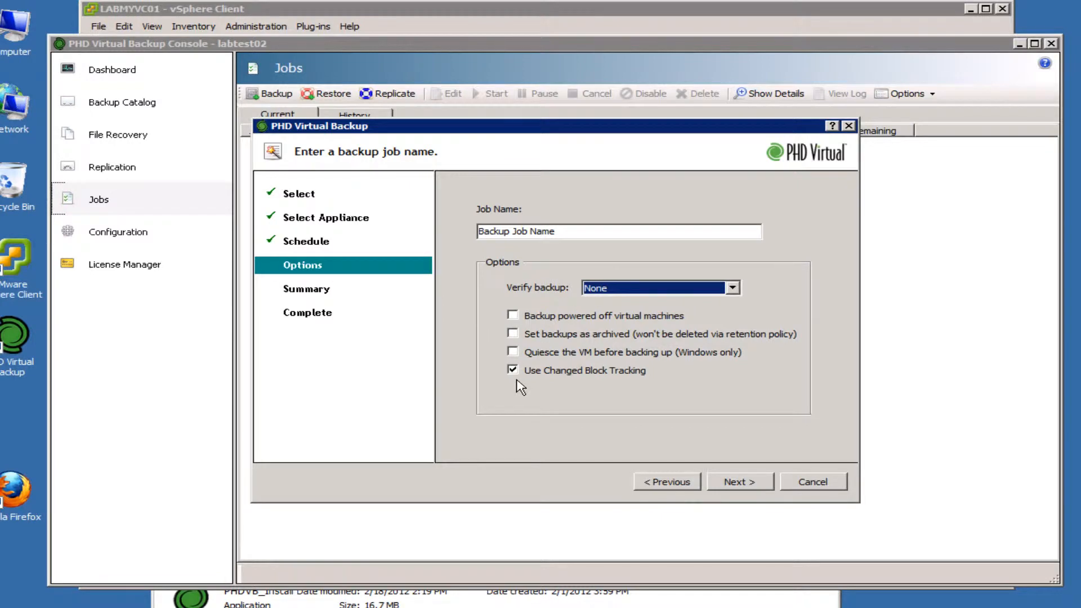
left_click(513, 315)
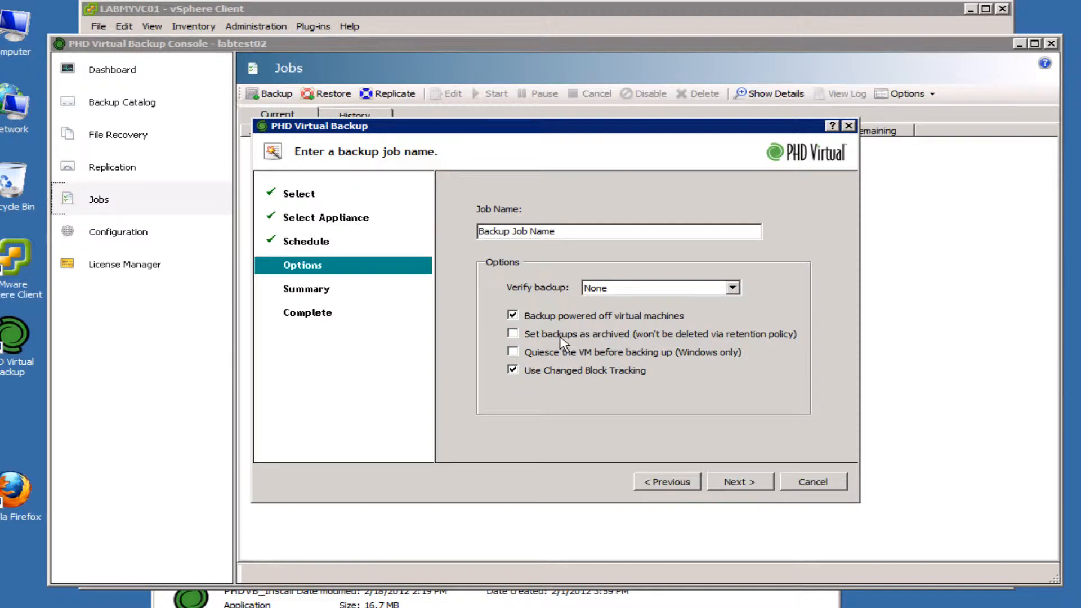
mouse_move(574, 340)
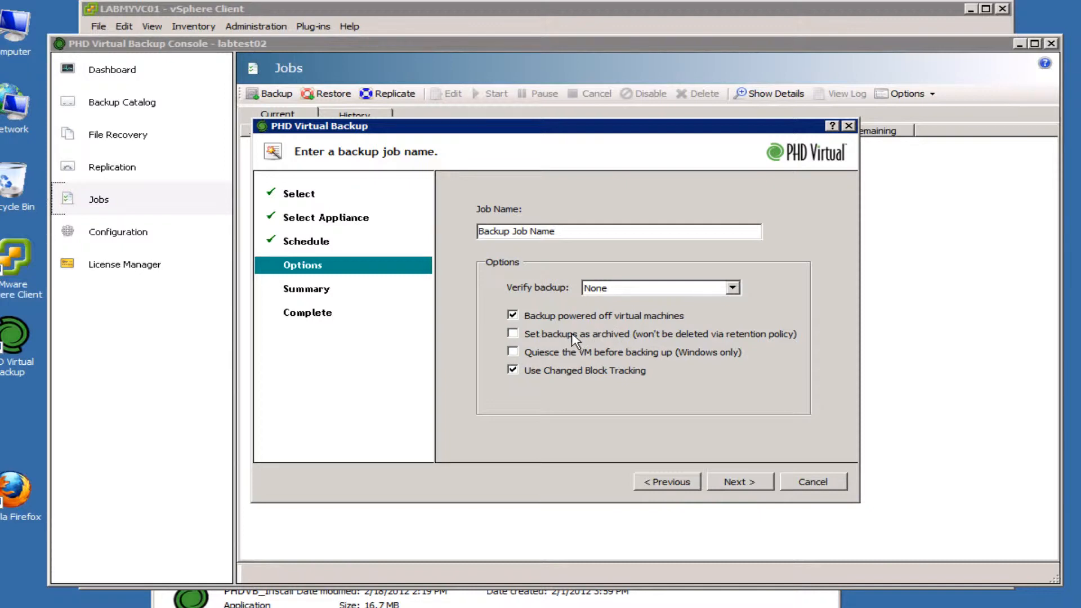
mouse_move(567, 340)
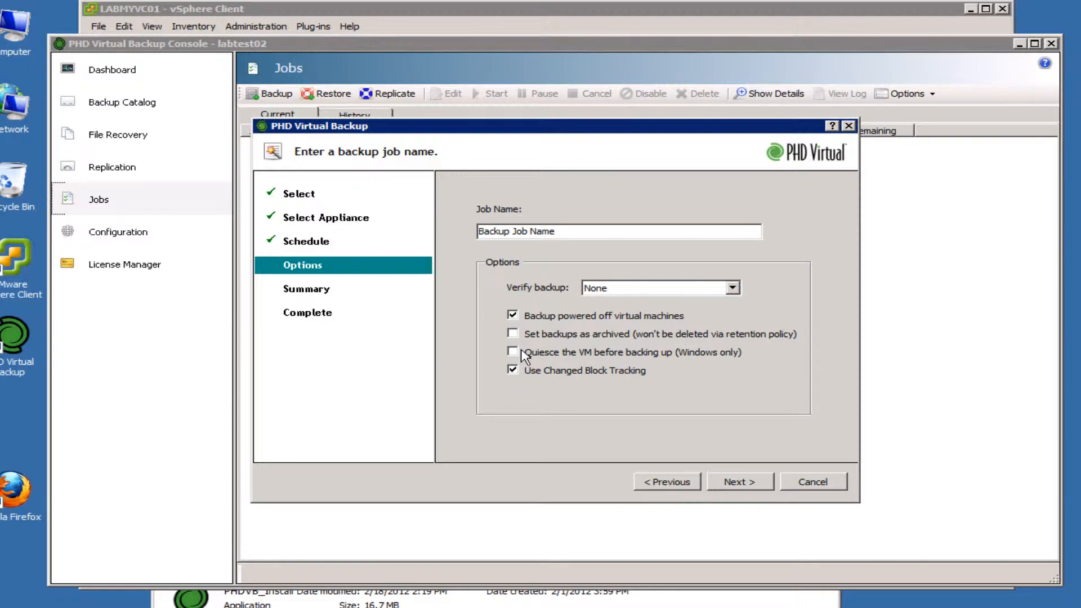
left_click(513, 352)
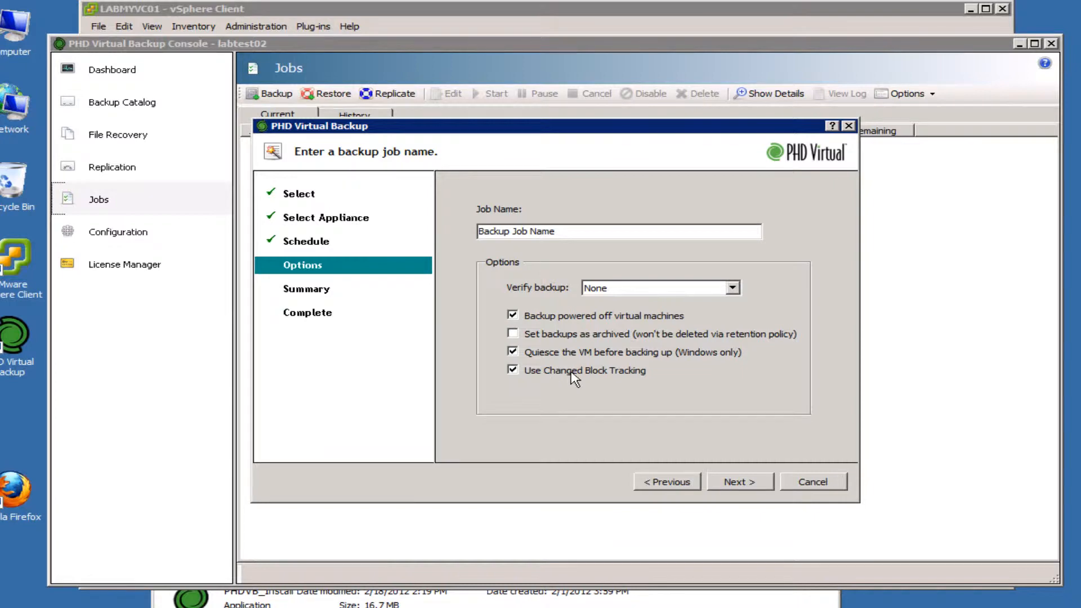
mouse_move(754, 476)
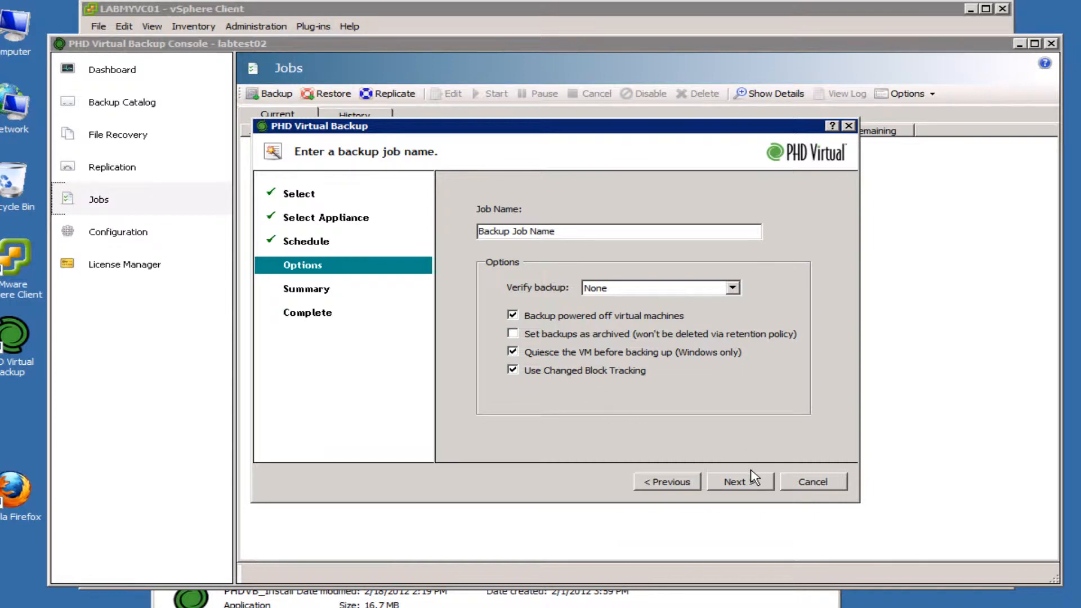
Step: Review the summary, submit the job as Backup Job Name, and finish the wizard
left_click(740, 481)
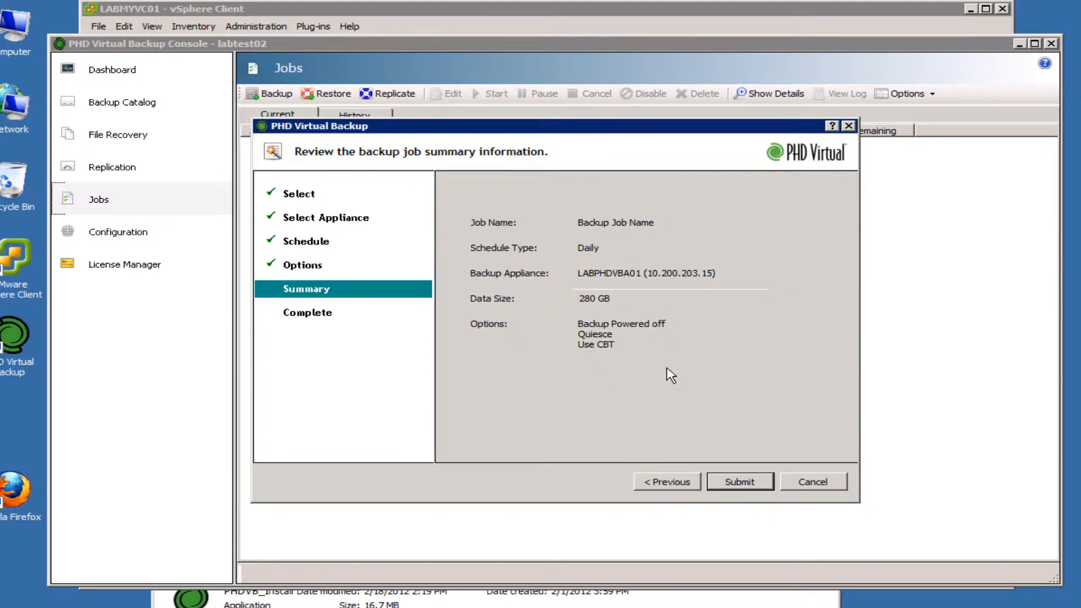
left_click(740, 481)
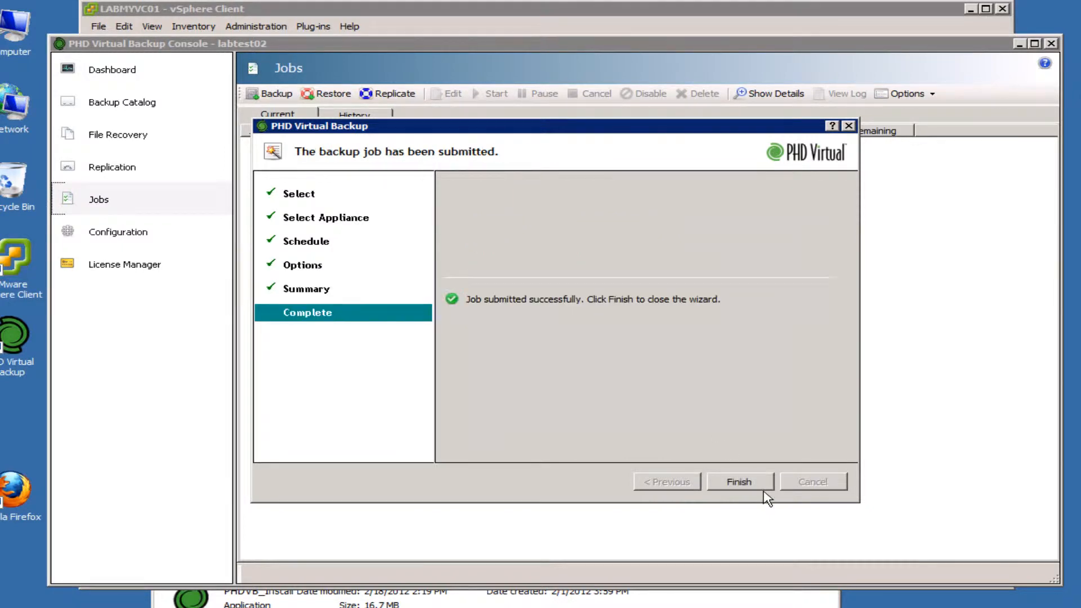
left_click(738, 481)
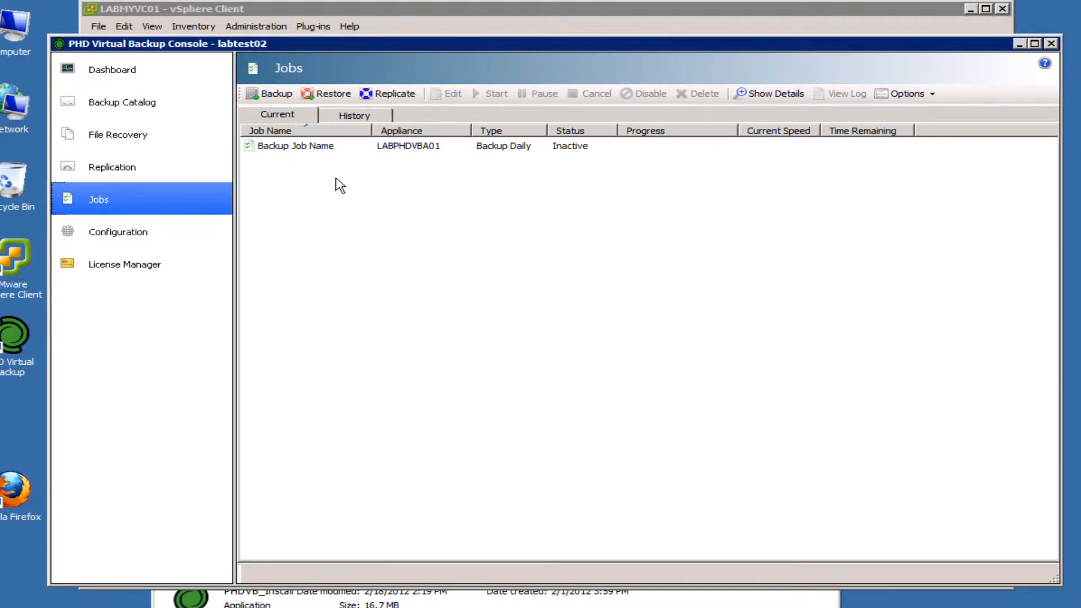
mouse_move(467, 22)
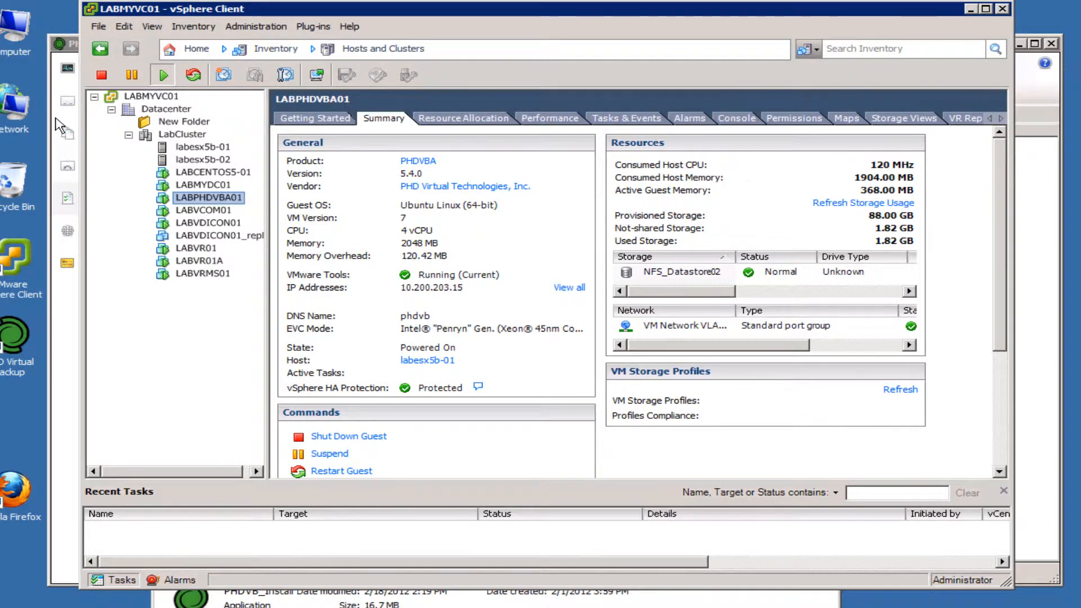
mouse_move(274, 141)
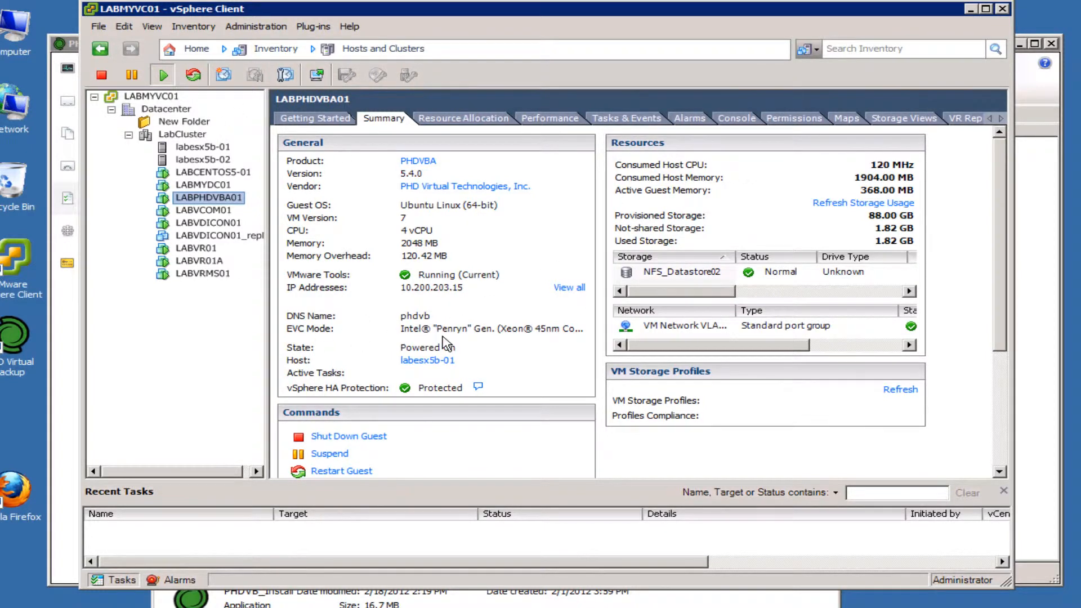
Step: Open the context menu on LABMYDC01 to reach PHD Virtual Backup
right_click(209, 197)
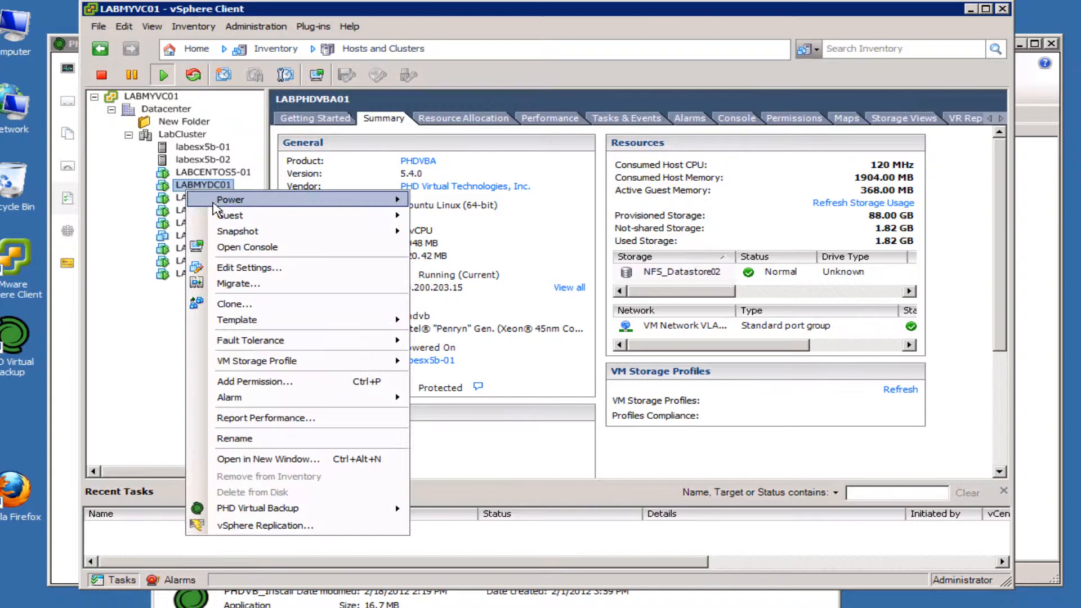
mouse_move(257, 507)
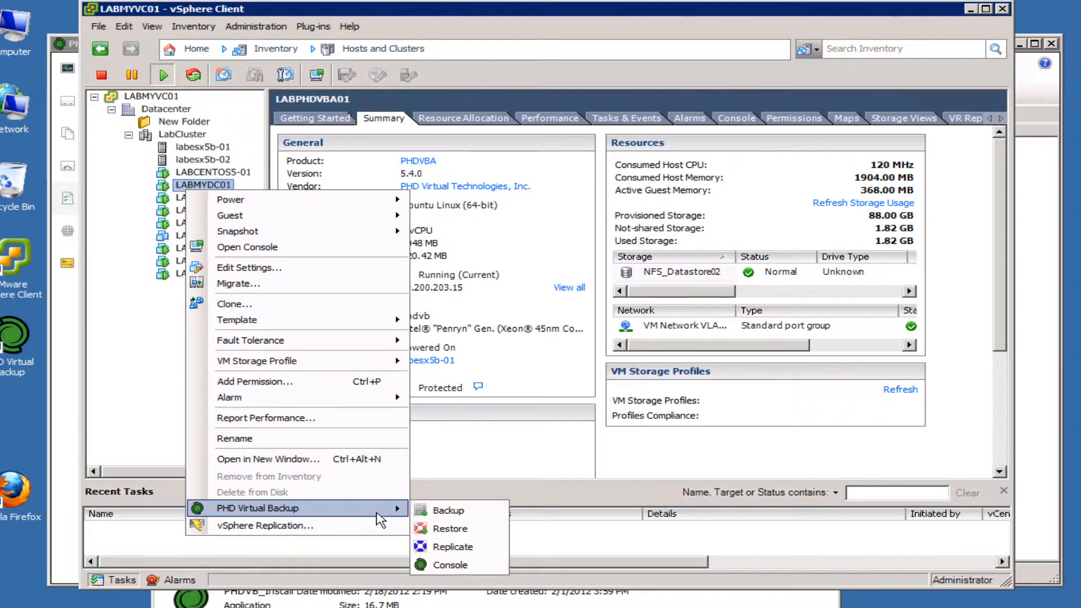
mouse_move(448, 510)
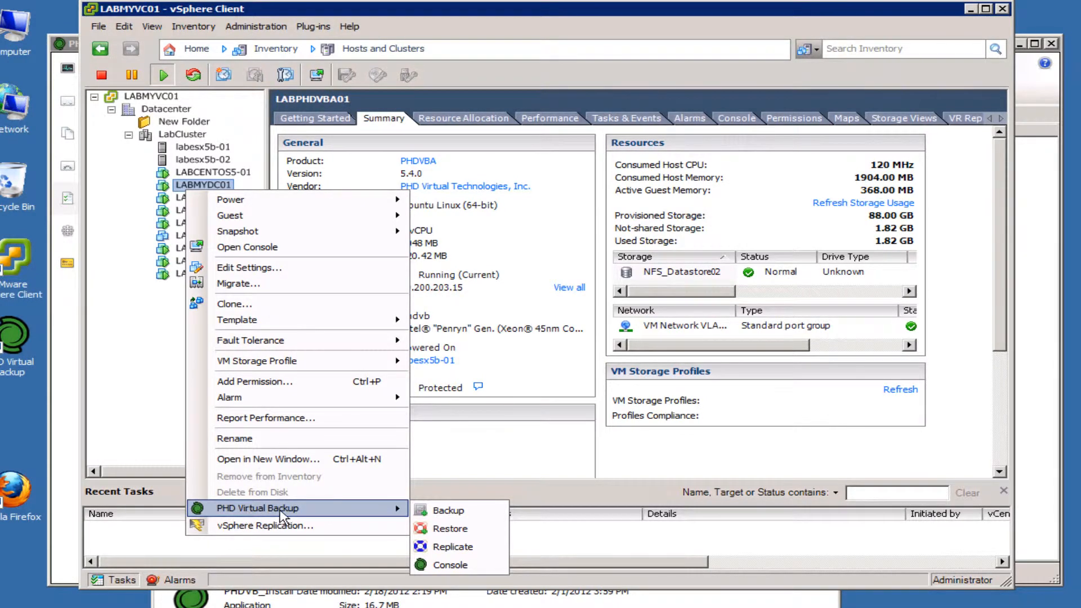
mouse_move(320, 516)
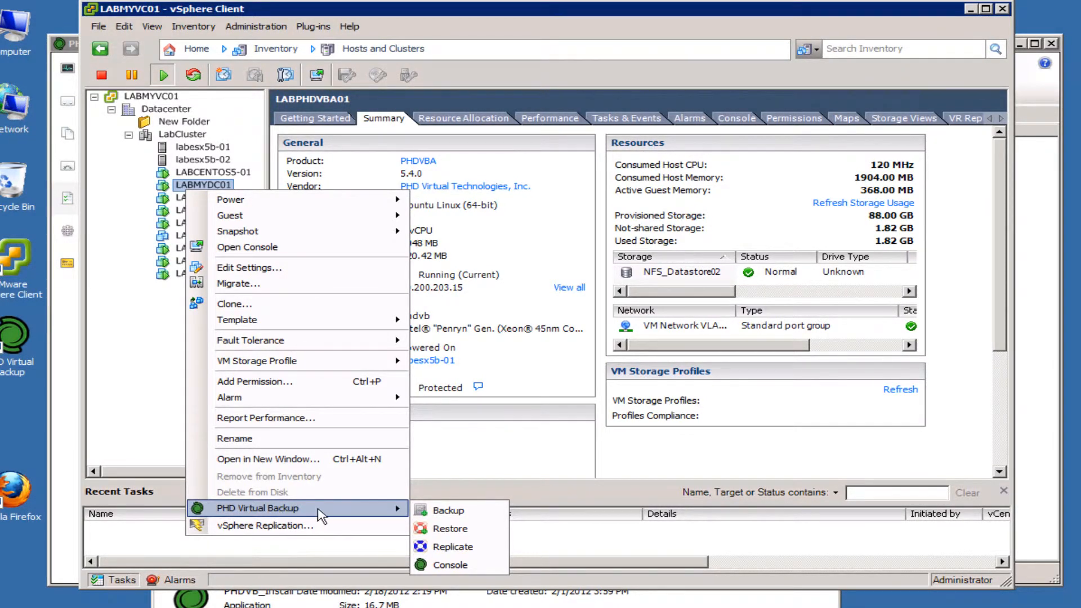
Step: Launch PHD Virtual Backup > Backup for LABMYDC01, then cancel the wizard
left_click(448, 510)
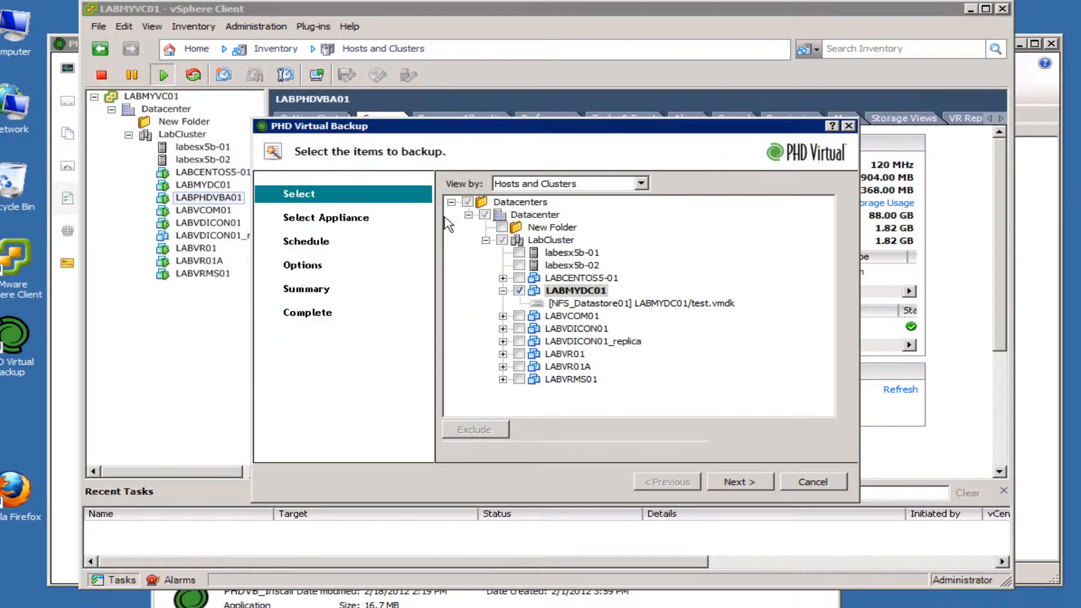
mouse_move(603, 428)
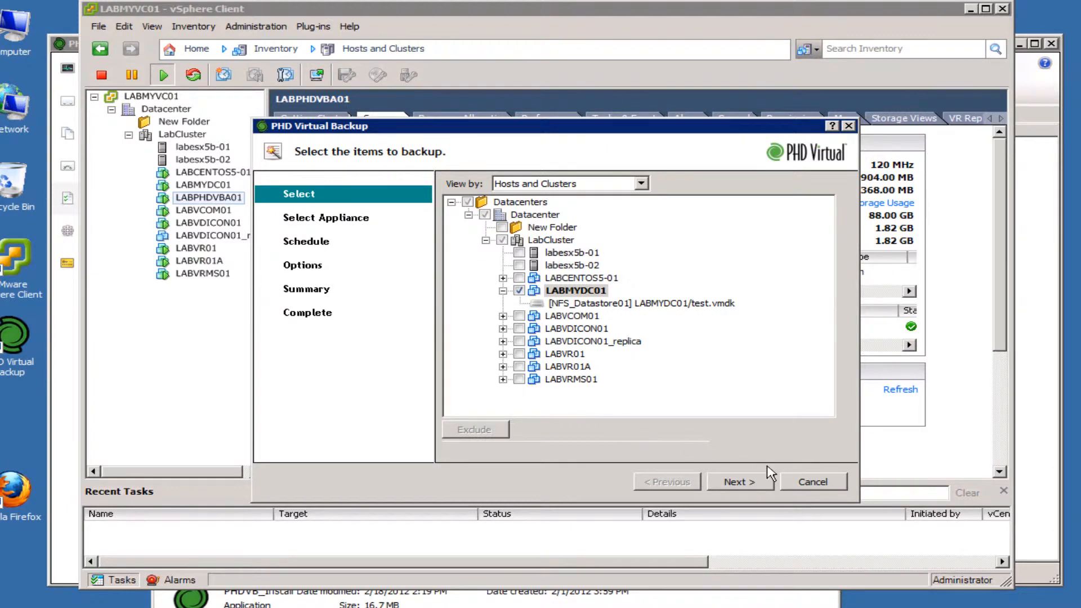
left_click(811, 482)
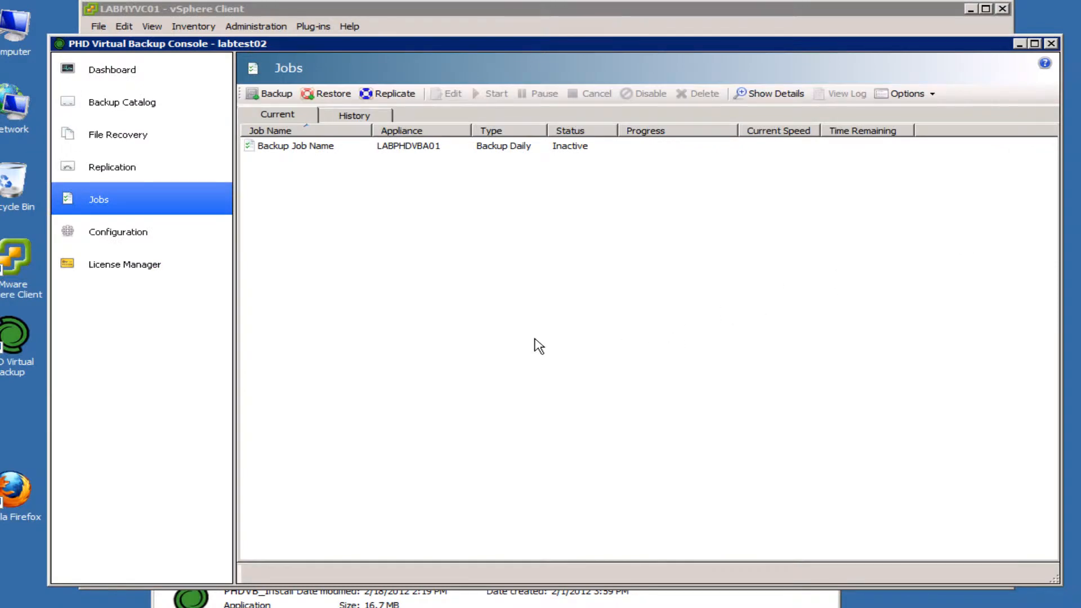
left_click(297, 145)
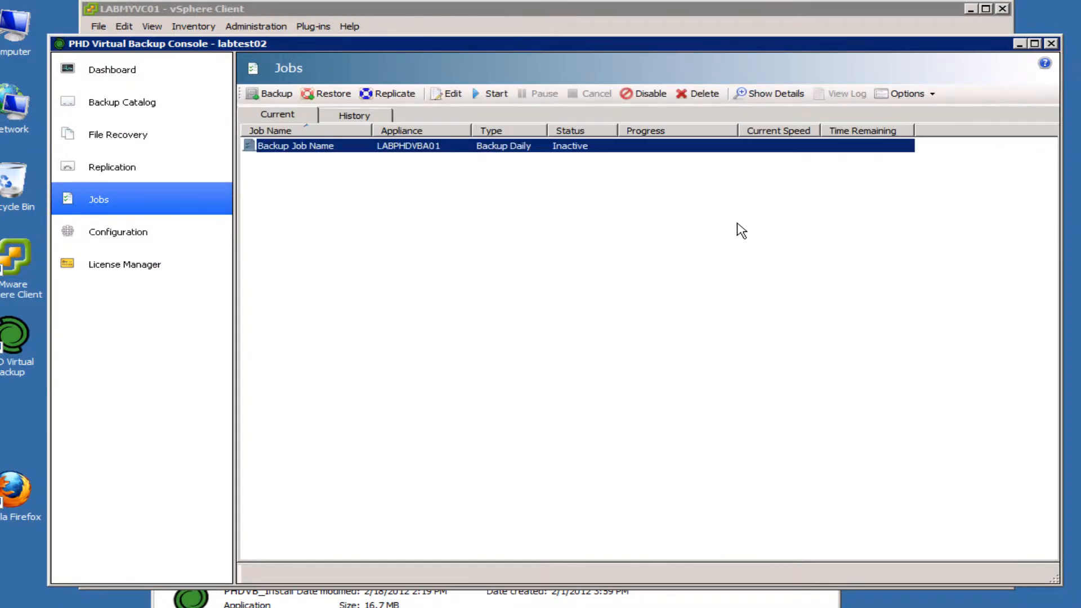
mouse_move(364, 159)
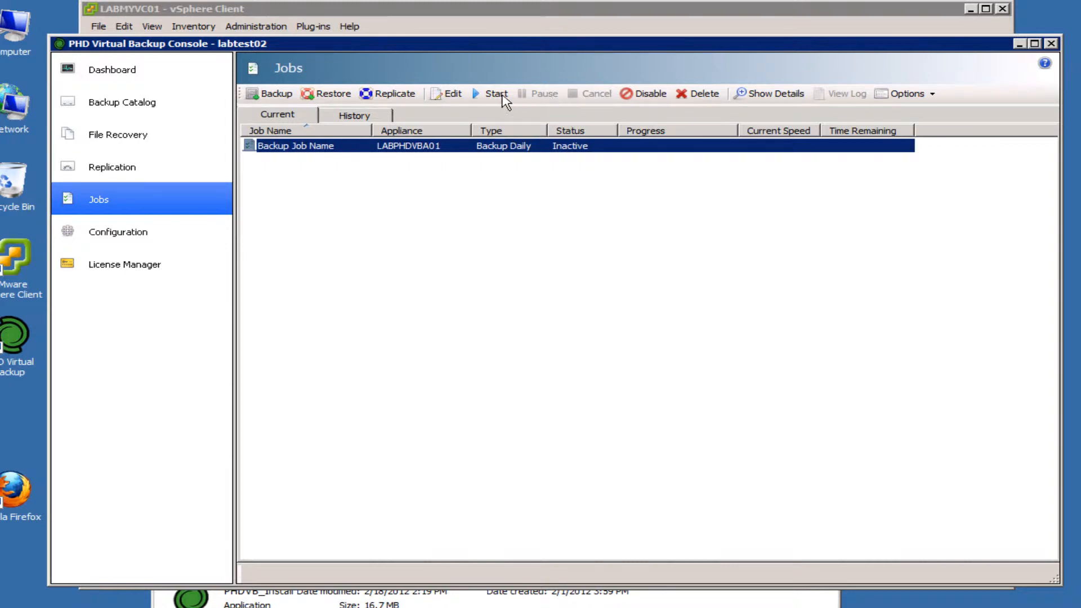
mouse_move(495, 93)
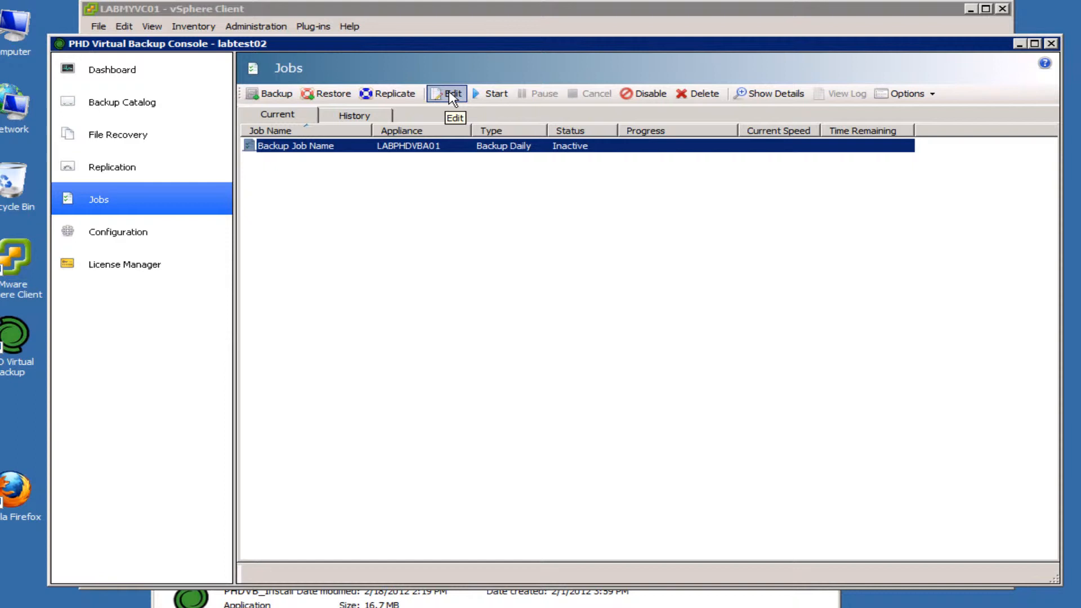
left_click(447, 94)
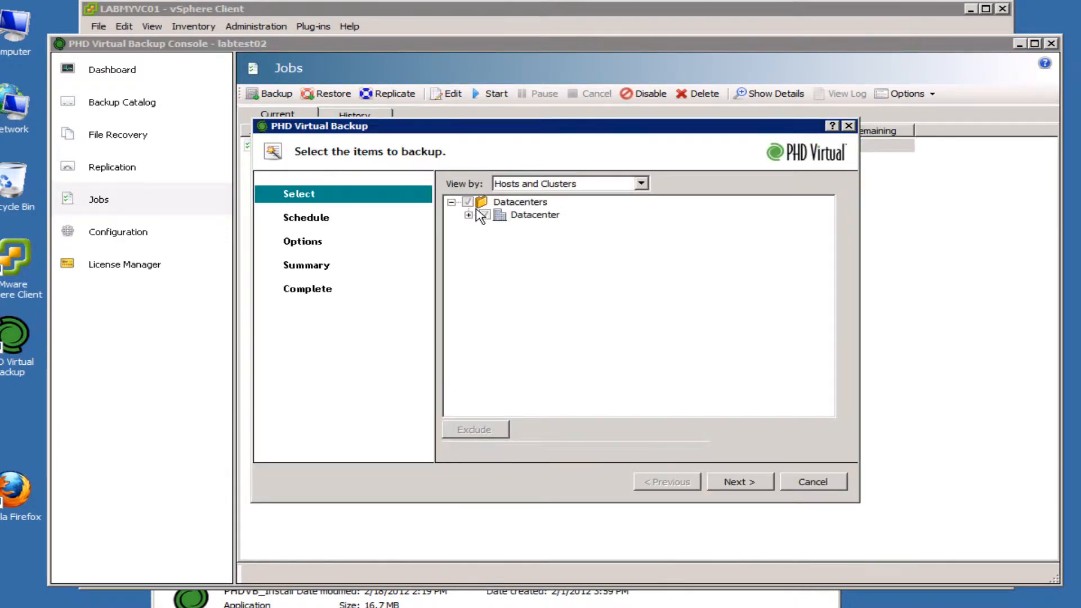
left_click(469, 215)
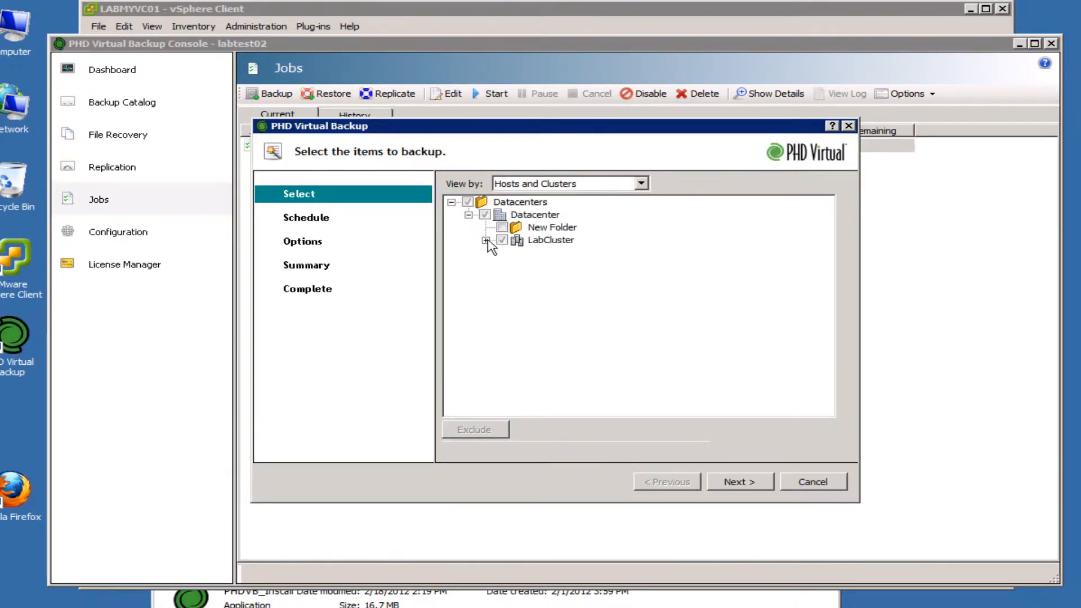
left_click(484, 240)
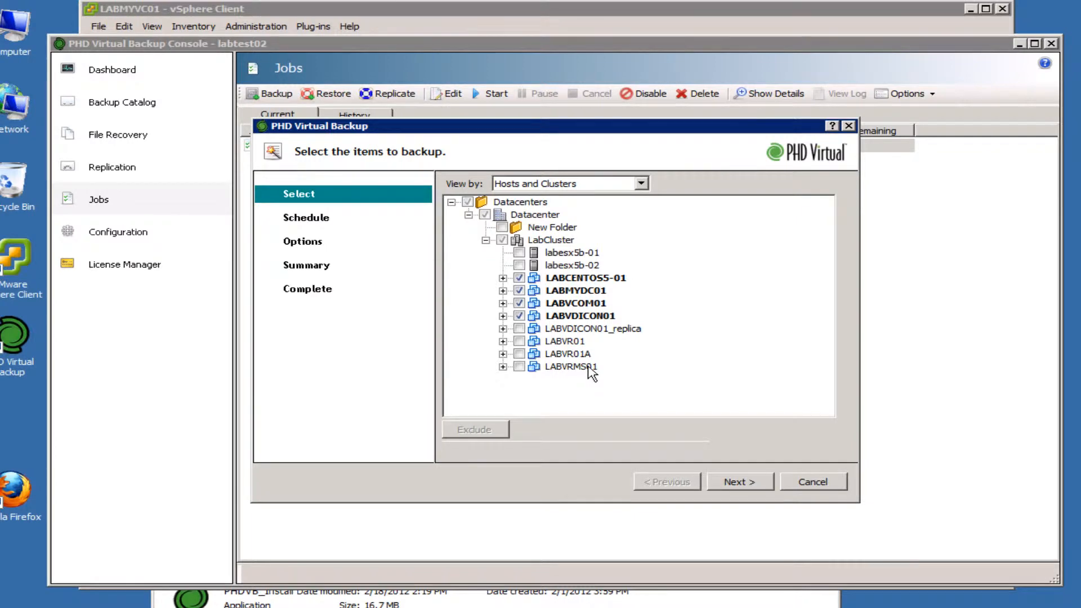
left_click(812, 481)
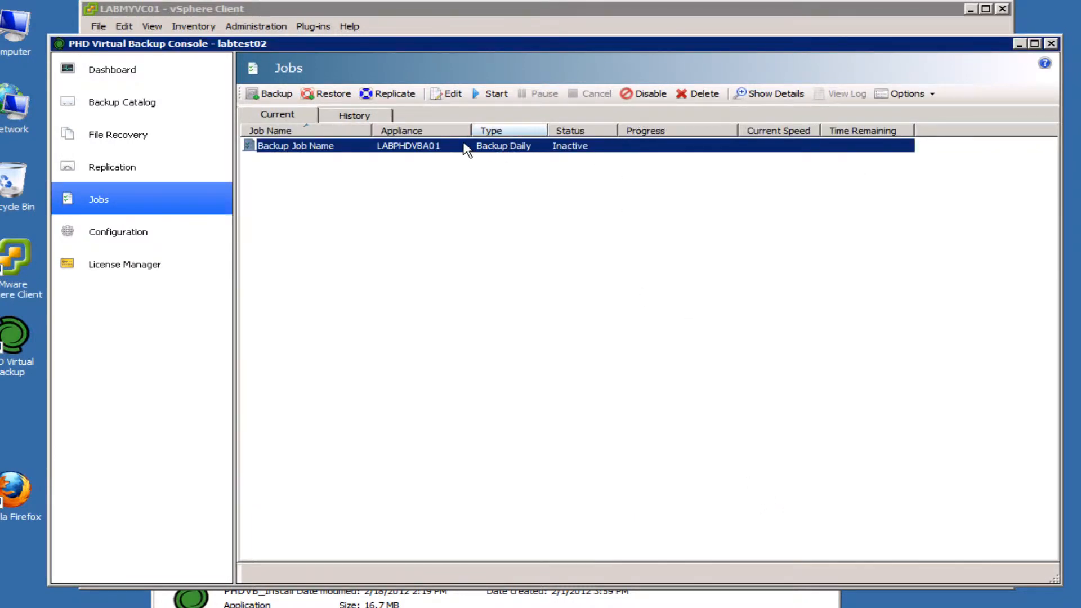
mouse_move(597, 122)
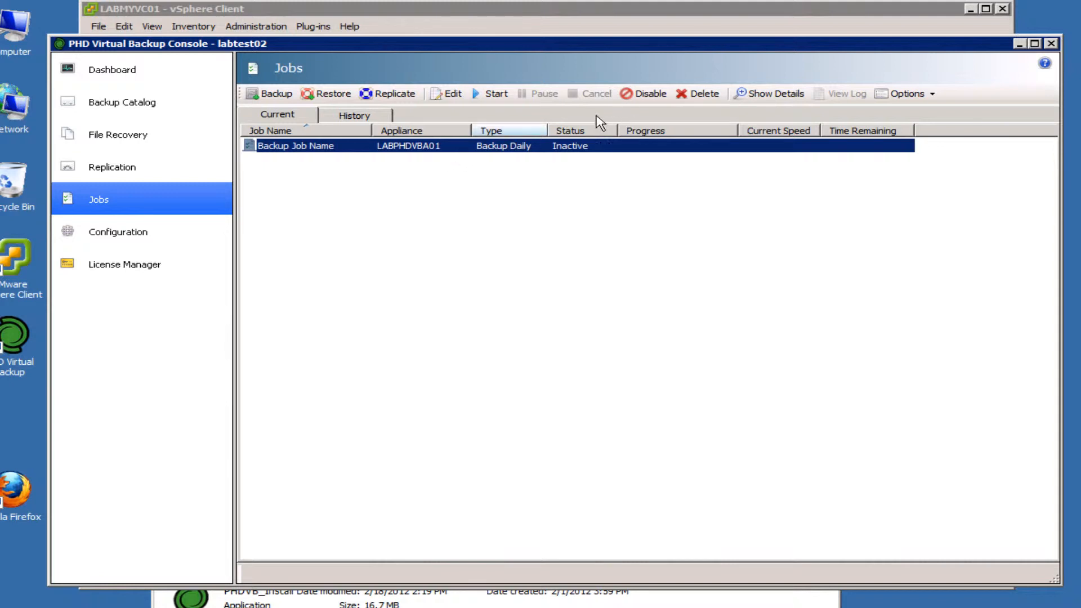
Step: Start the daily backup job and show its Job Detail and four VM tasks
left_click(495, 93)
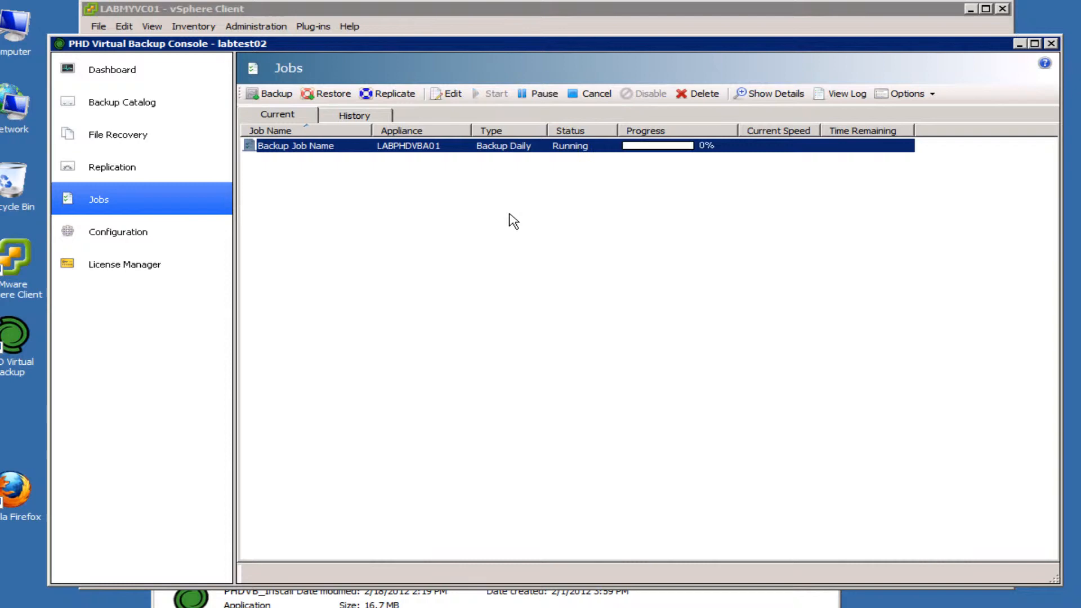
mouse_move(578, 157)
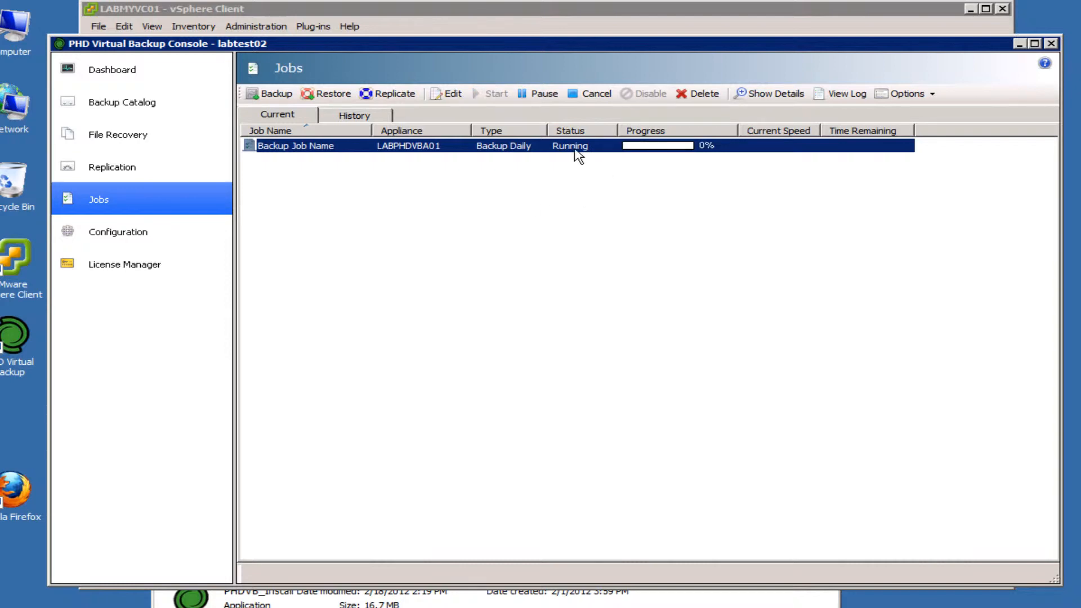
mouse_move(567, 153)
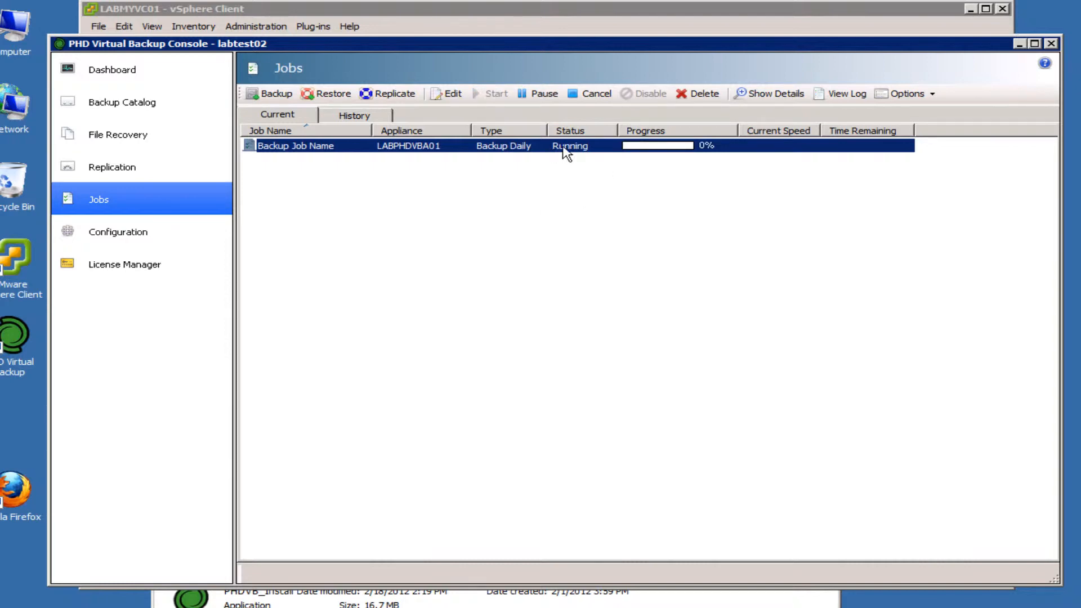
mouse_move(607, 153)
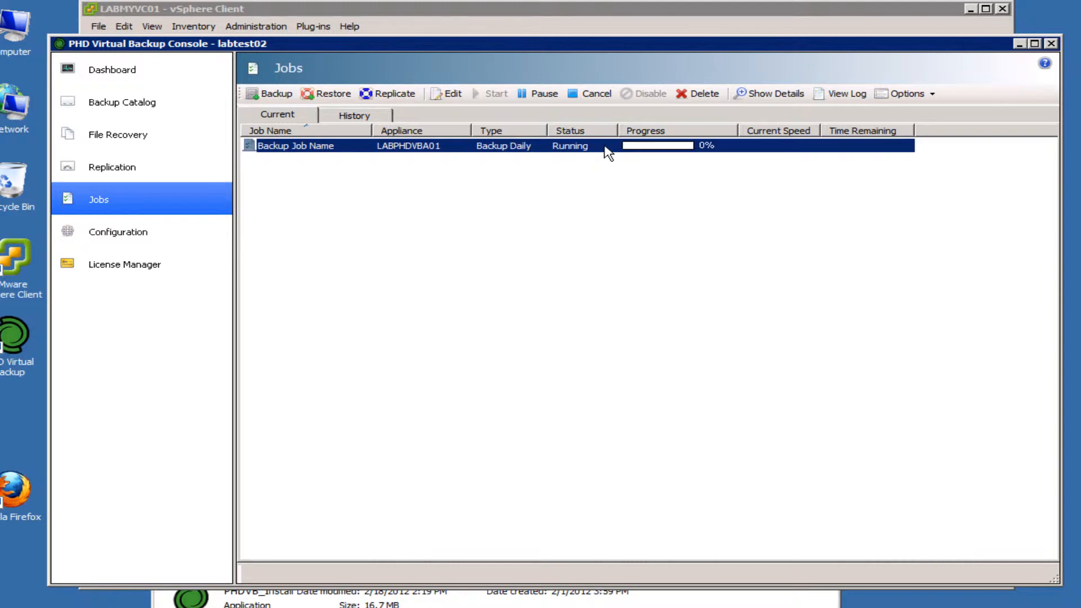
left_click(773, 93)
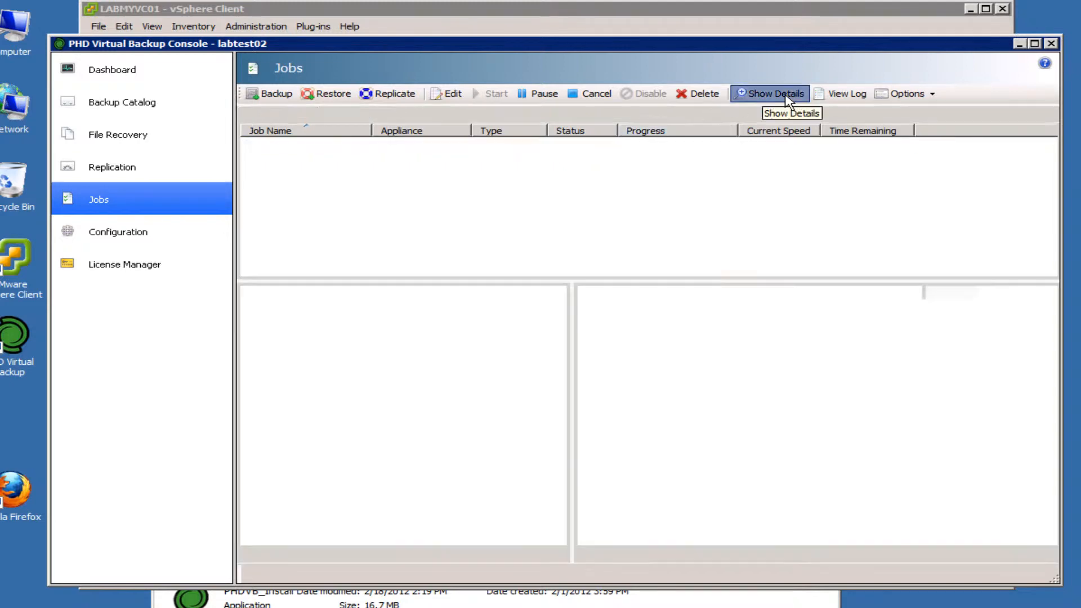
left_click(770, 93)
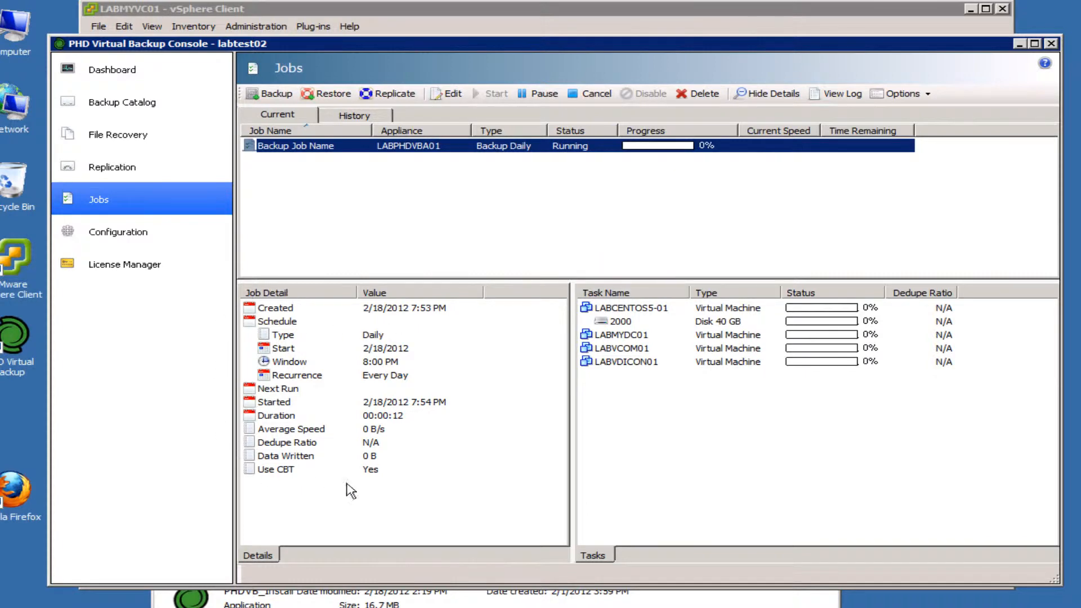
mouse_move(597, 299)
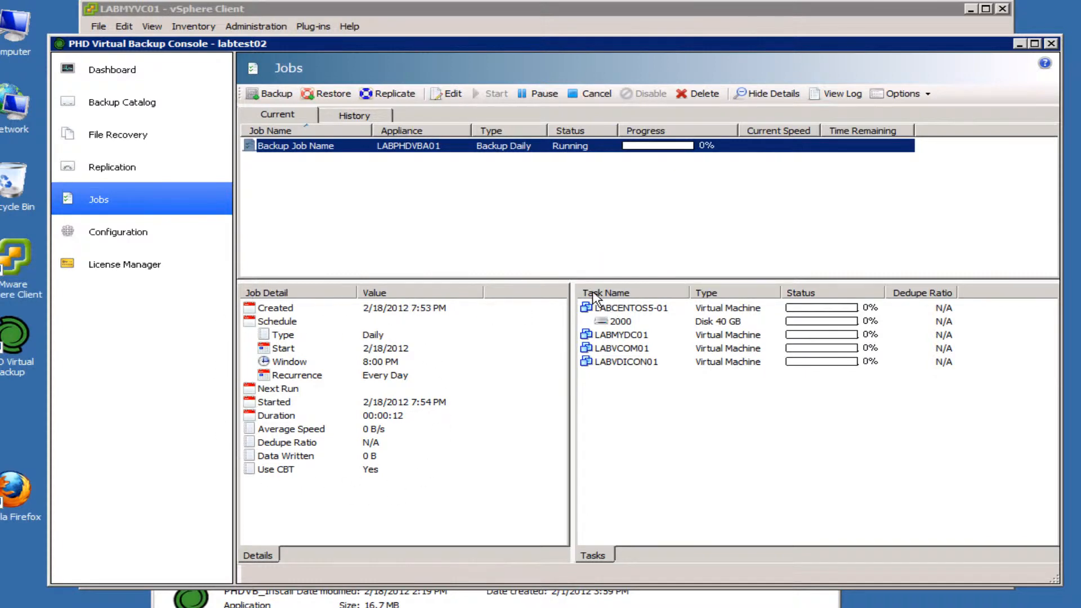
mouse_move(672, 393)
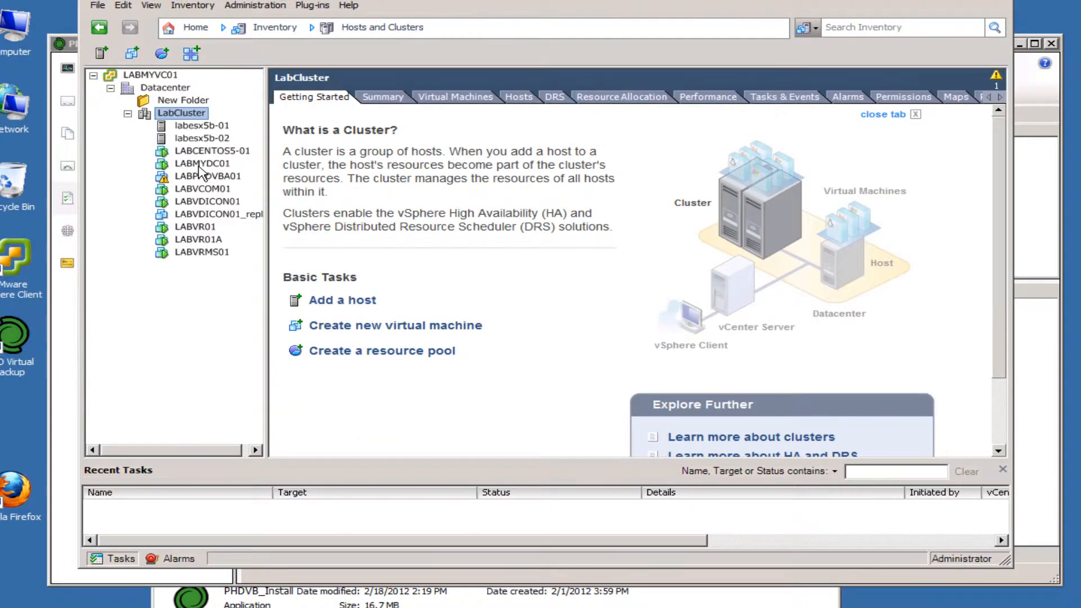
right_click(201, 164)
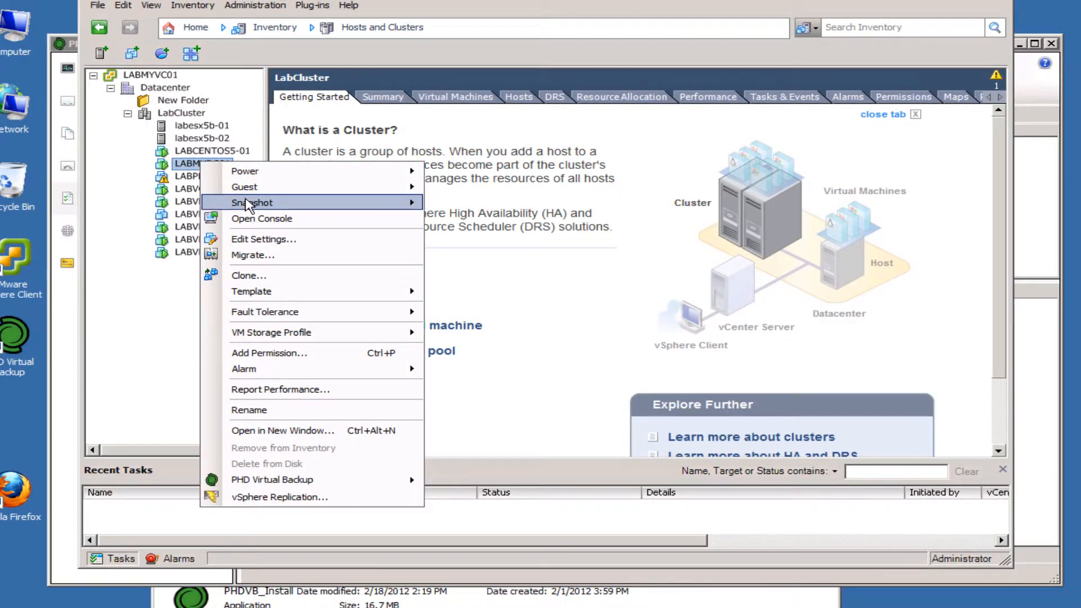
mouse_move(252, 202)
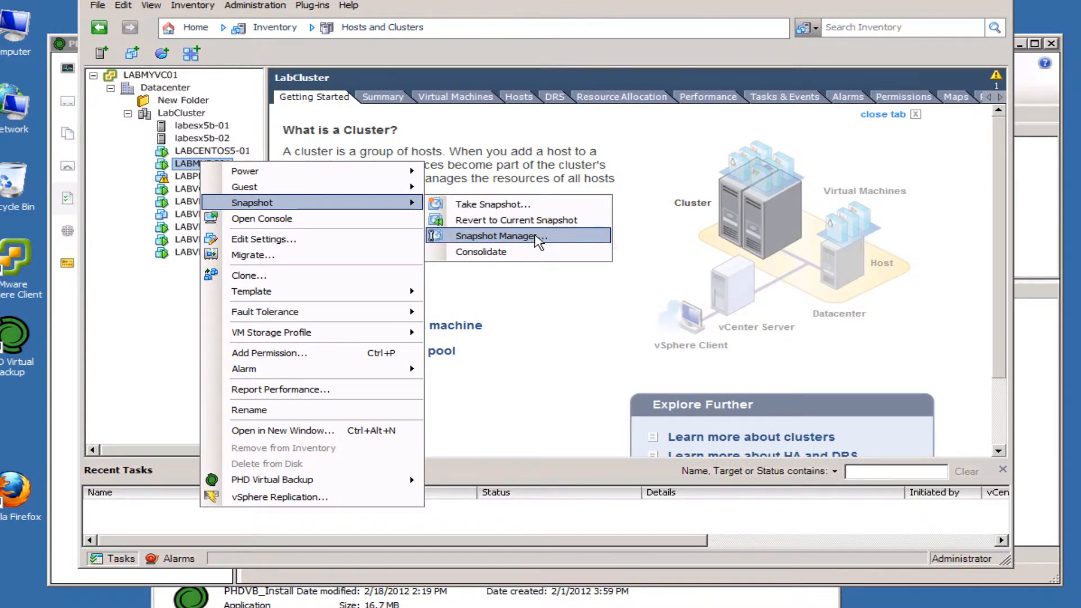
left_click(497, 236)
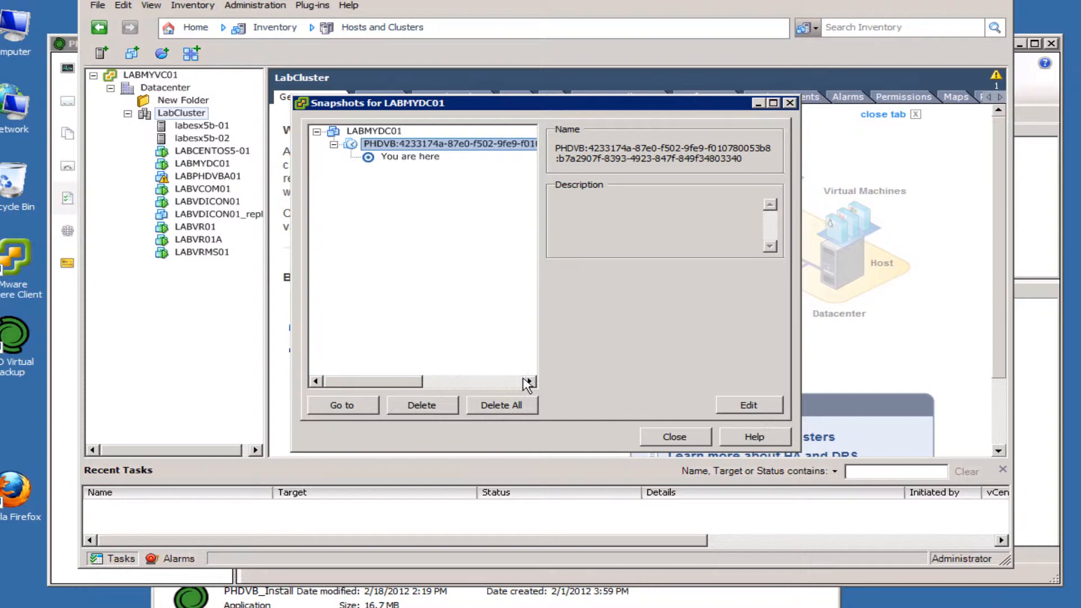
mouse_move(415, 292)
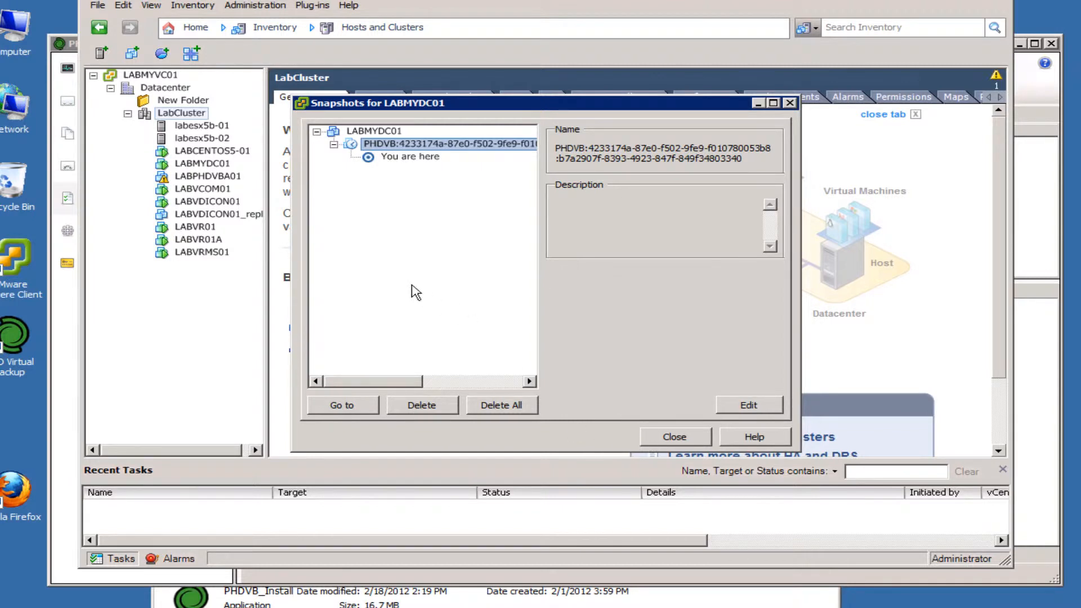
mouse_move(429, 389)
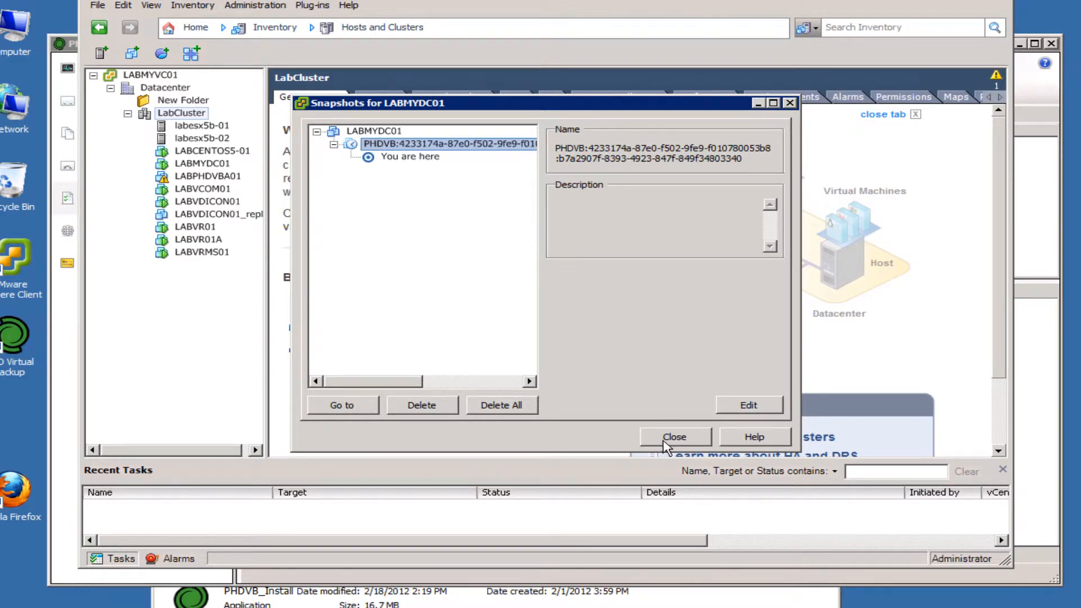
mouse_move(633, 433)
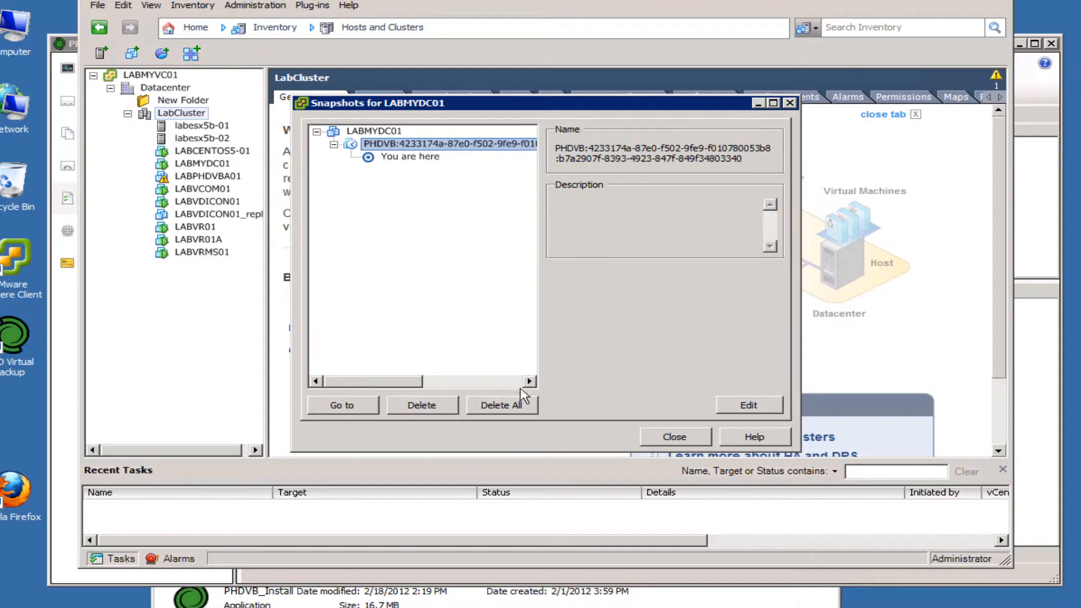
mouse_move(507, 393)
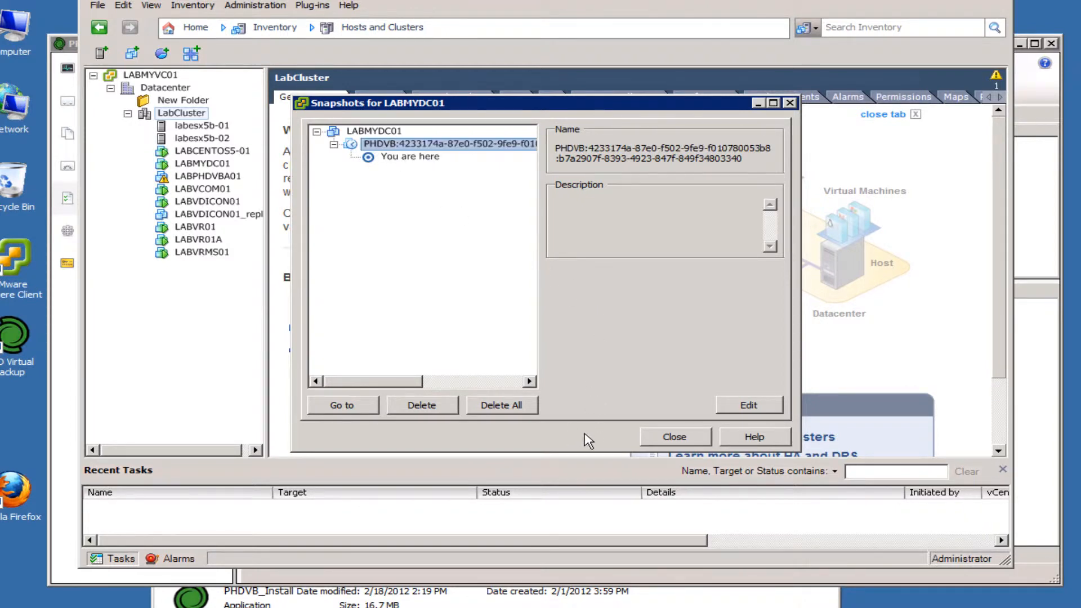
left_click(673, 436)
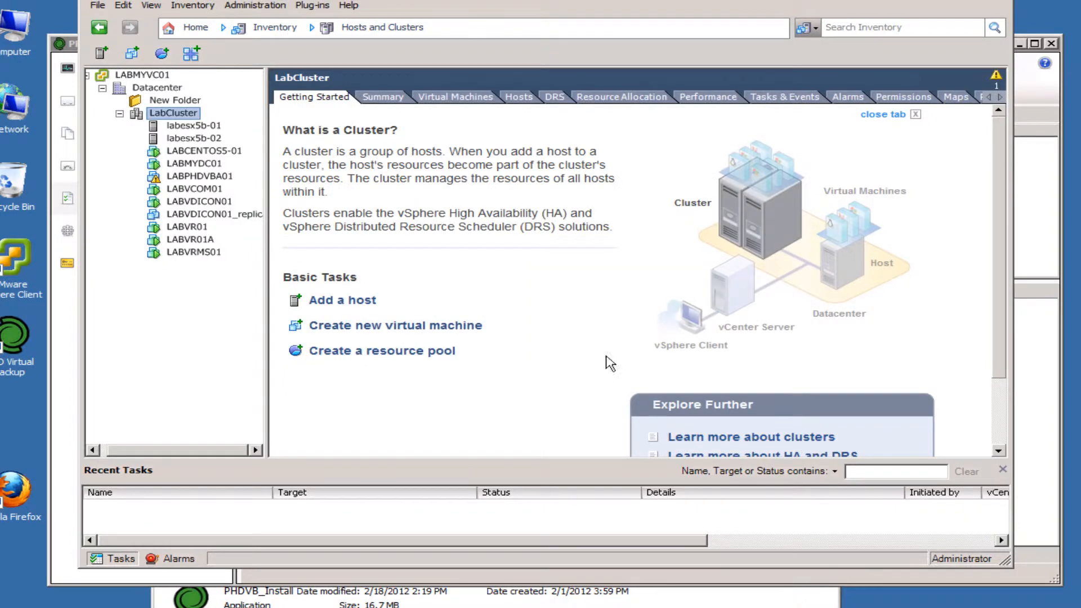
right_click(199, 176)
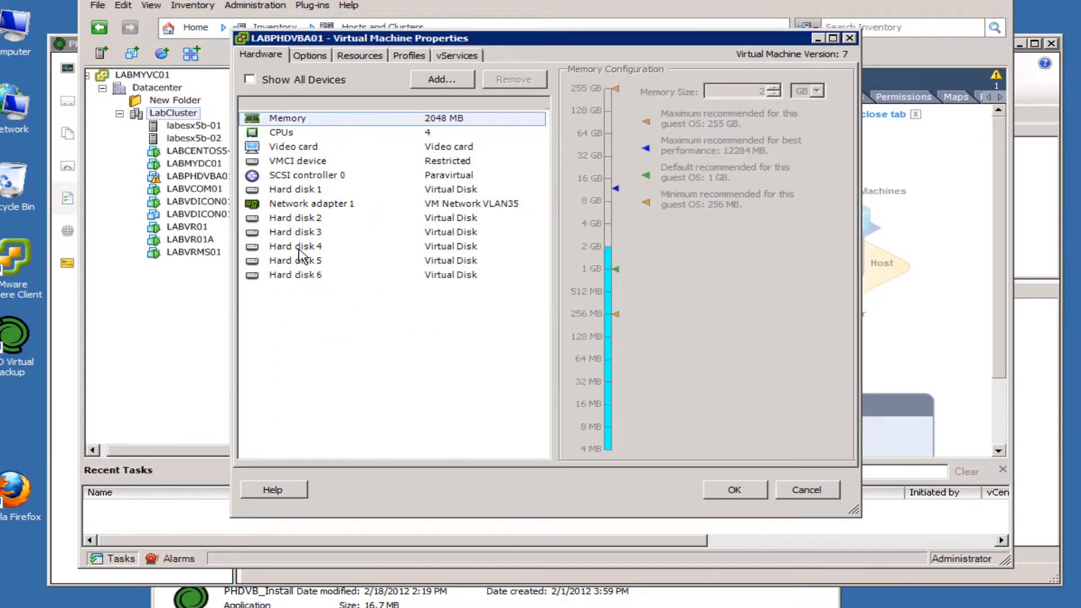
left_click(295, 218)
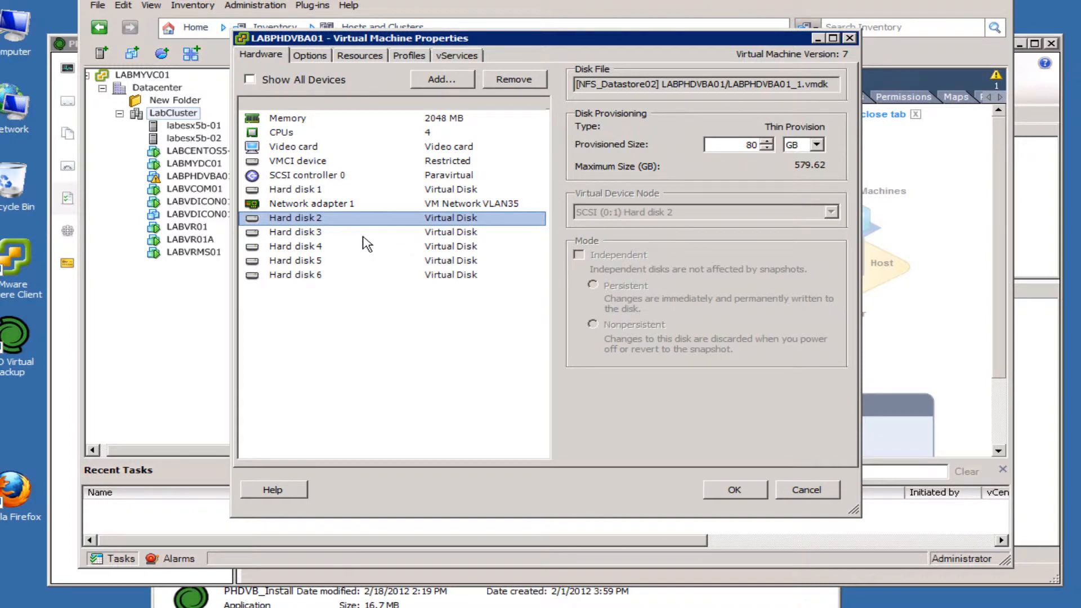
left_click(295, 232)
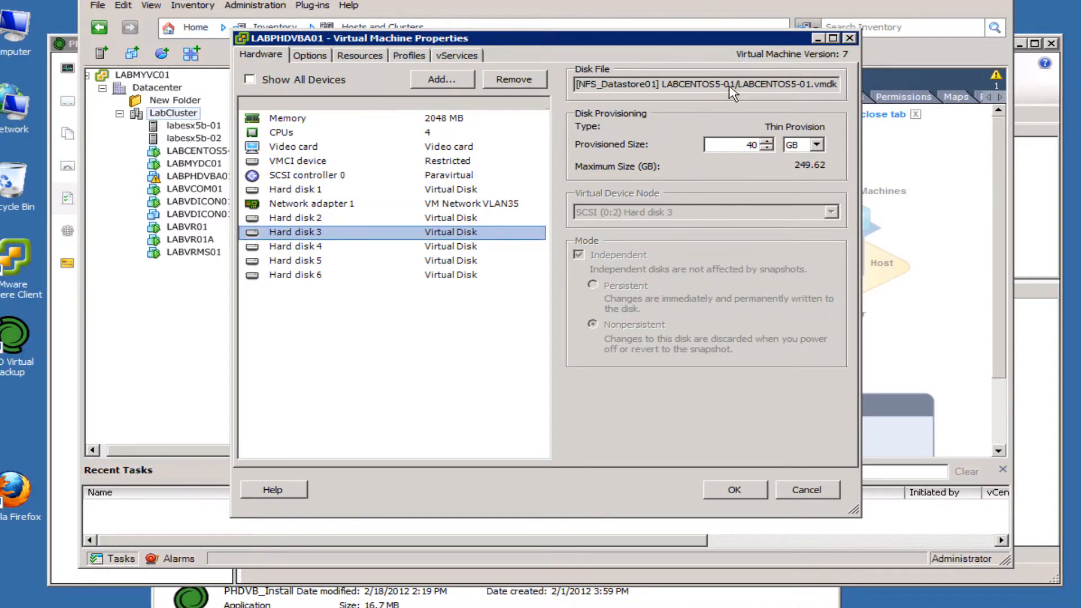
left_click(295, 246)
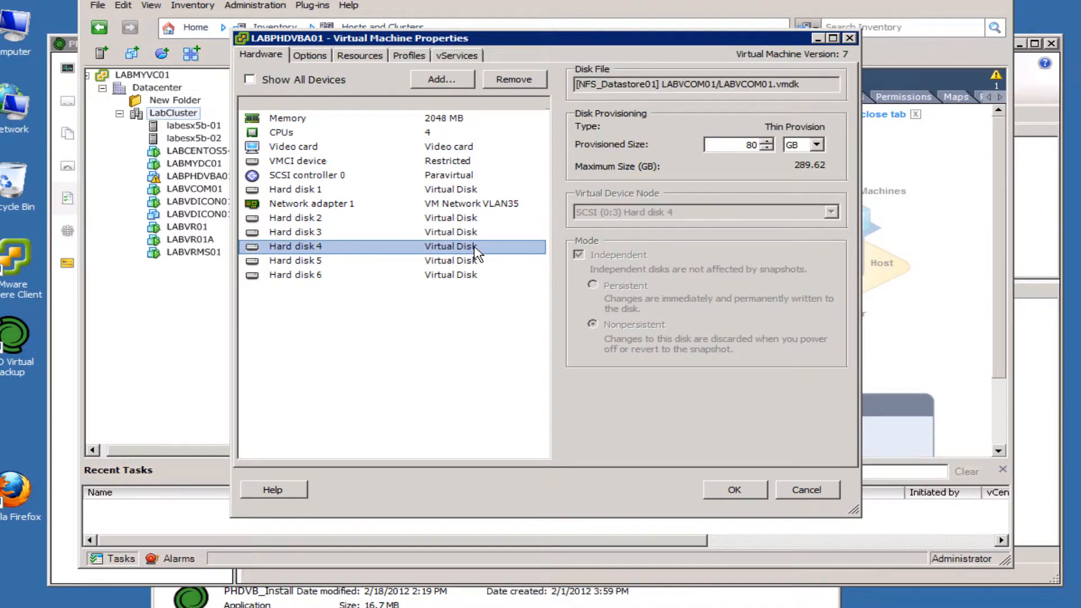
left_click(294, 261)
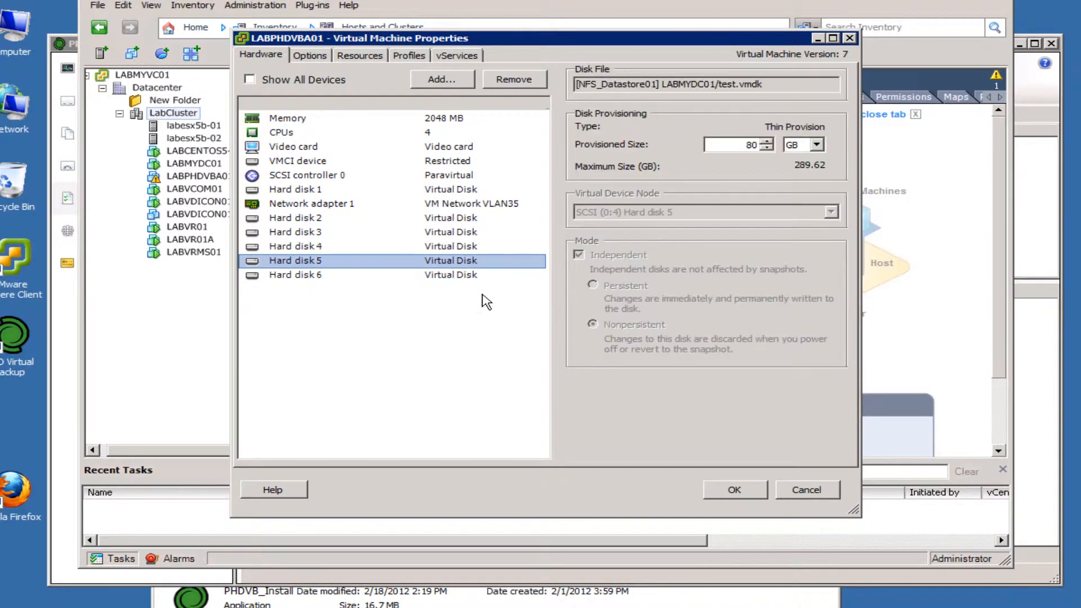
left_click(295, 274)
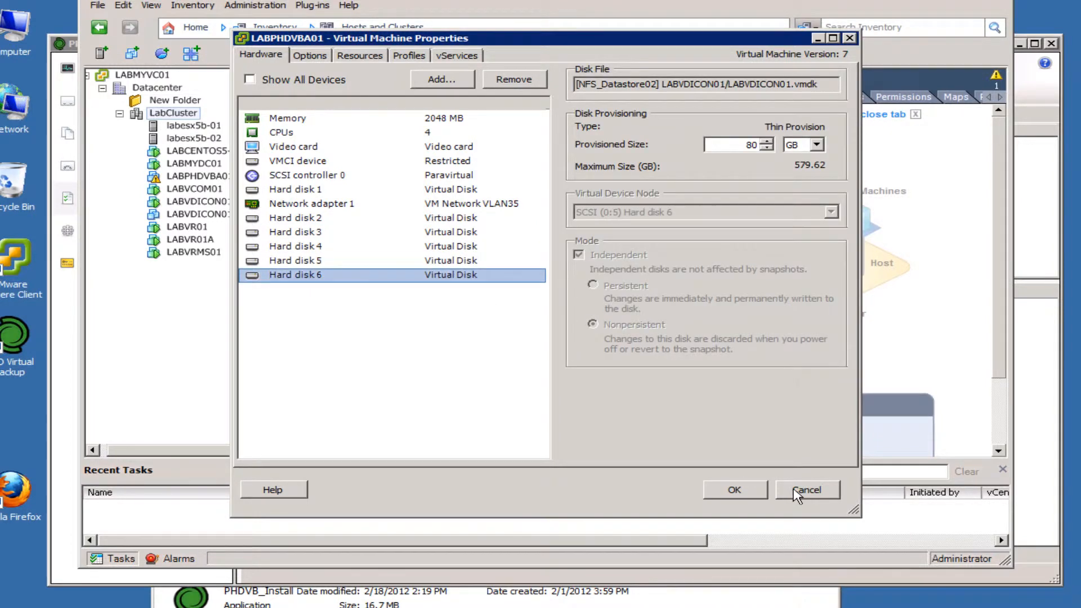
left_click(806, 490)
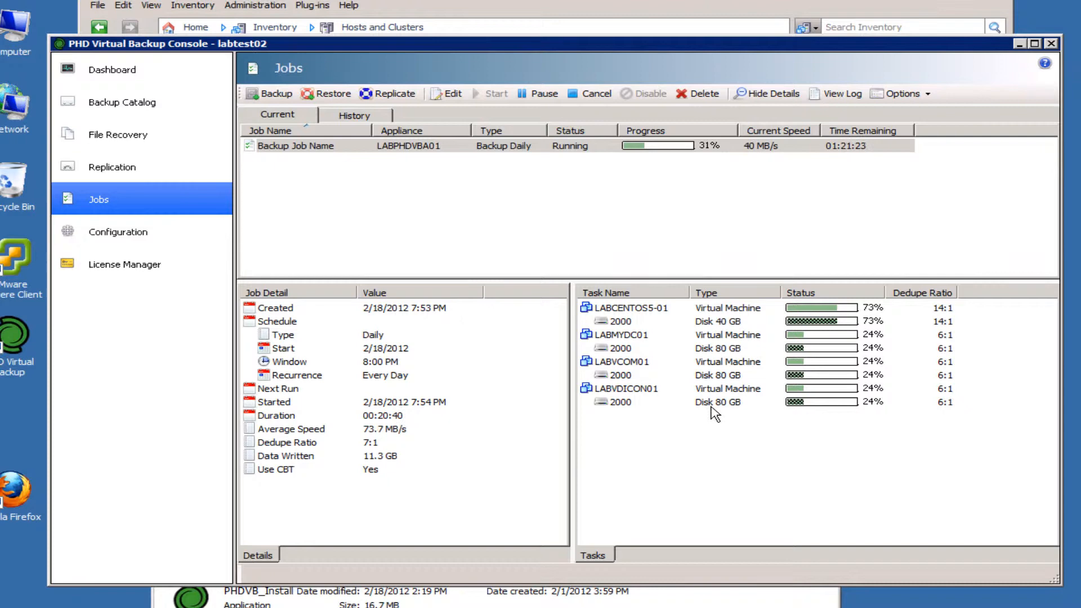
mouse_move(800, 438)
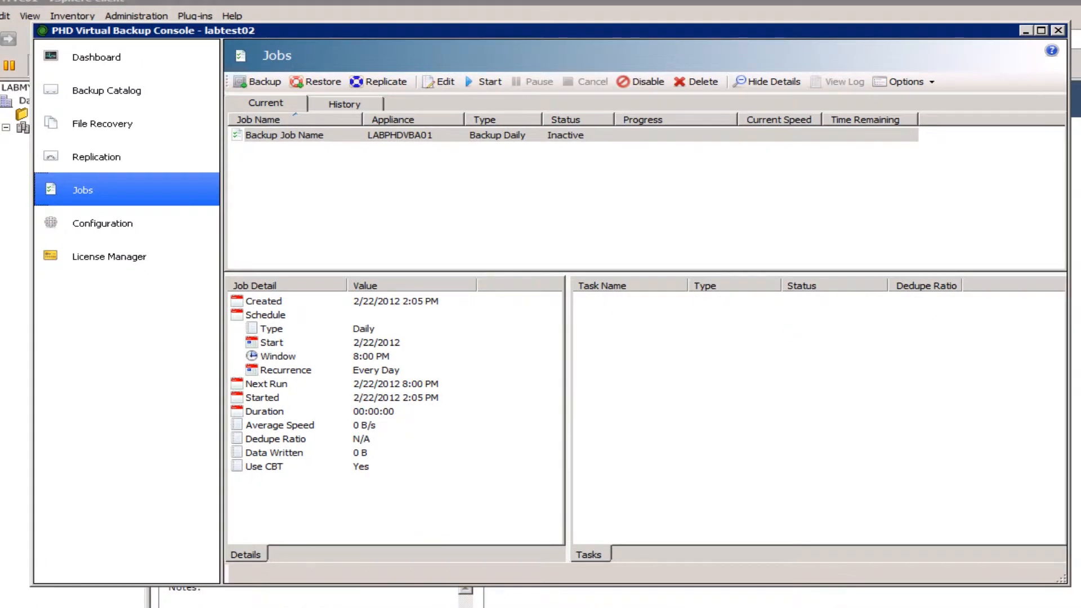
mouse_move(722, 40)
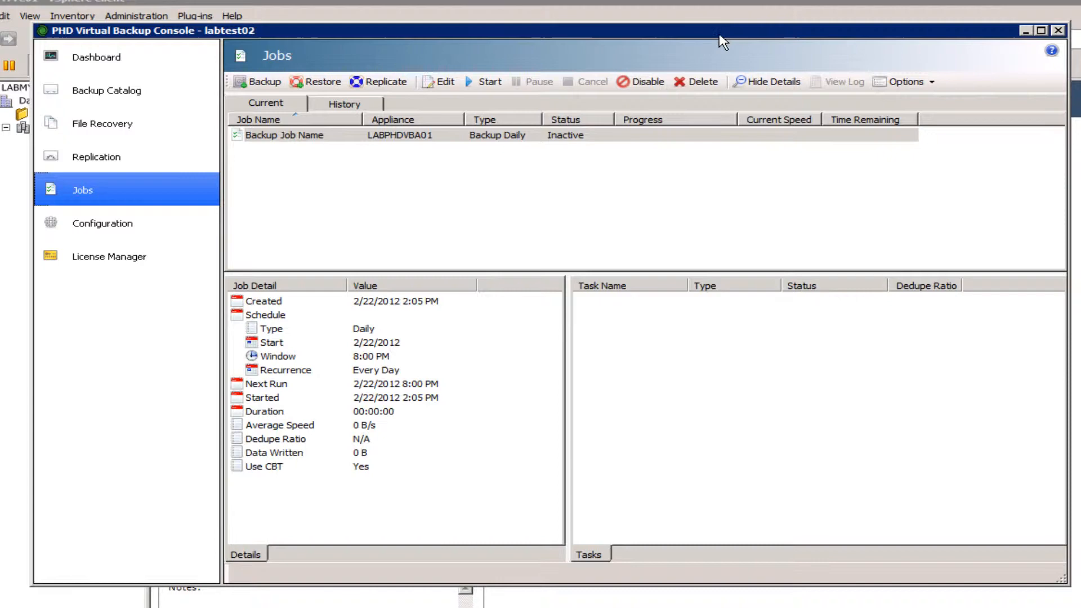
mouse_move(746, 15)
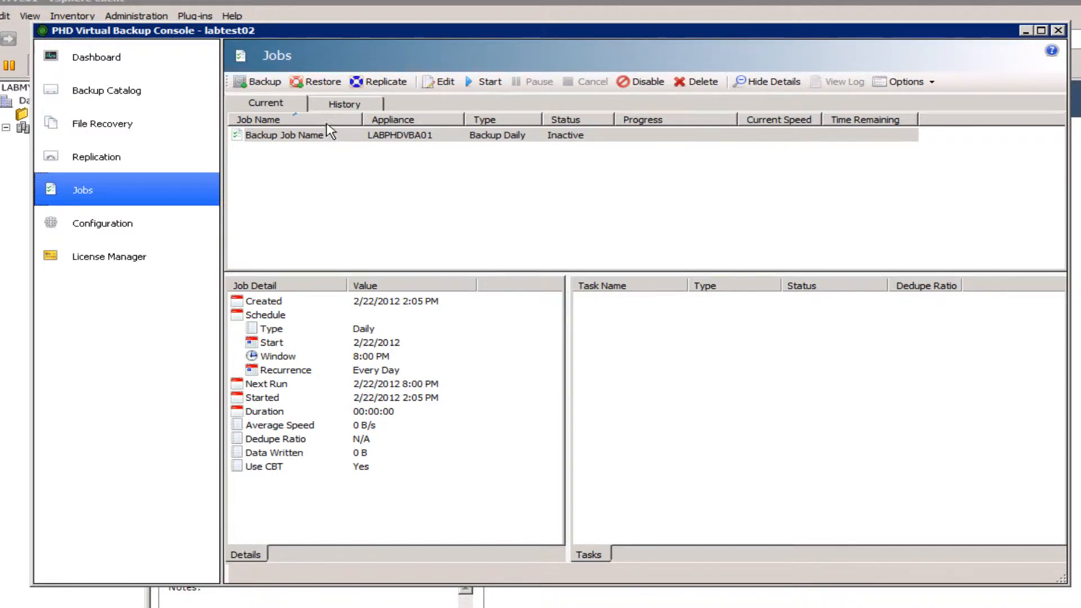
Step: Review the 2:05 PM and 7:33 PM runs in History, then return to current jobs
left_click(344, 104)
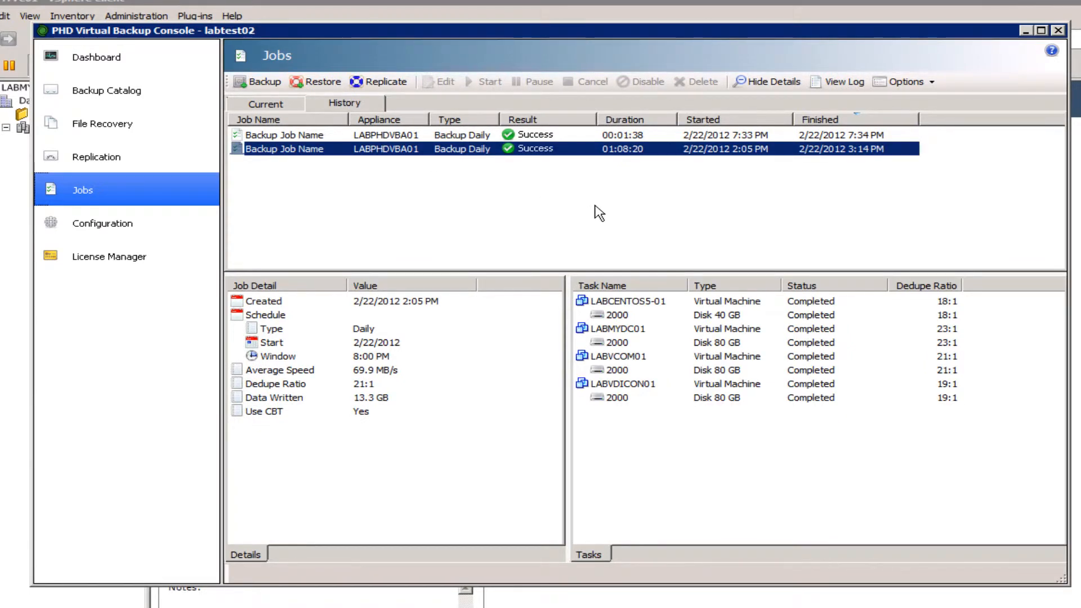
mouse_move(306, 210)
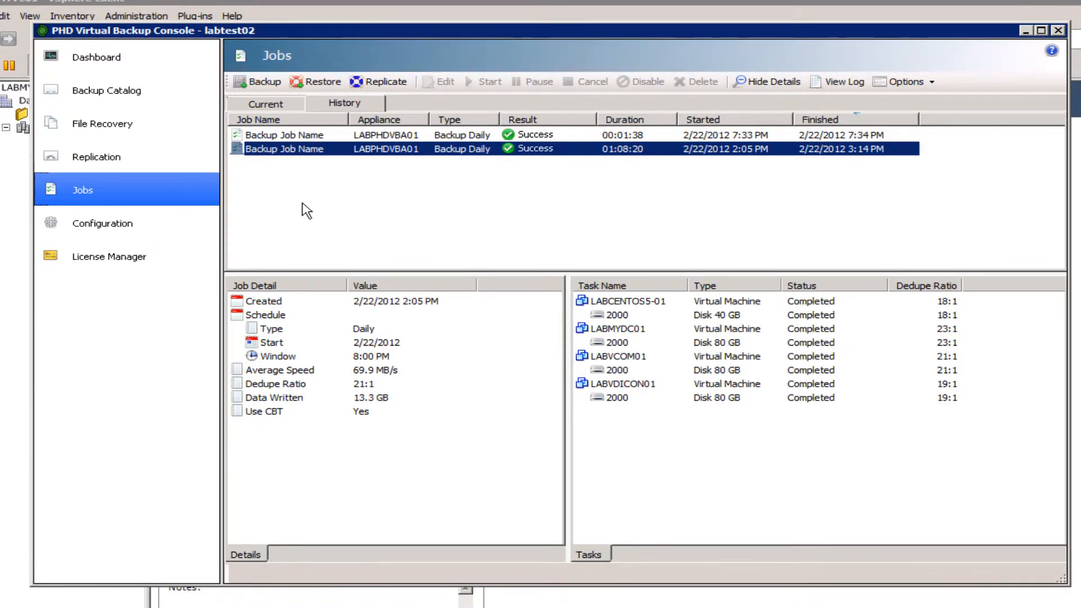
left_click(284, 135)
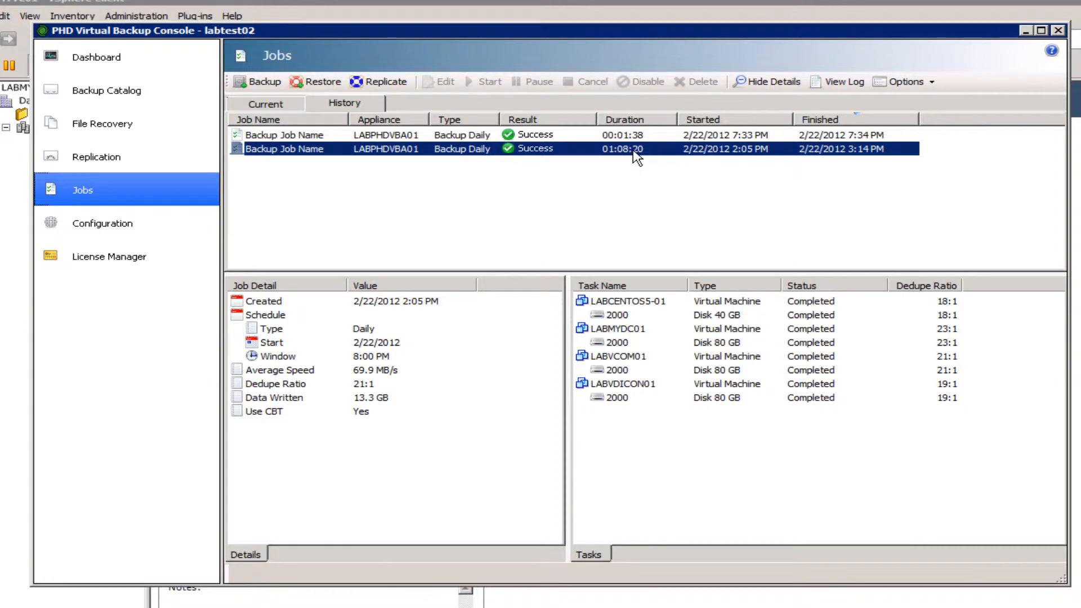
left_click(284, 134)
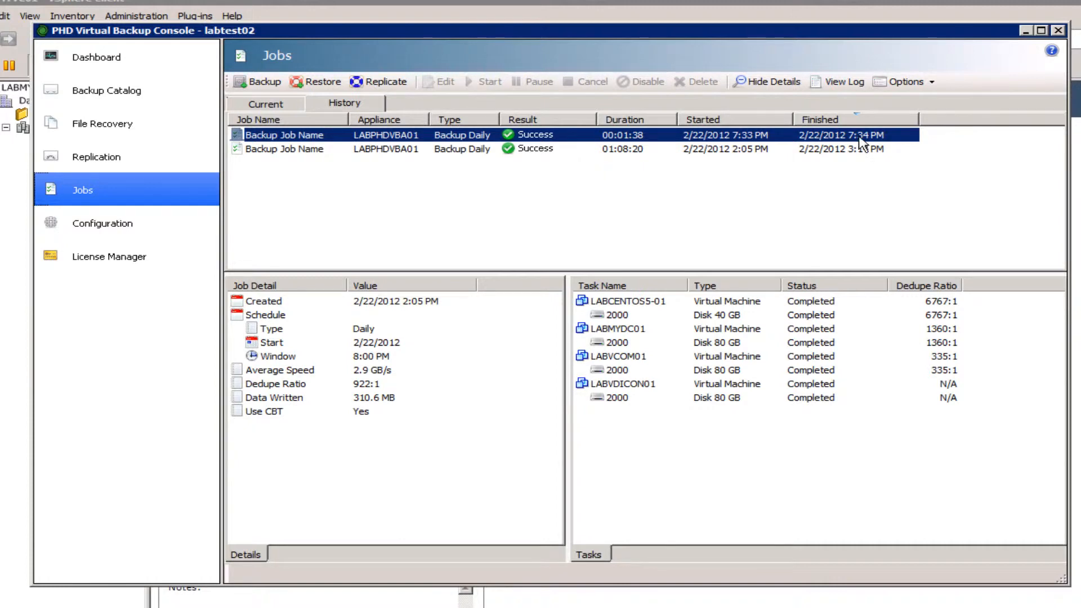
mouse_move(645, 145)
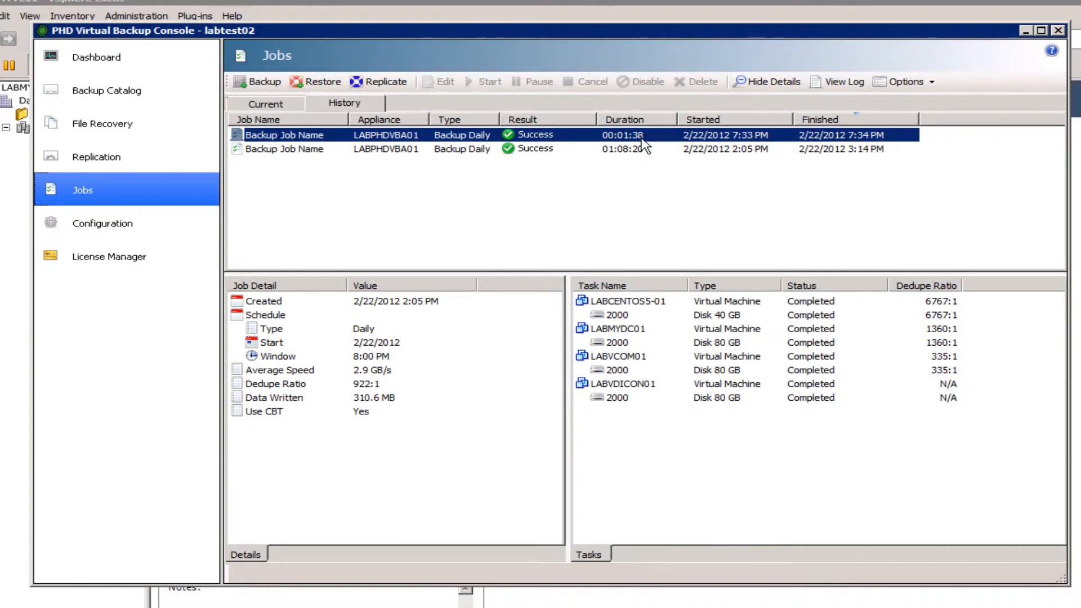
mouse_move(623, 153)
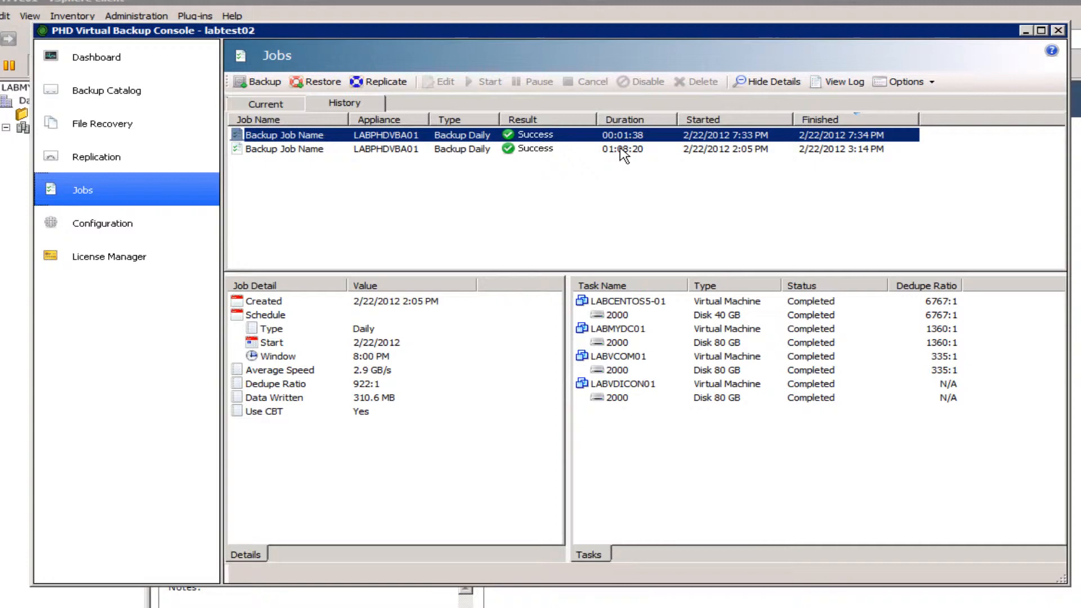
mouse_move(653, 150)
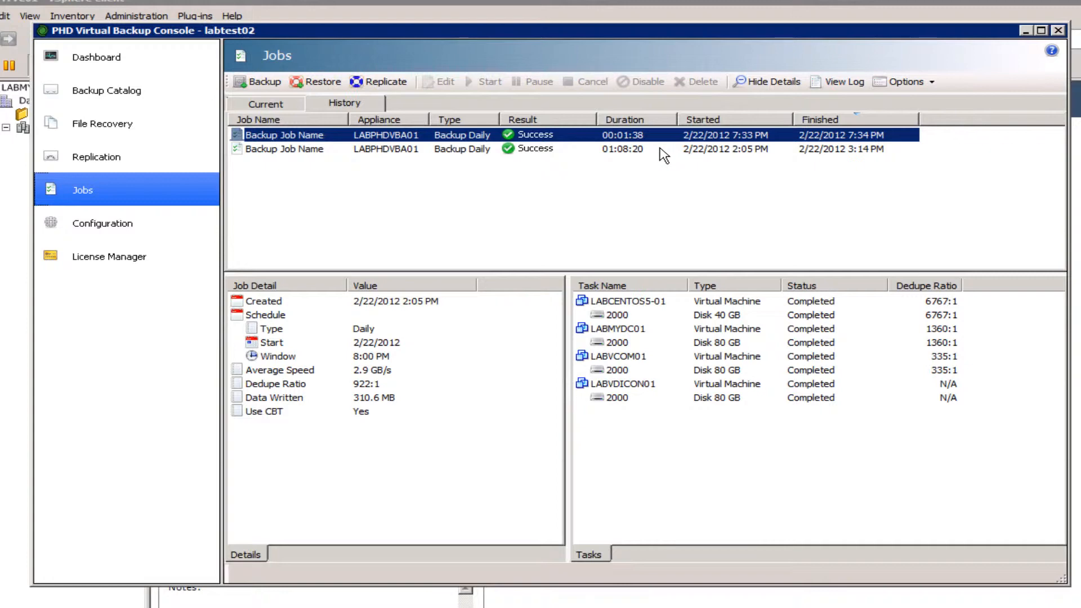
mouse_move(648, 154)
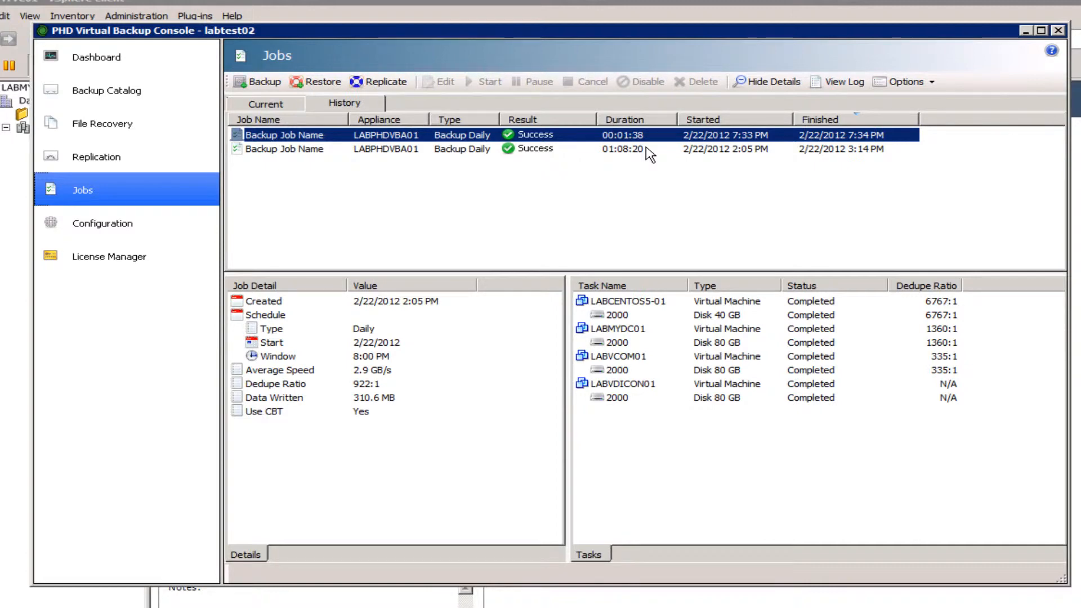
mouse_move(632, 156)
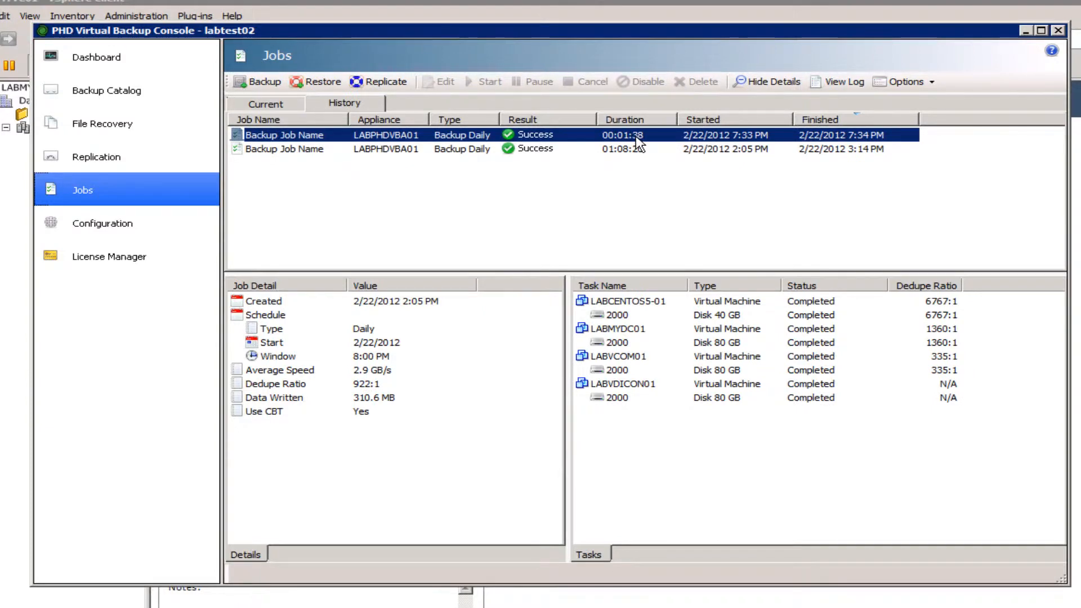
mouse_move(324, 124)
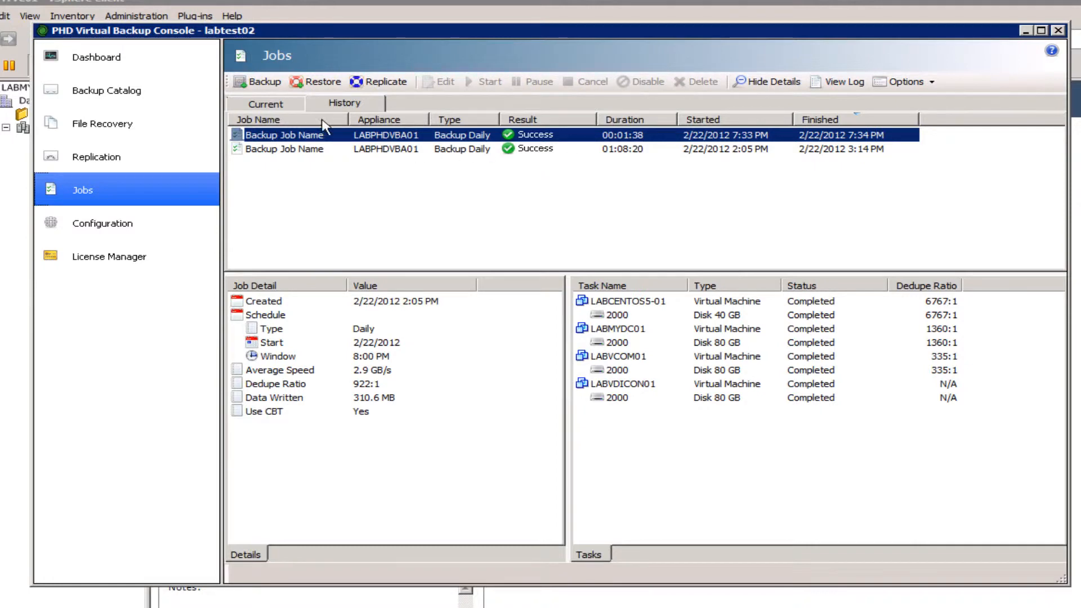
mouse_move(406, 149)
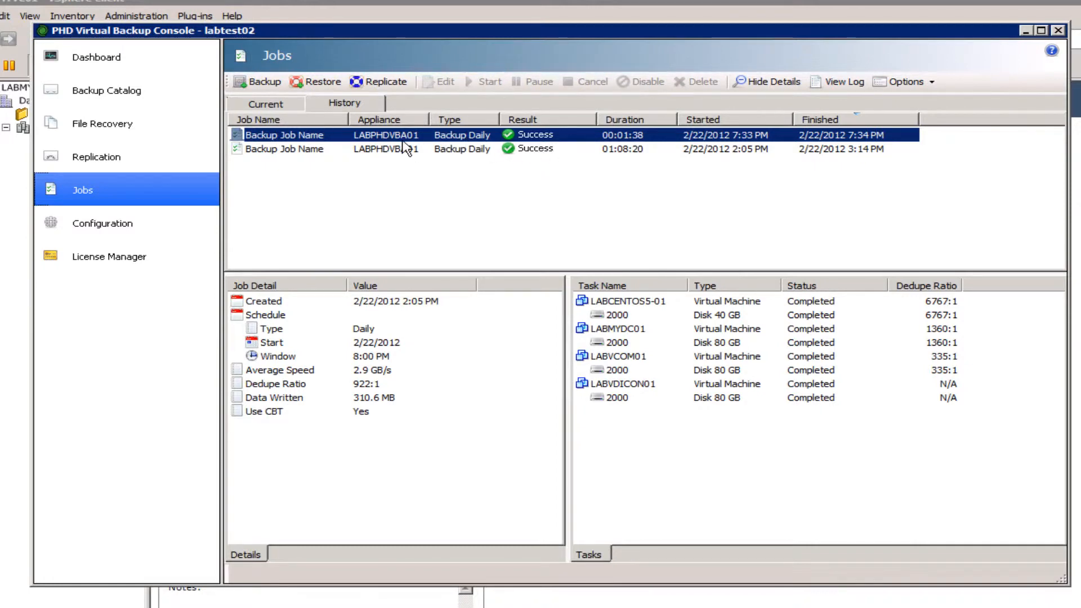
left_click(265, 103)
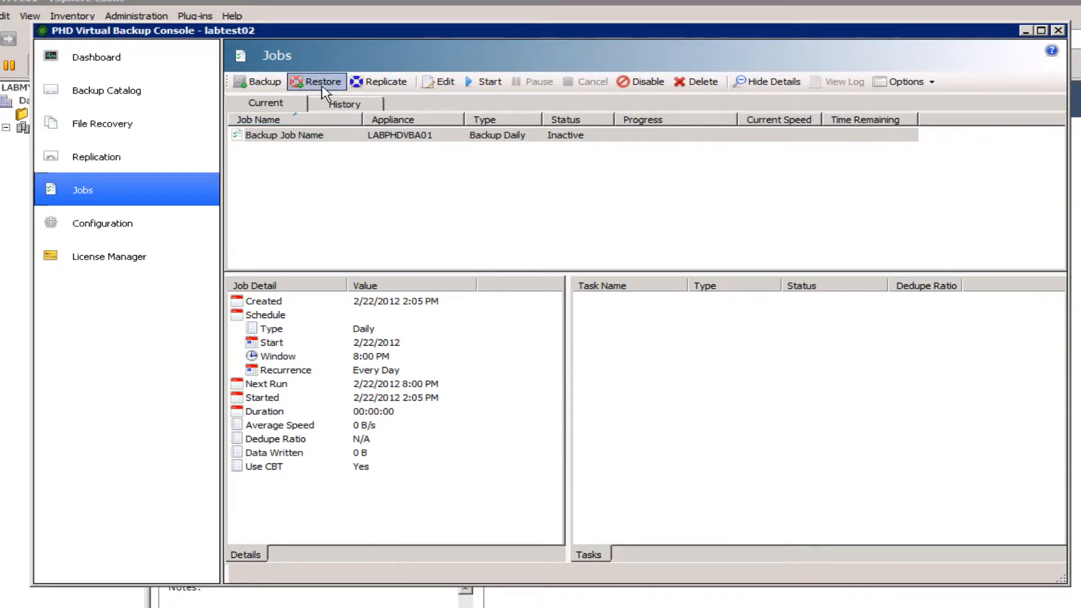
mouse_move(372, 110)
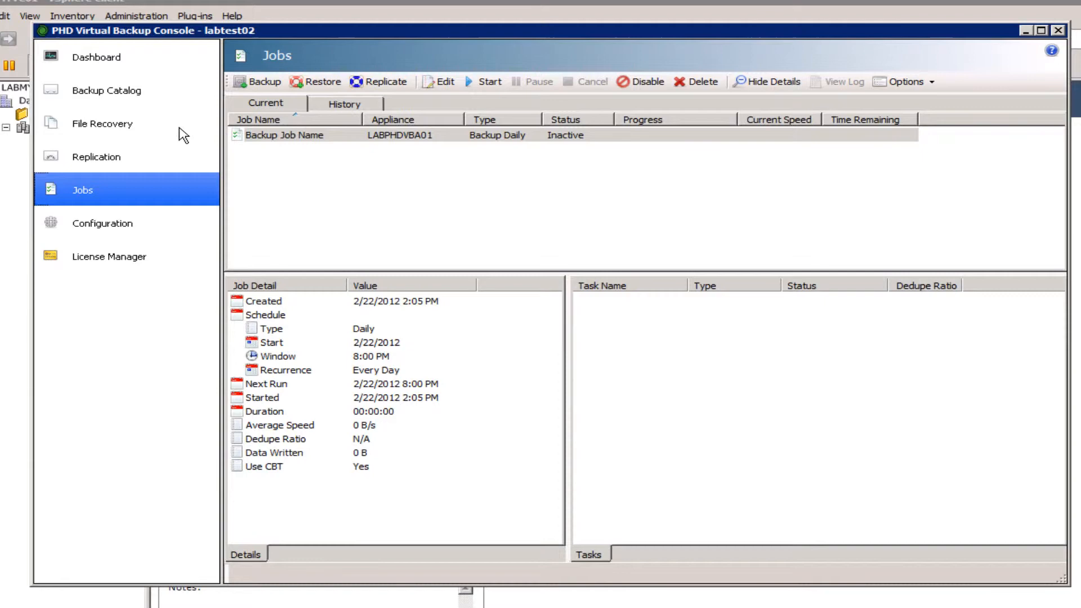
Step: List every VM's 2/22/2012 backups in Backup Catalog and select the LABVCOM01 backup
left_click(106, 90)
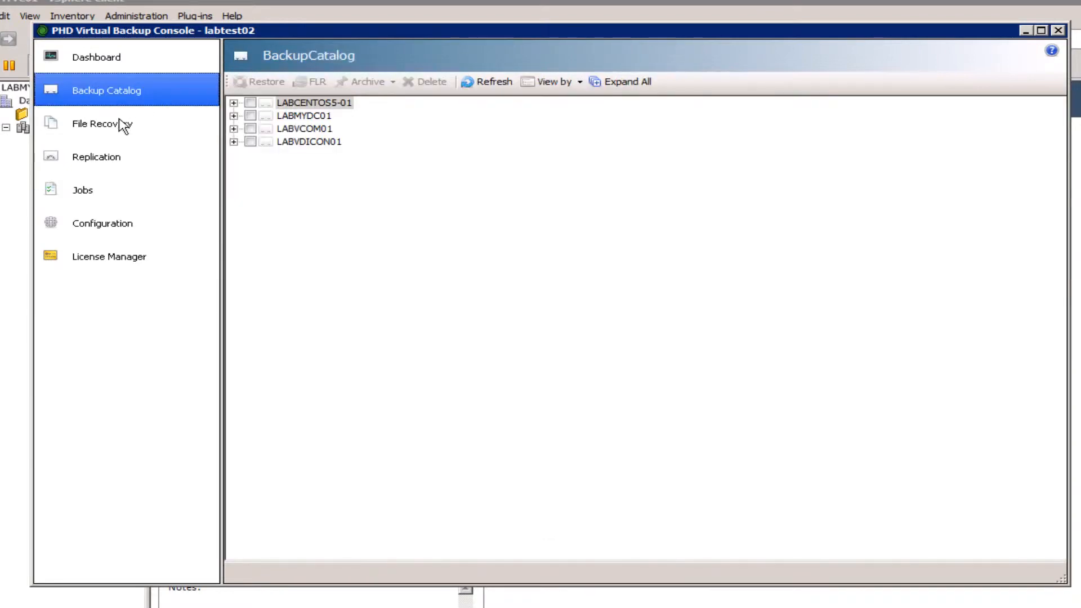
left_click(235, 102)
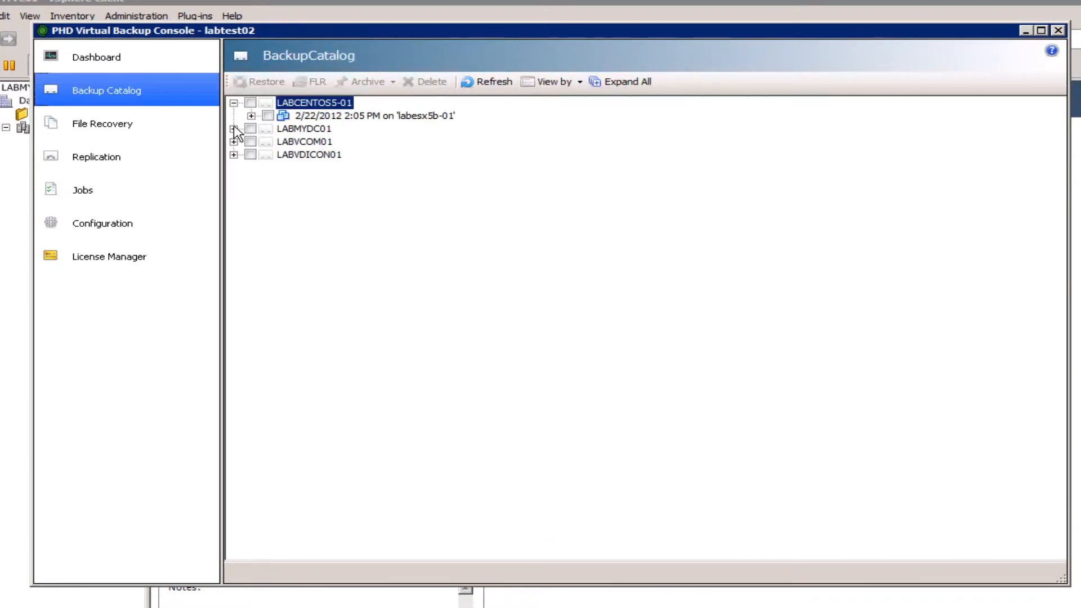
left_click(233, 128)
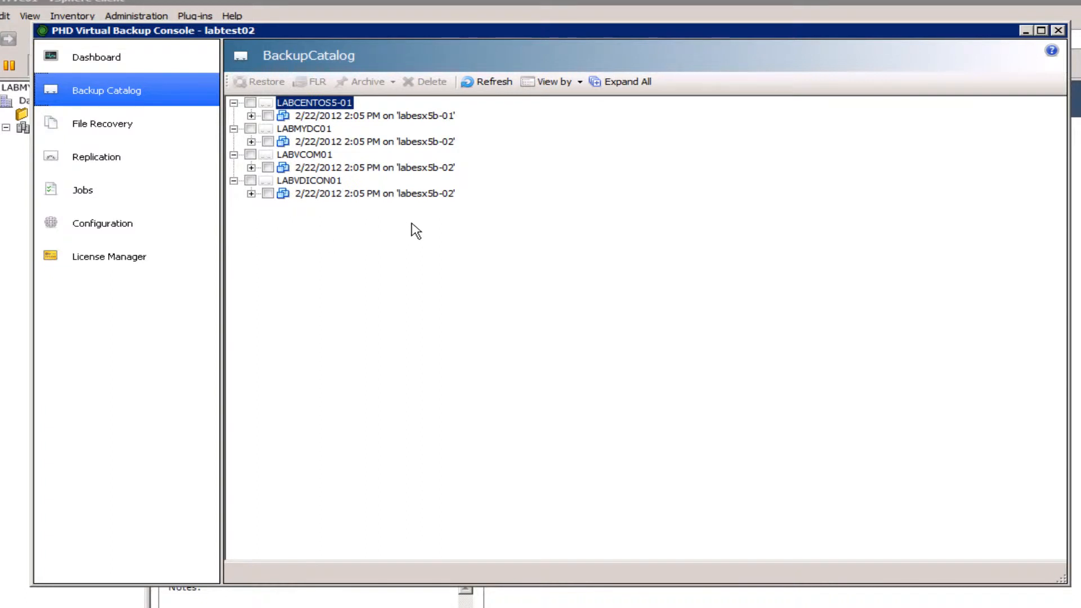
mouse_move(208, 185)
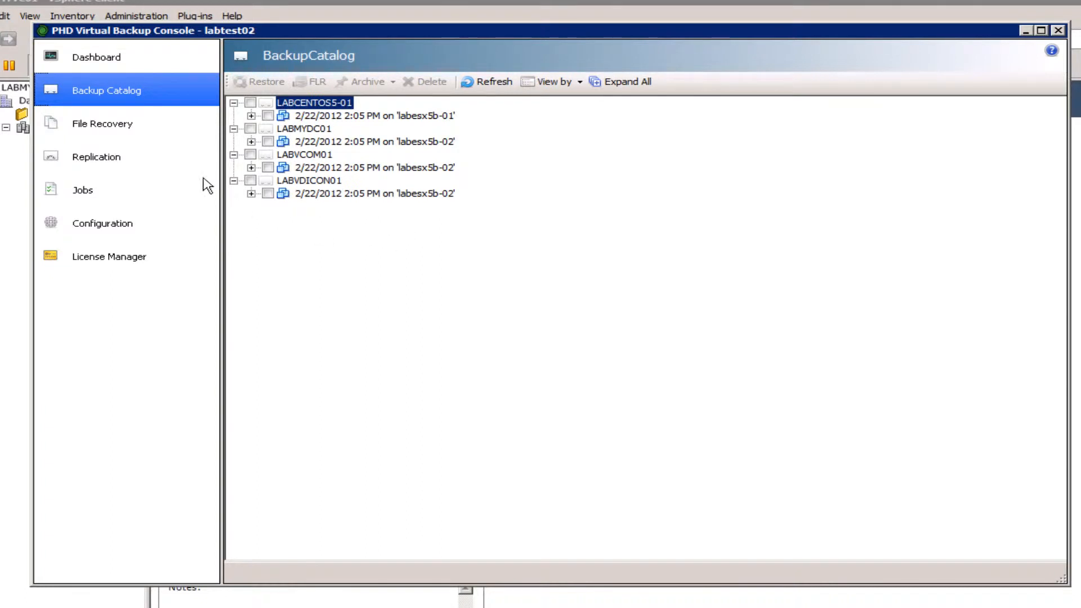
left_click(102, 123)
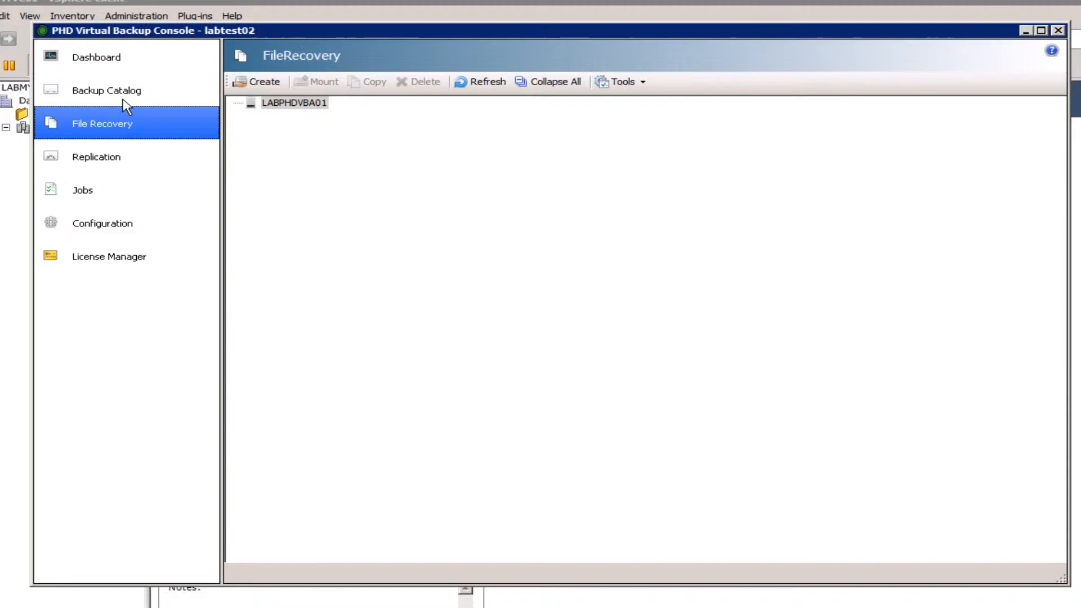
left_click(106, 90)
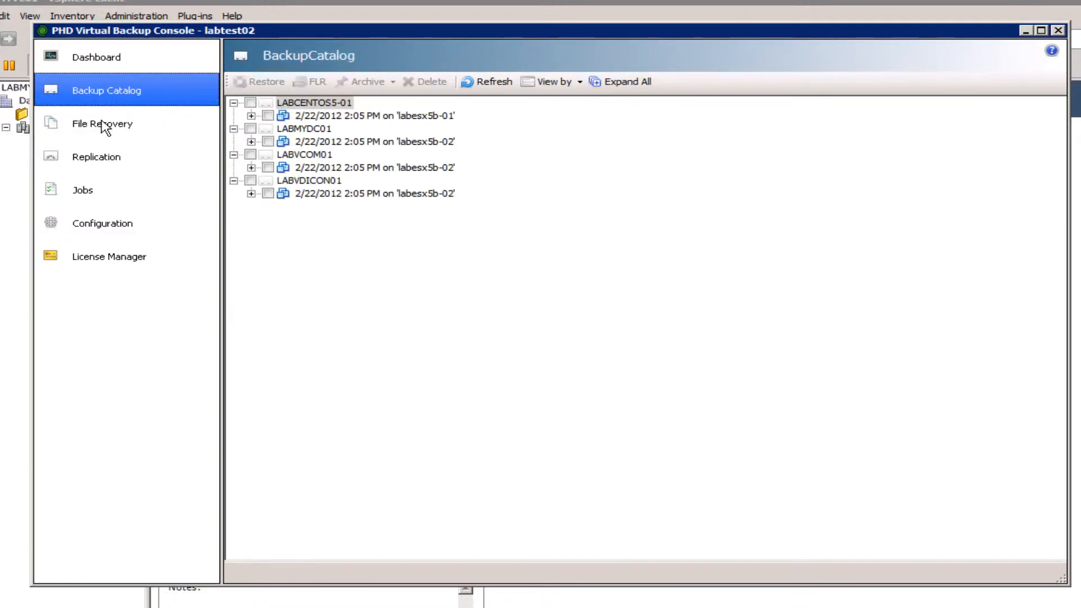
left_click(101, 124)
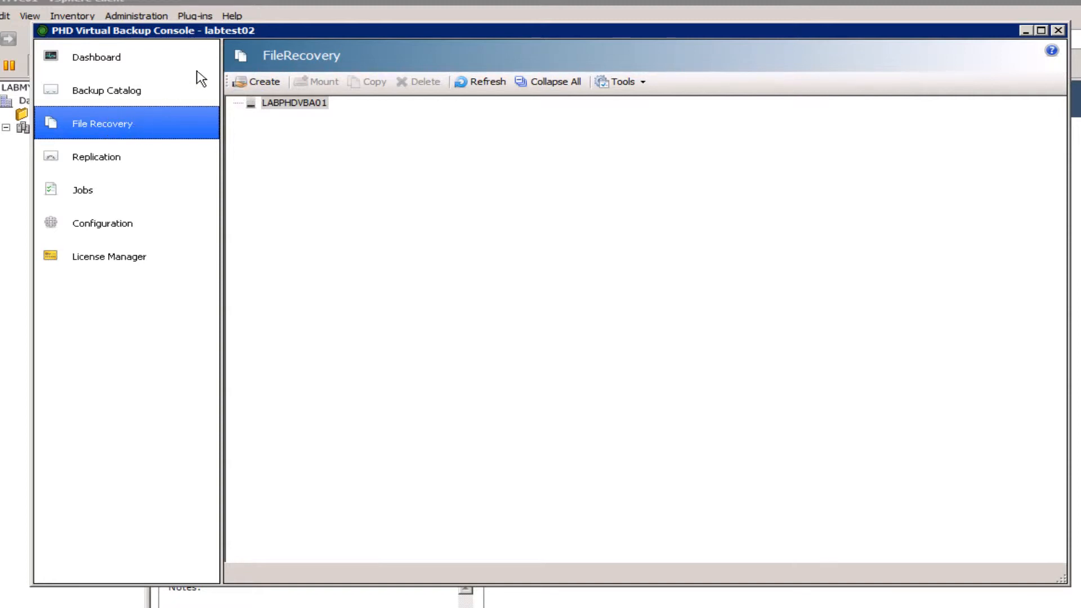
mouse_move(135, 136)
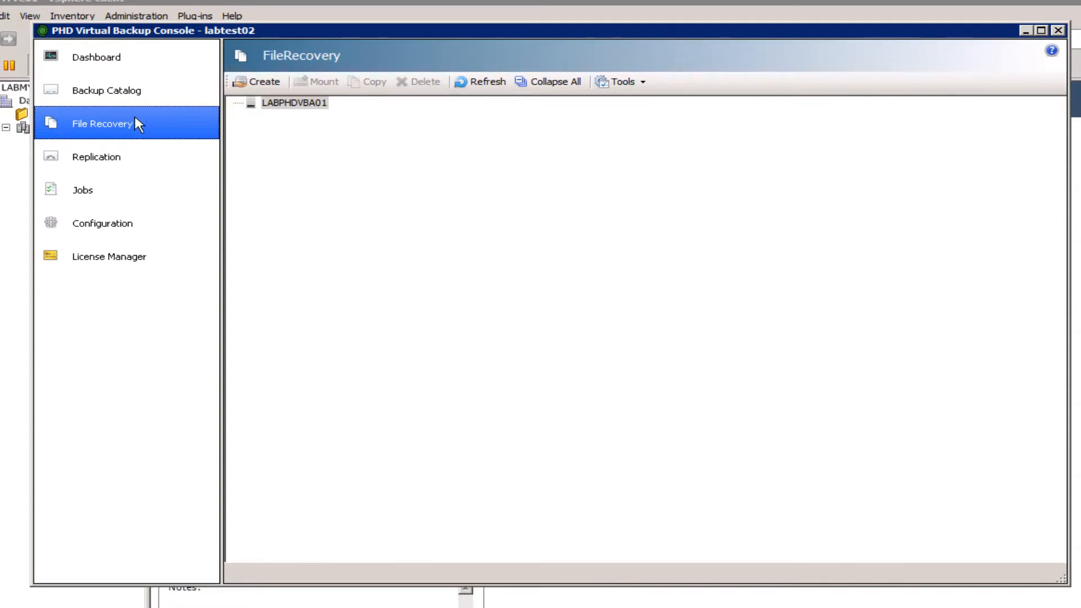
left_click(106, 90)
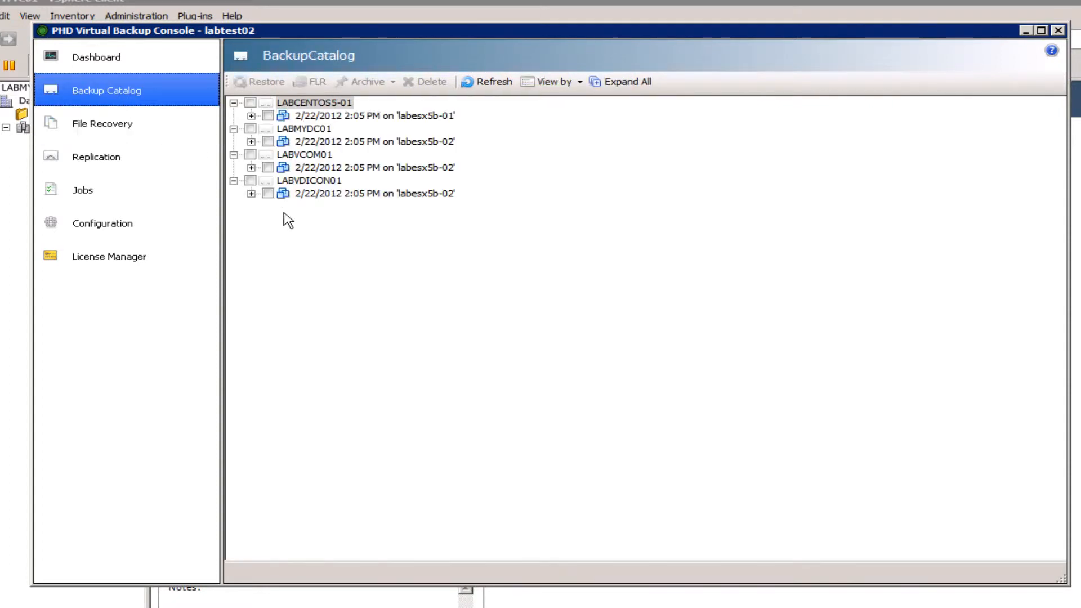
mouse_move(317, 172)
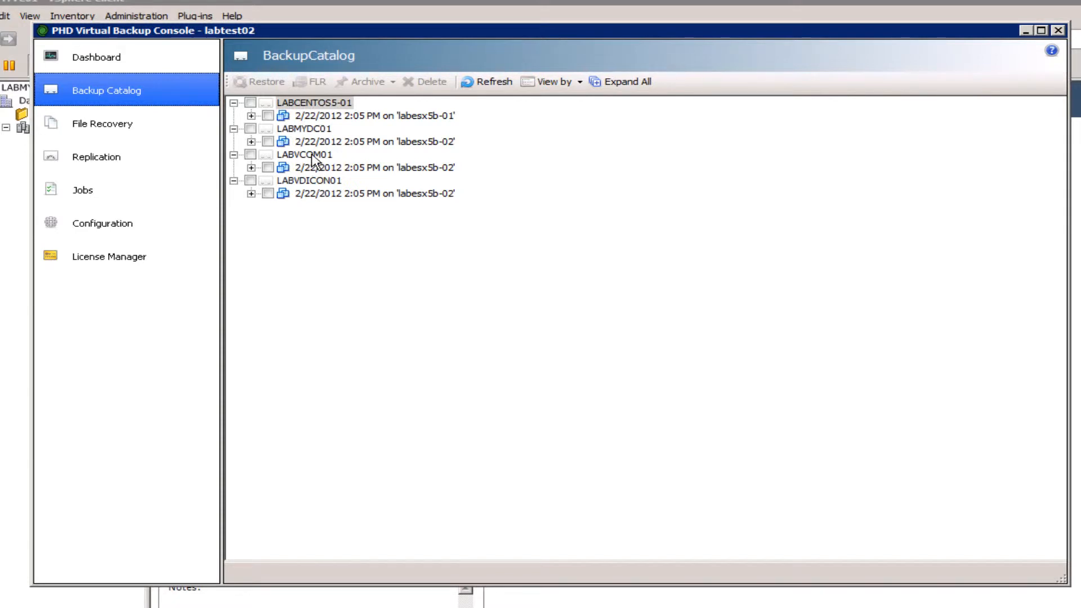
left_click(372, 168)
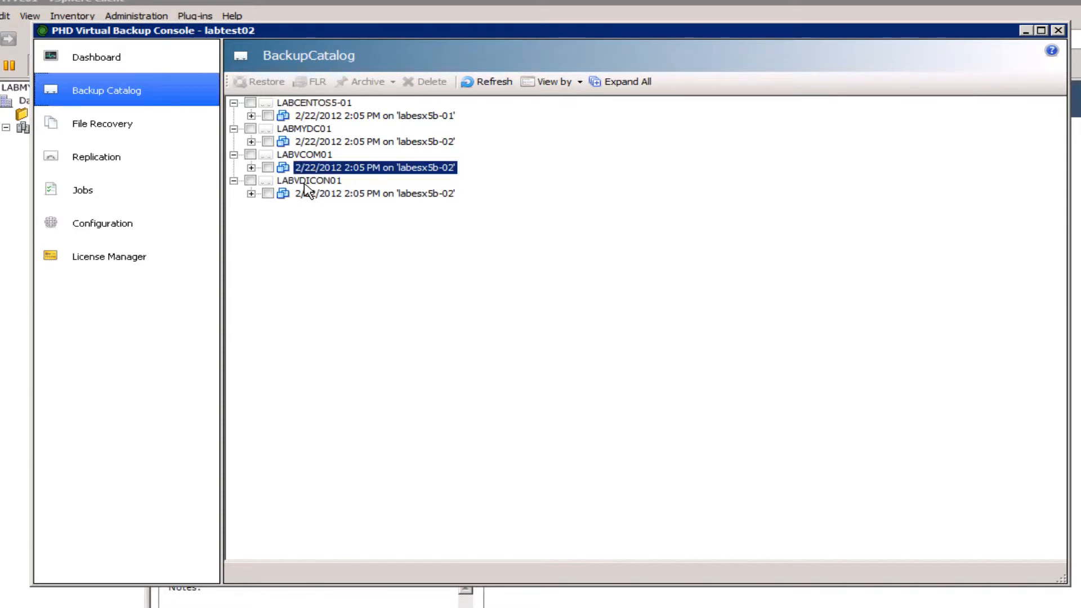
Step: Start a restore job from the LABVCOM01 2/22/2012 backup's context menu
right_click(372, 167)
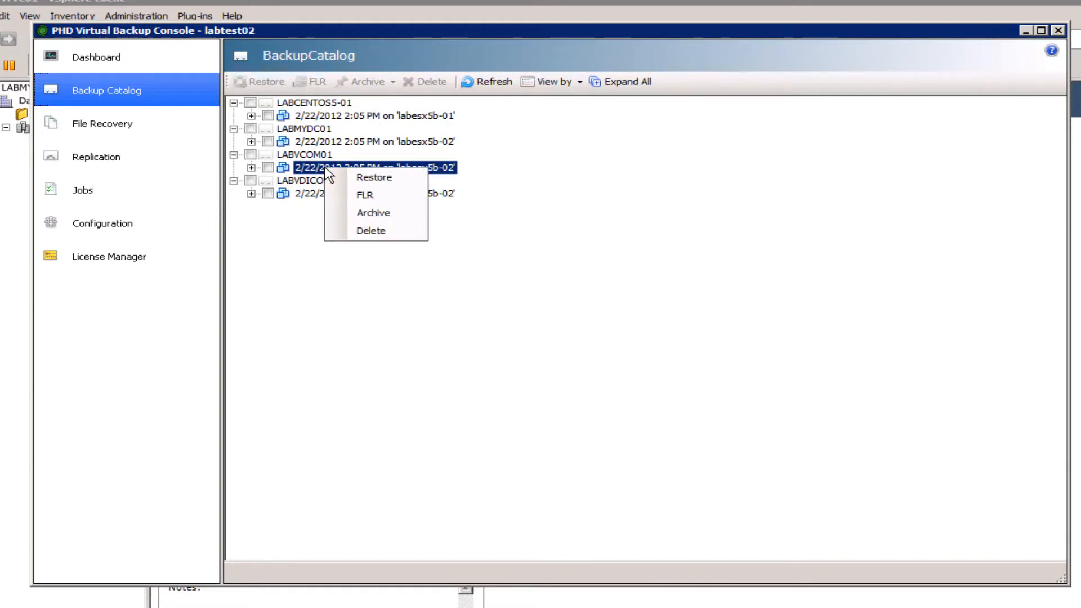
mouse_move(376, 177)
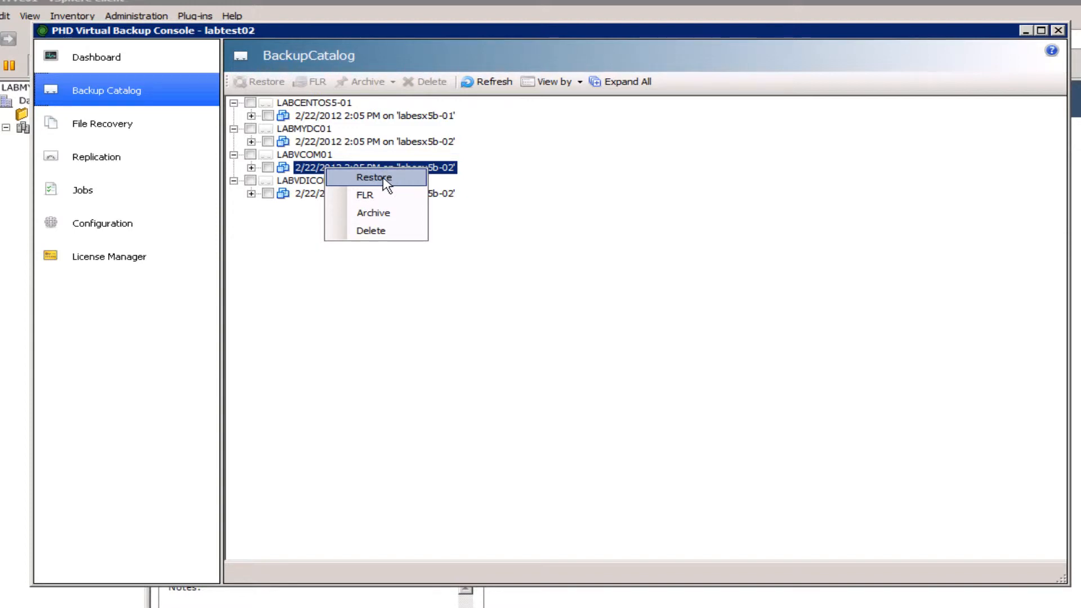
left_click(372, 177)
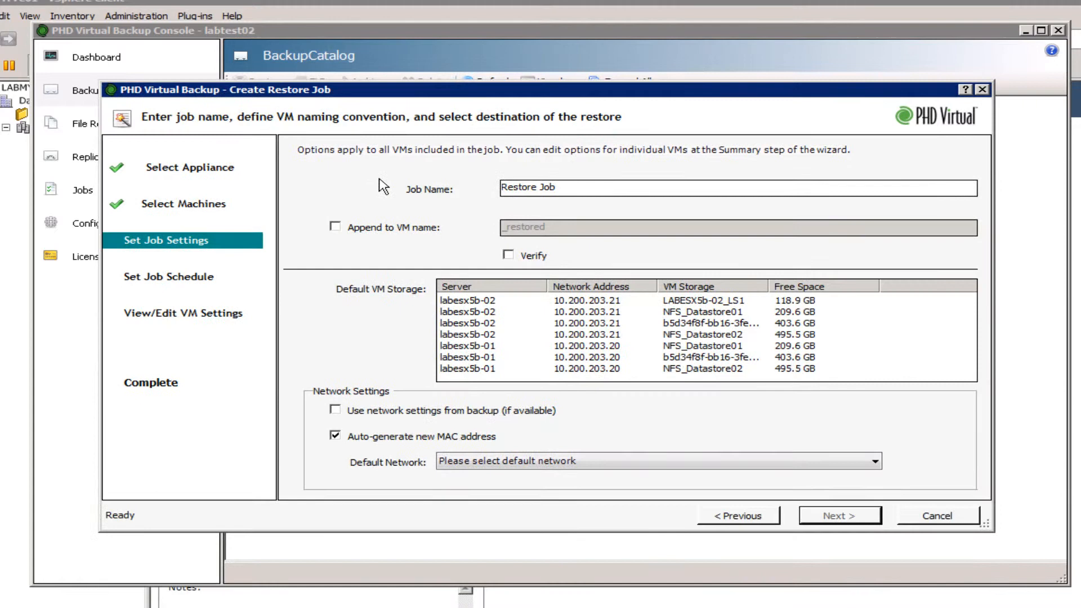
mouse_move(476, 348)
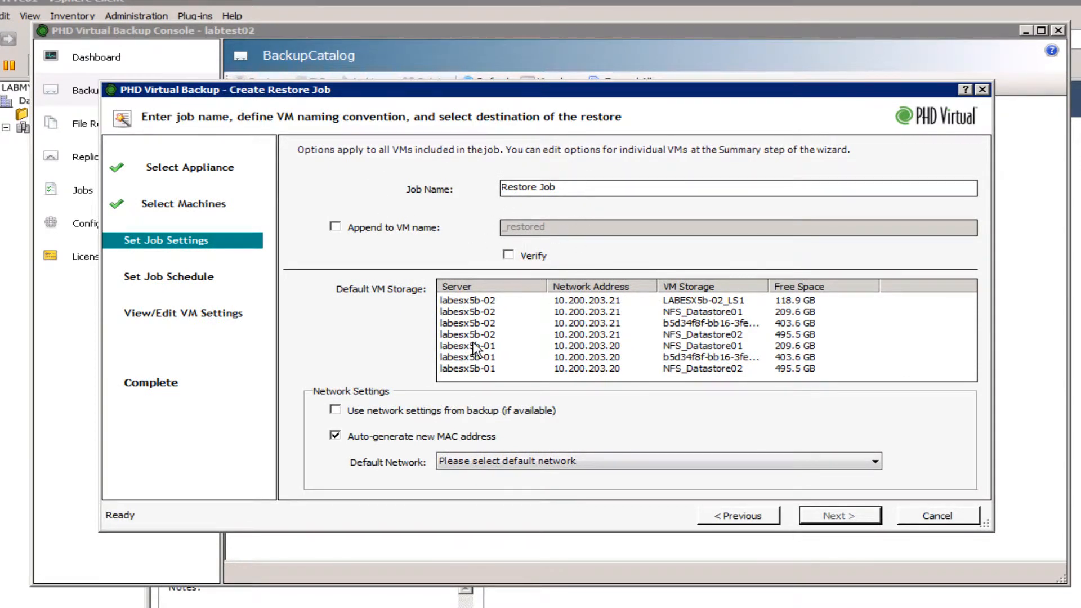
Step: Append _restored to the VM name, store it on labesx5b-01 NFS_Datastore02, network VLAN35
left_click(335, 227)
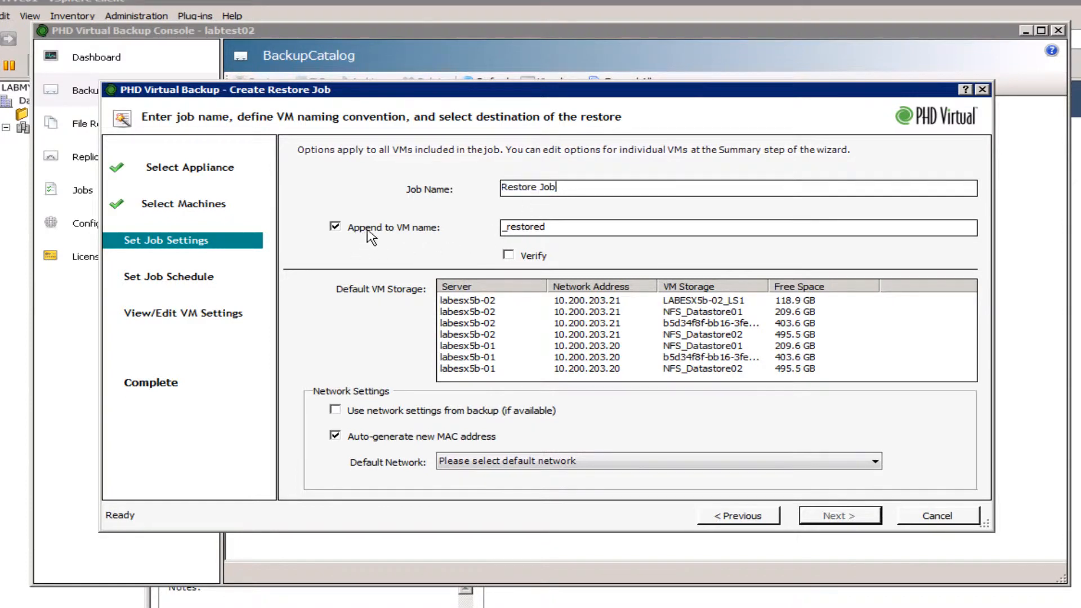
mouse_move(520, 228)
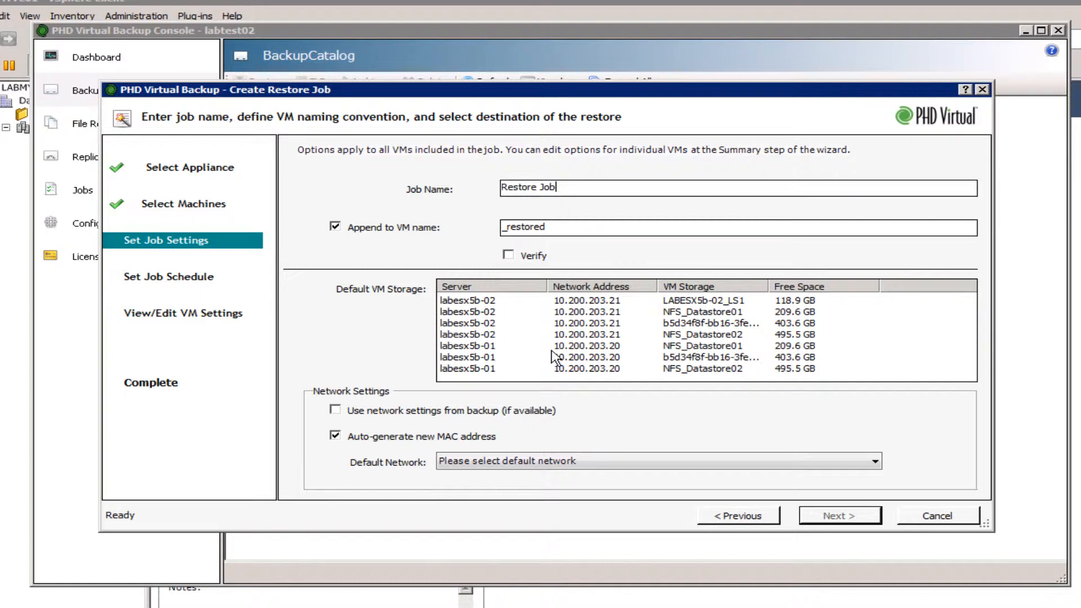
mouse_move(704, 366)
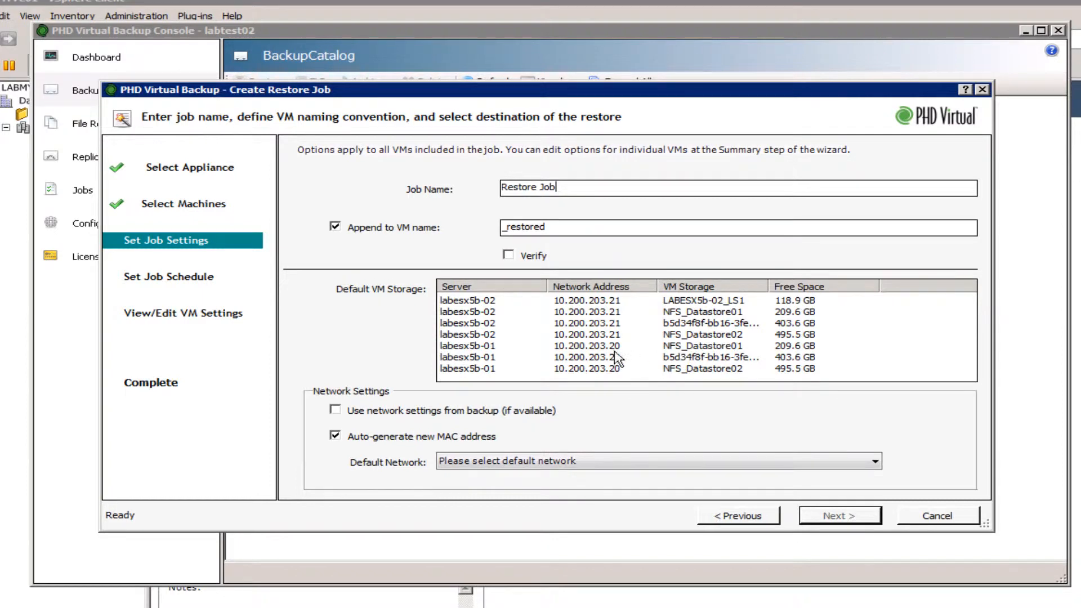
mouse_move(709, 358)
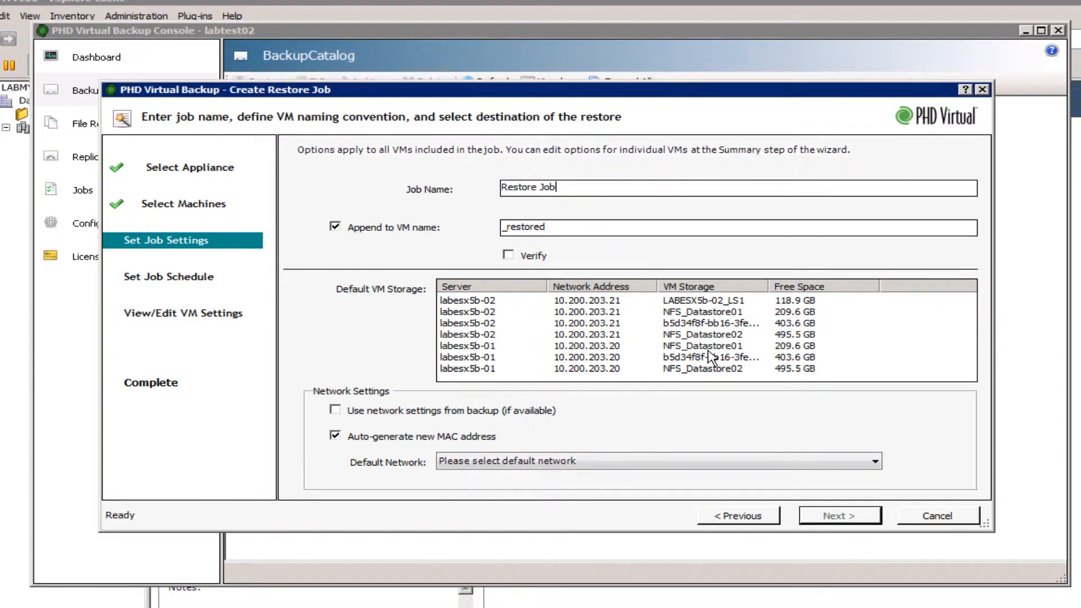
left_click(701, 368)
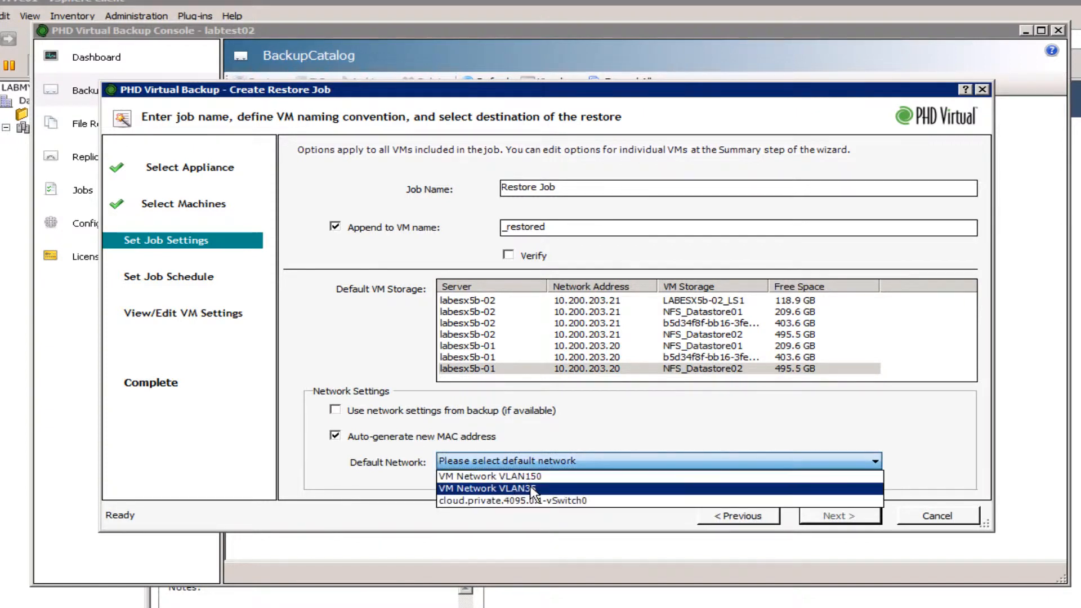
left_click(489, 488)
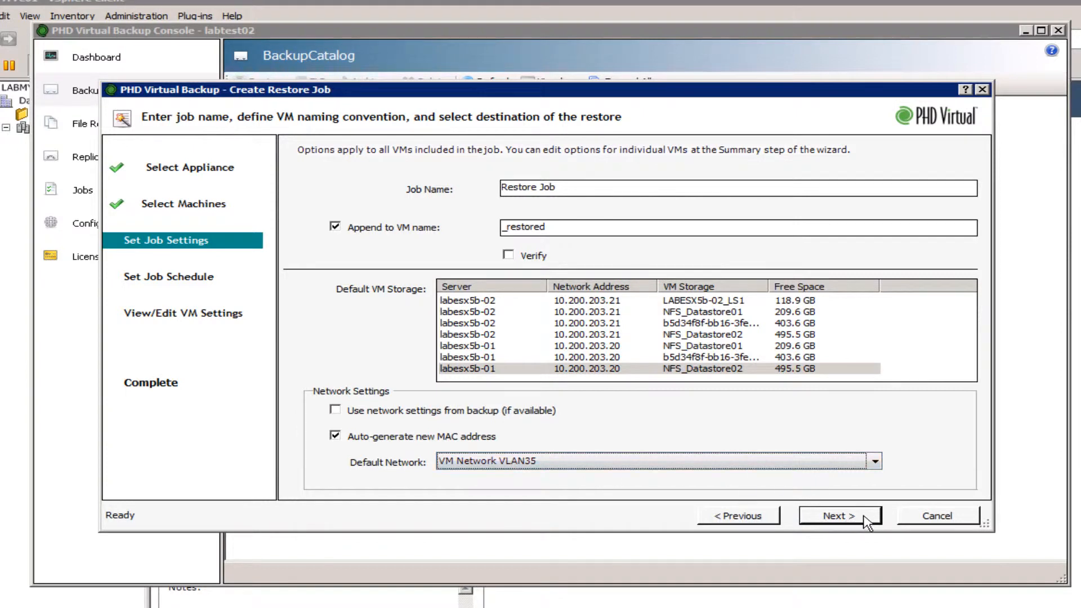
left_click(839, 516)
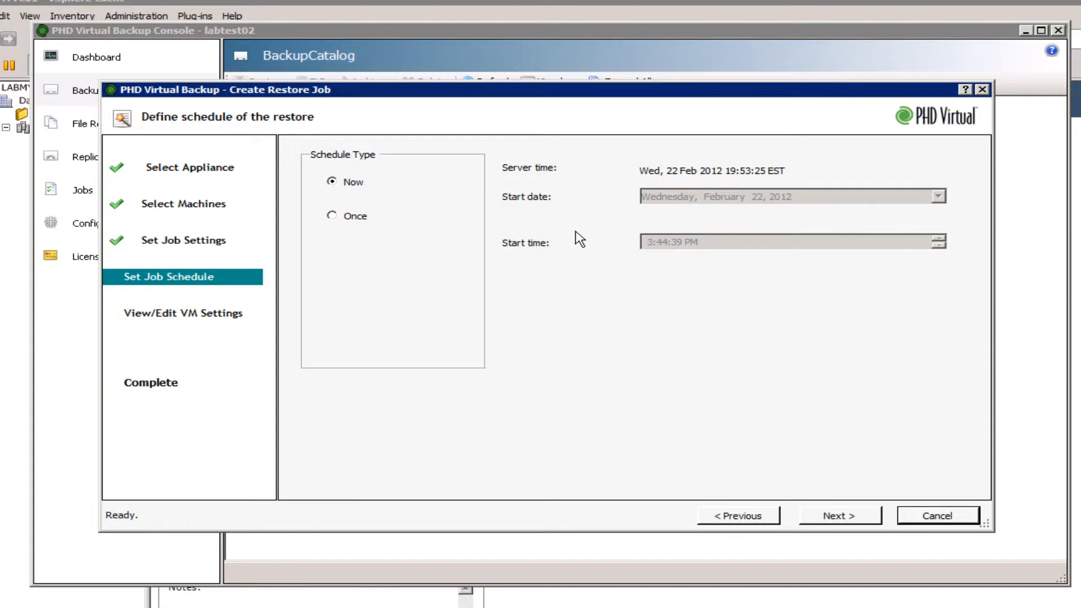
Step: Schedule the restore for now, include the 80 GB scsi0:0 disk, and submit it
left_click(333, 215)
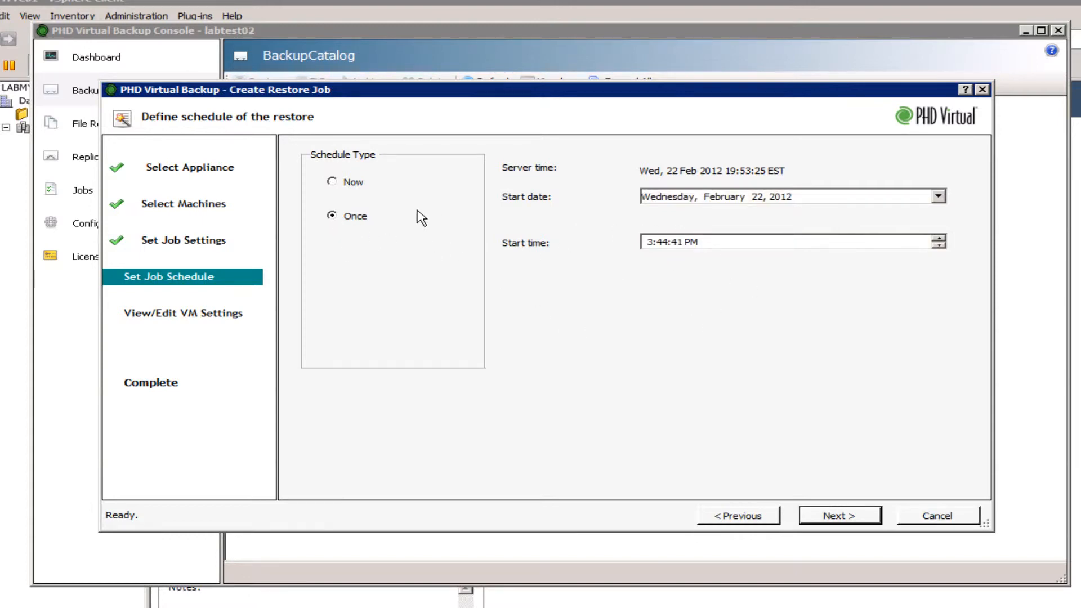
left_click(838, 516)
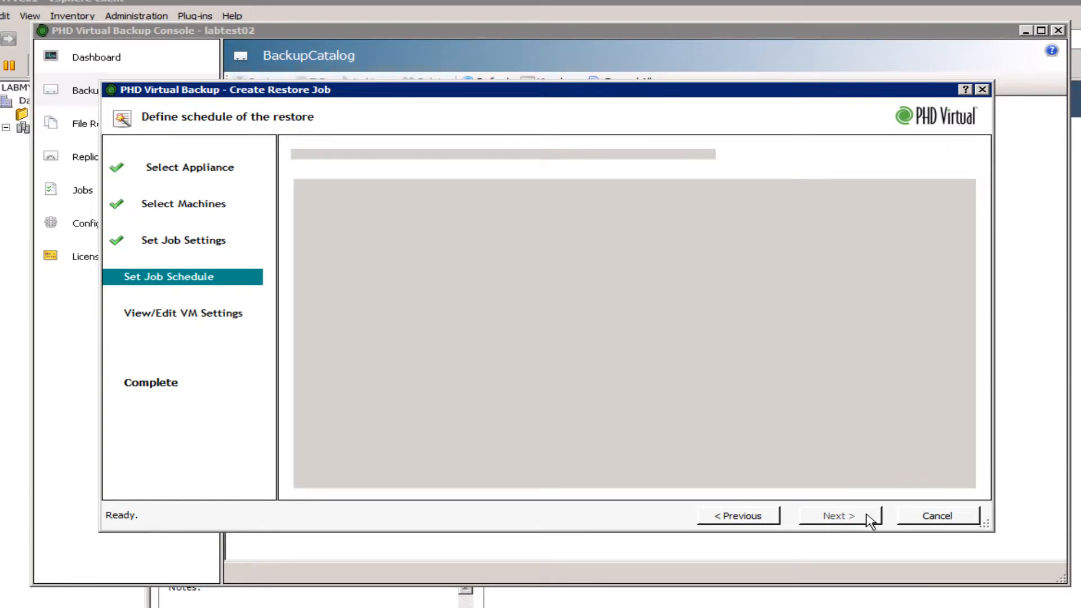
left_click(840, 516)
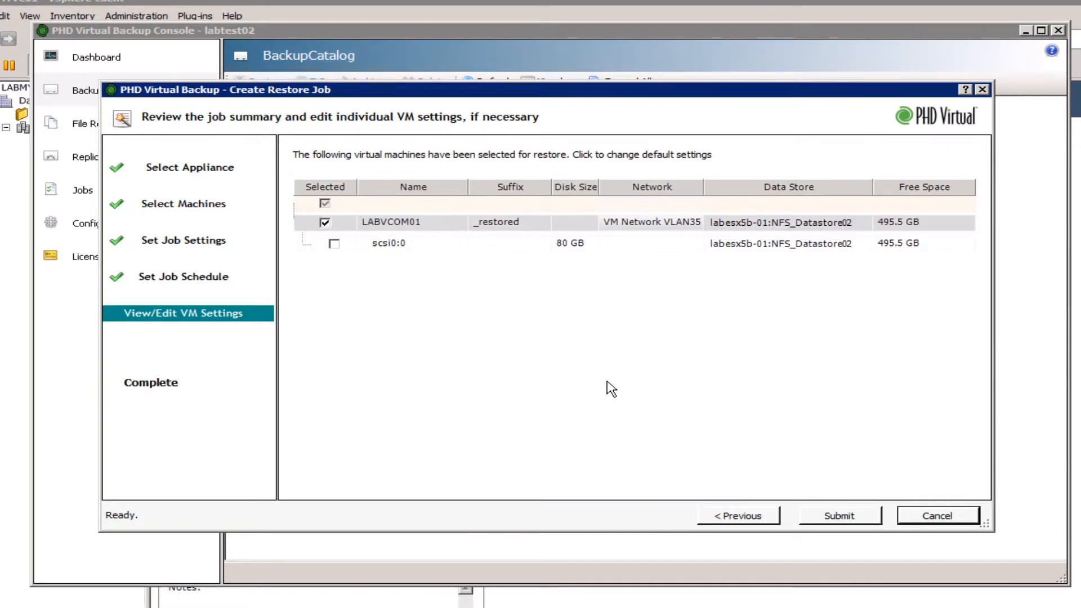
mouse_move(354, 234)
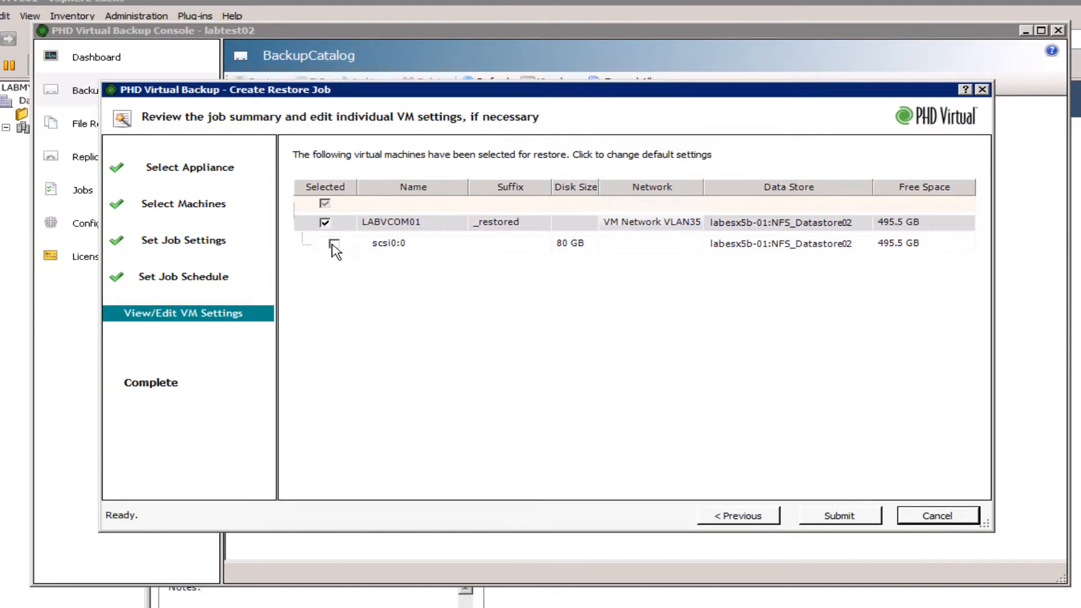
left_click(334, 243)
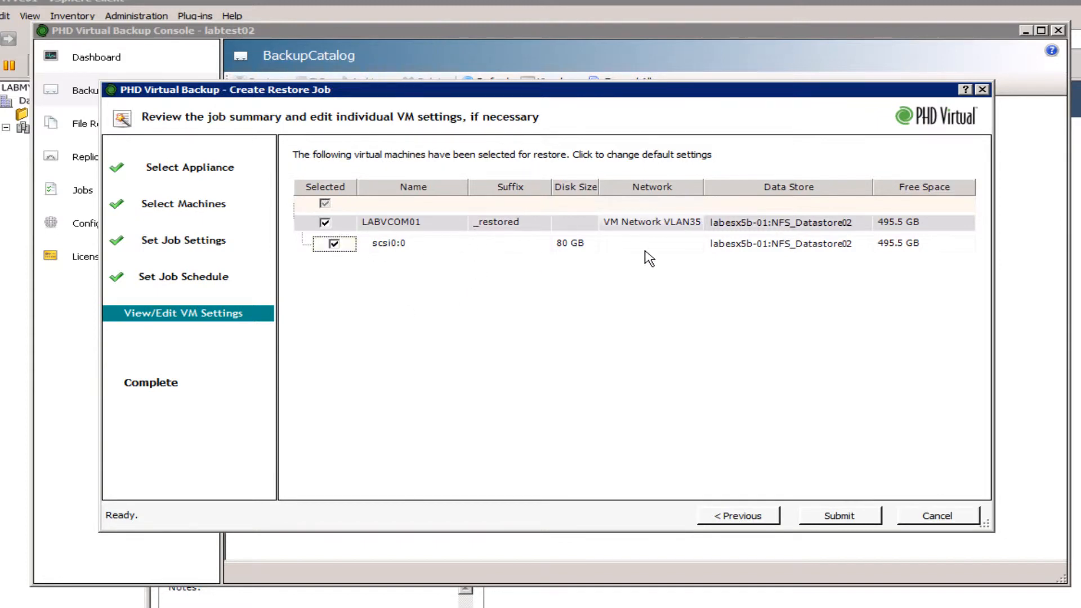
mouse_move(838, 516)
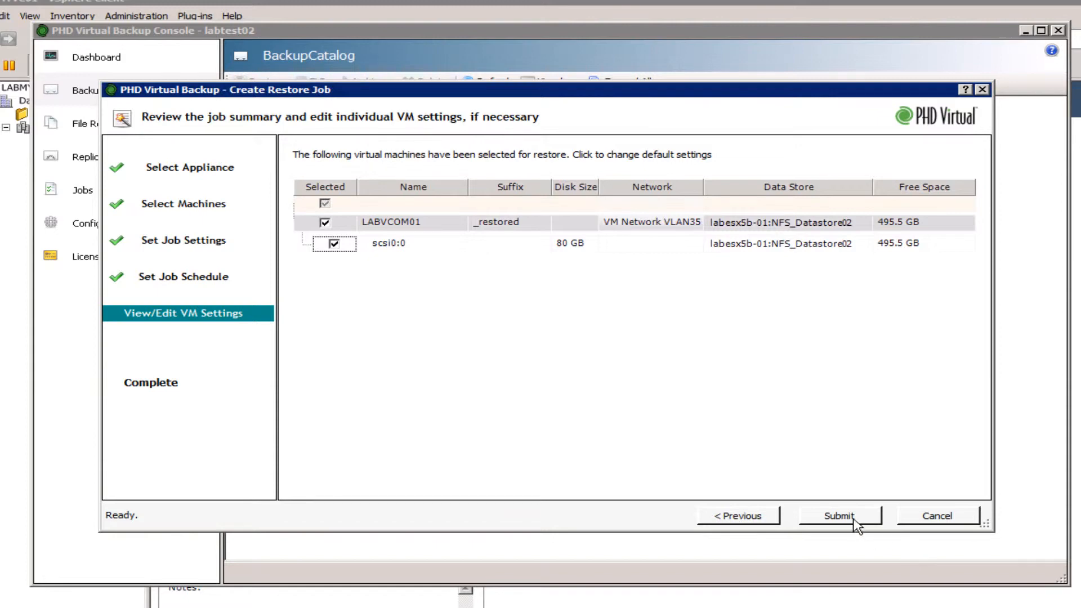
left_click(838, 515)
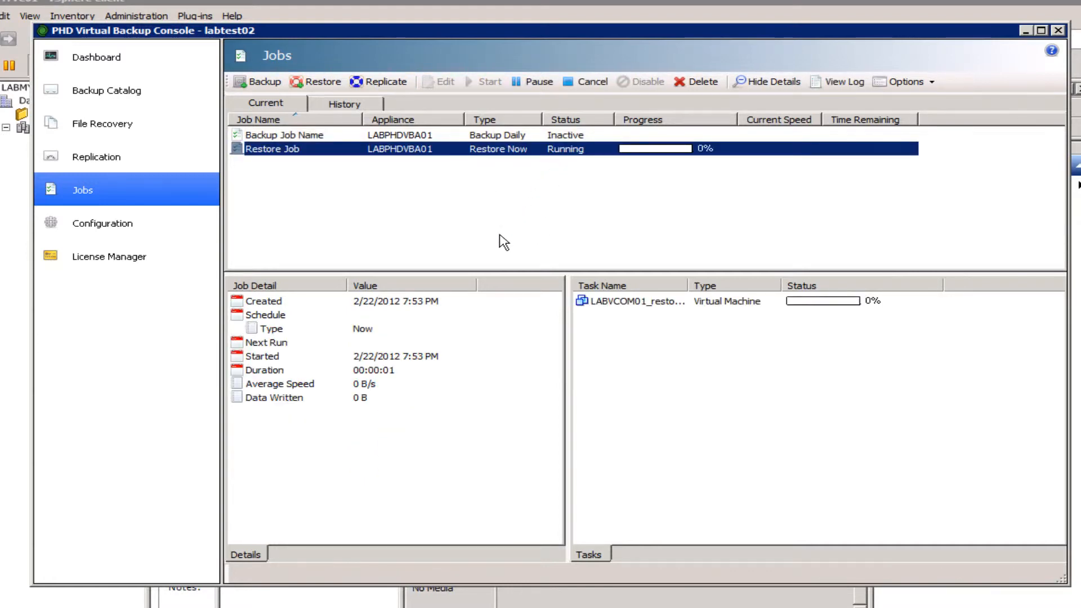
left_click(107, 90)
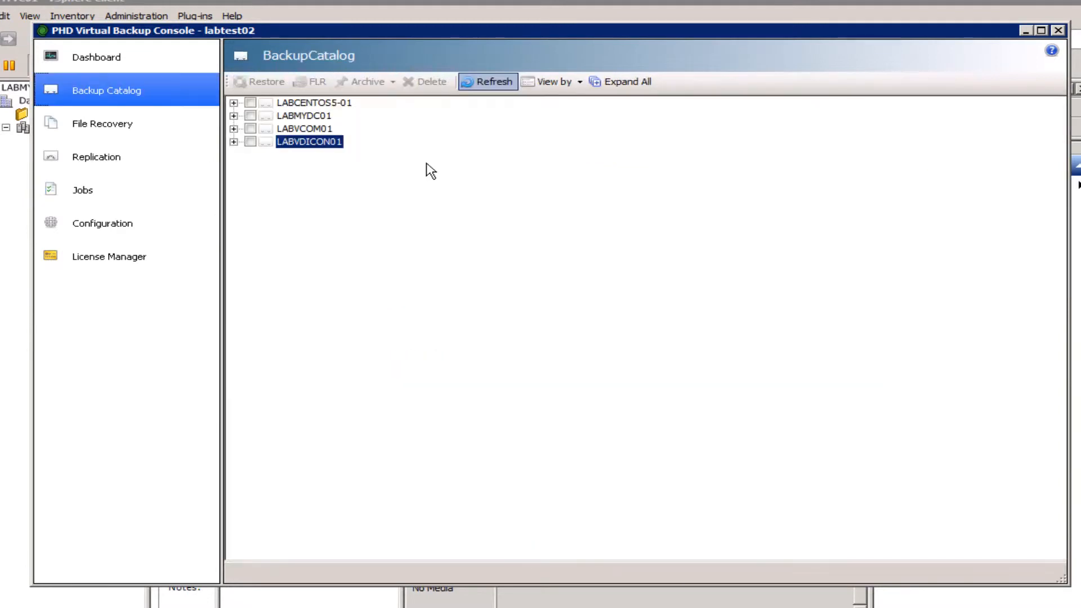
mouse_move(463, 125)
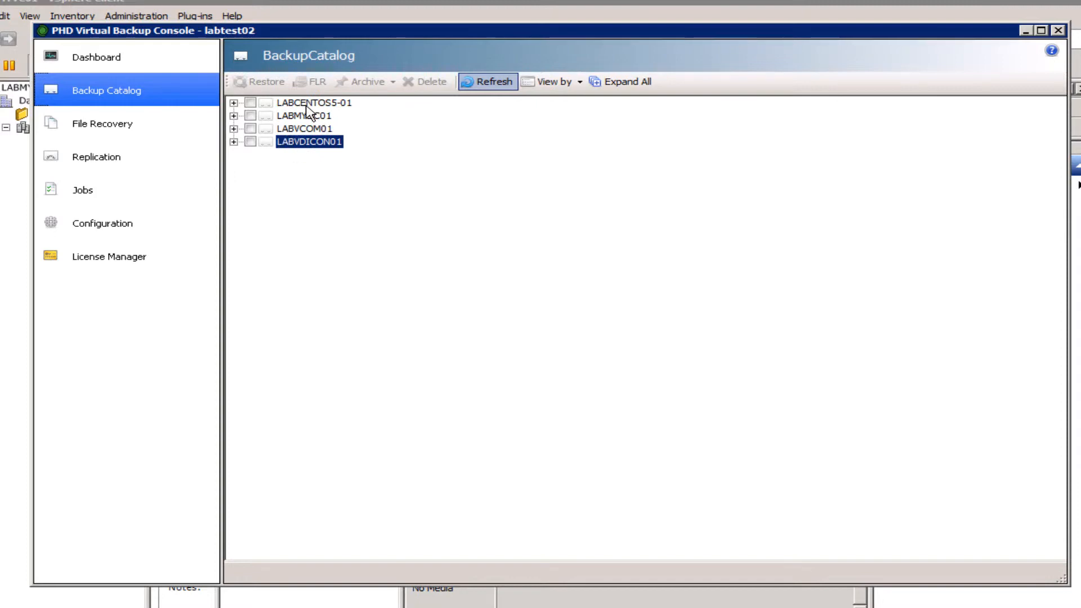
left_click(233, 103)
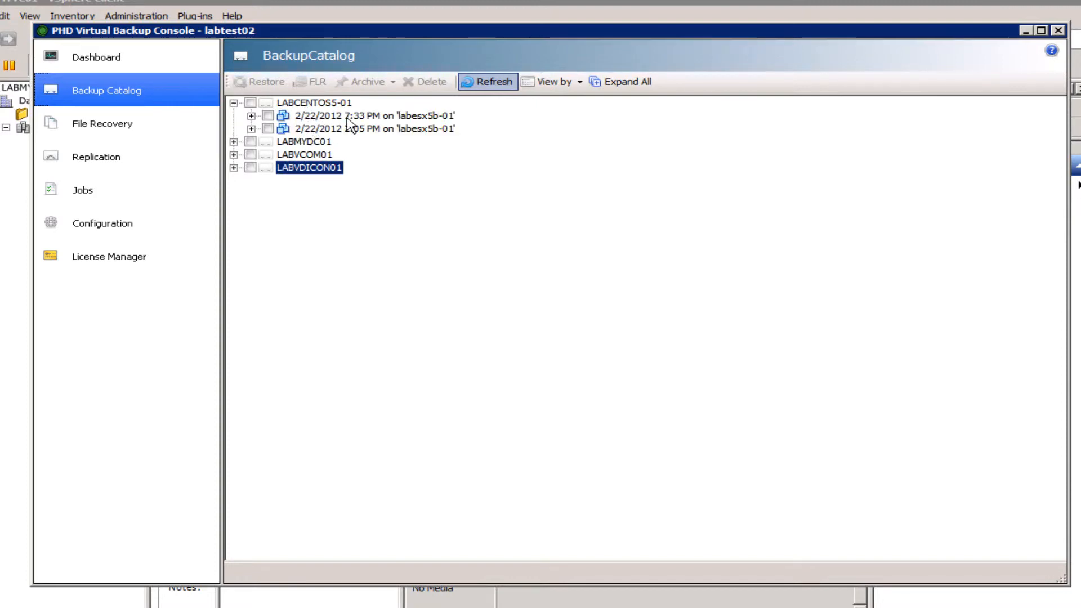
left_click(488, 81)
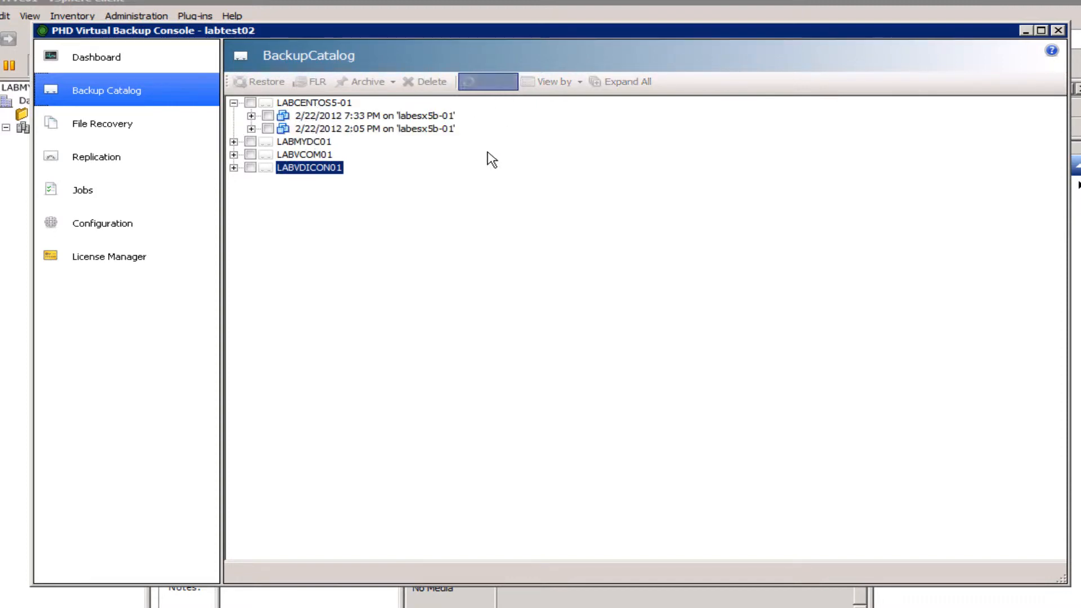
left_click(237, 102)
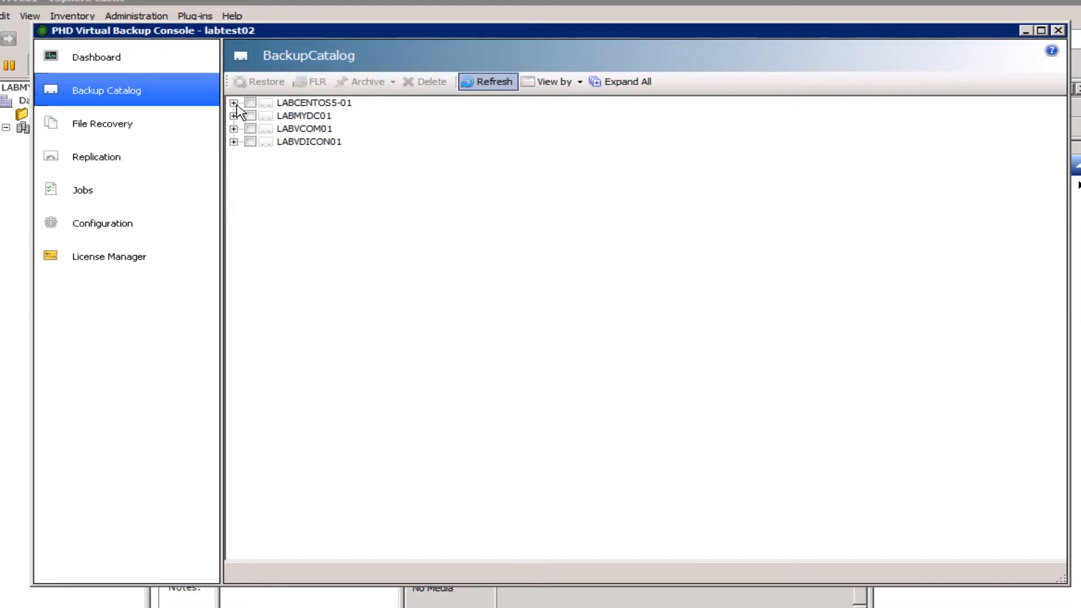
left_click(235, 103)
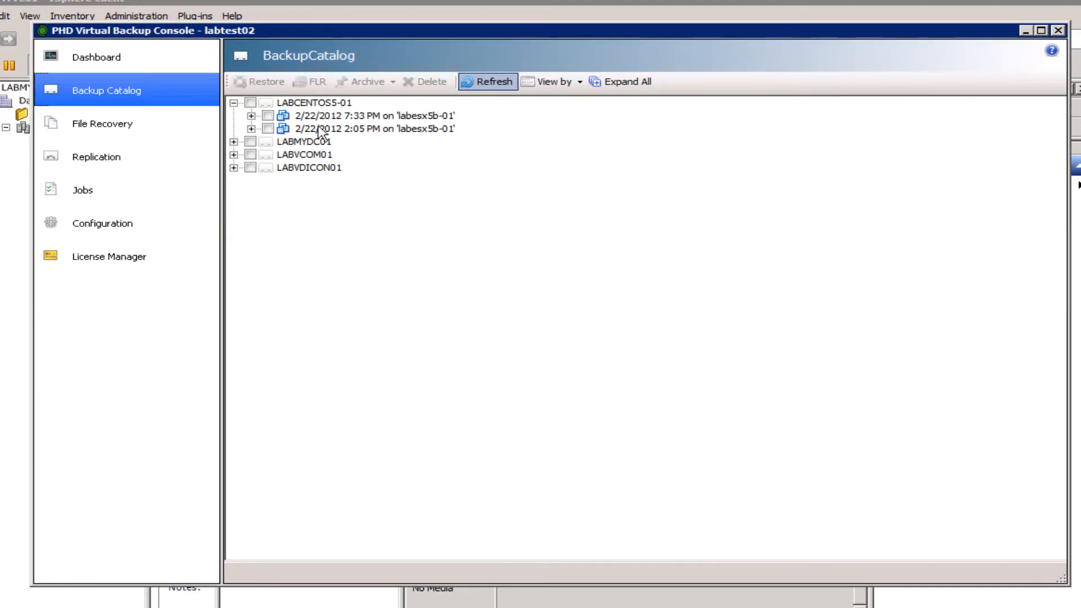
left_click(236, 141)
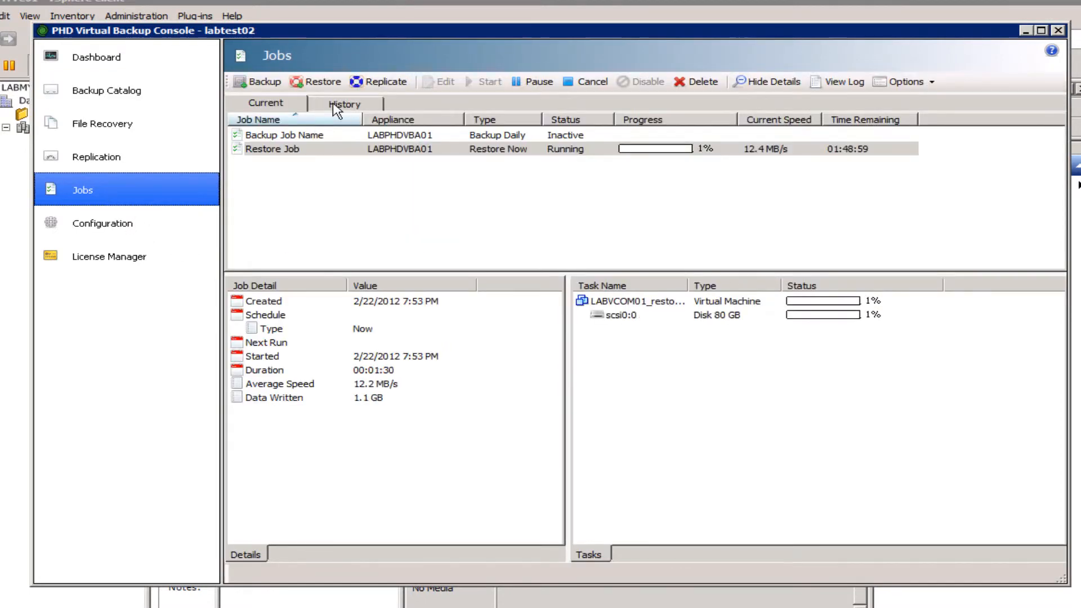
Step: Check job History for the succeeded restore job and its completed scsi0:0 disk
left_click(344, 103)
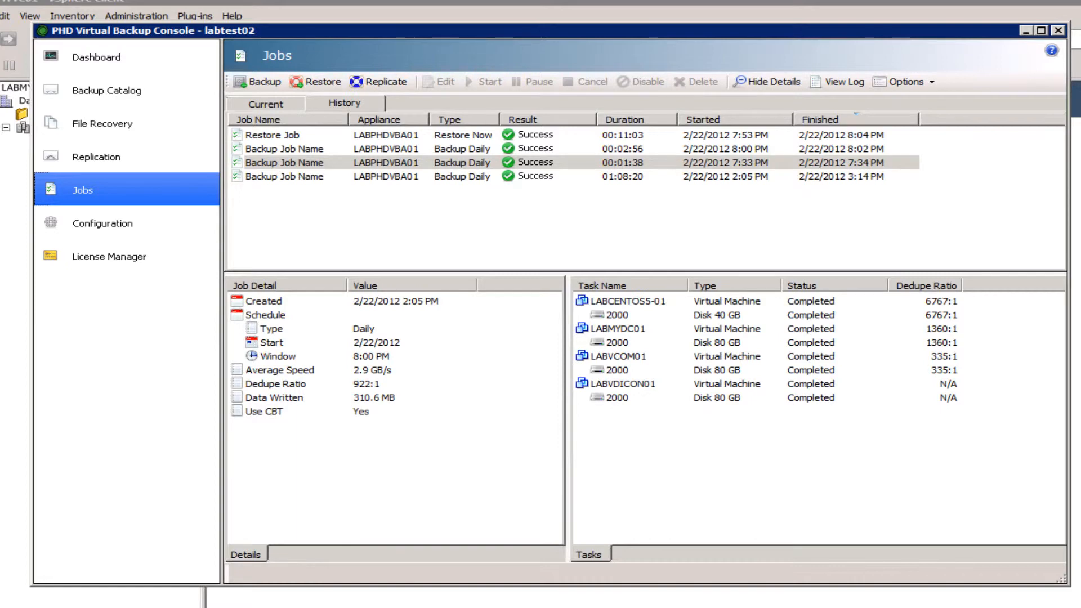
mouse_move(481, 131)
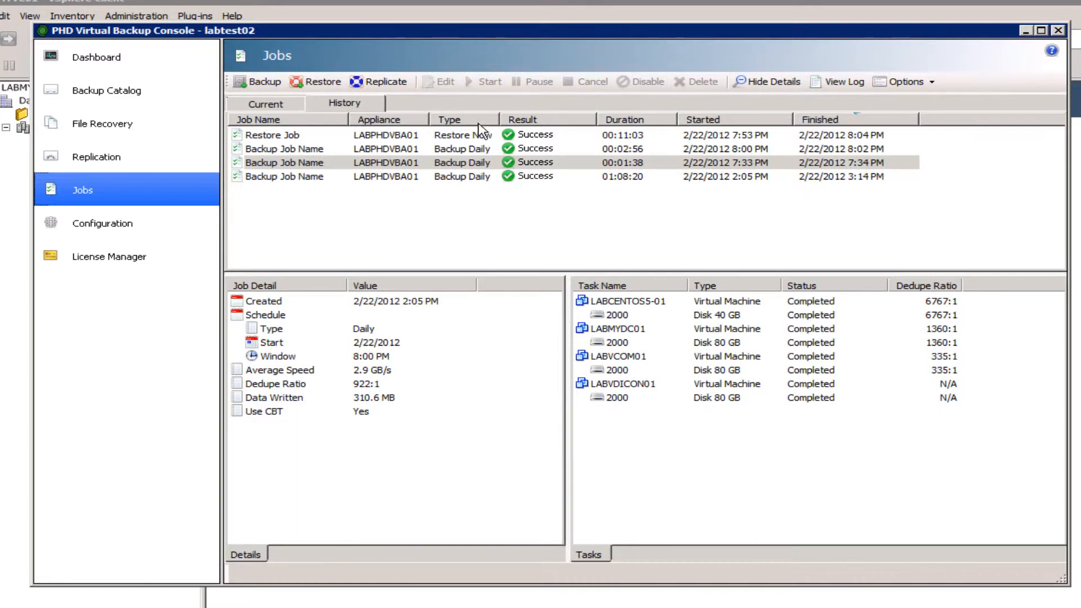
left_click(271, 134)
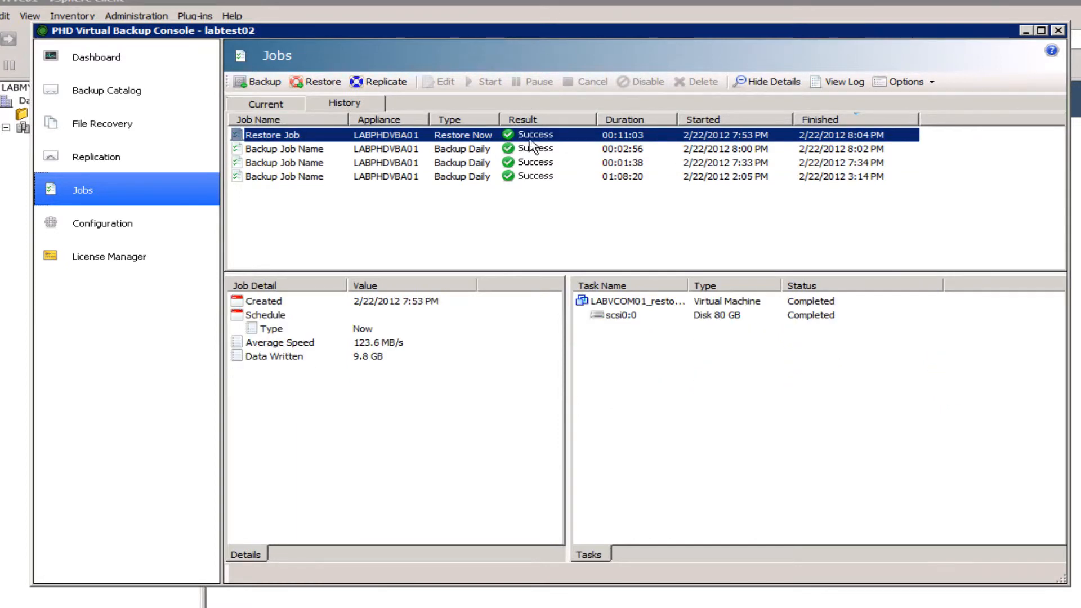
mouse_move(637, 144)
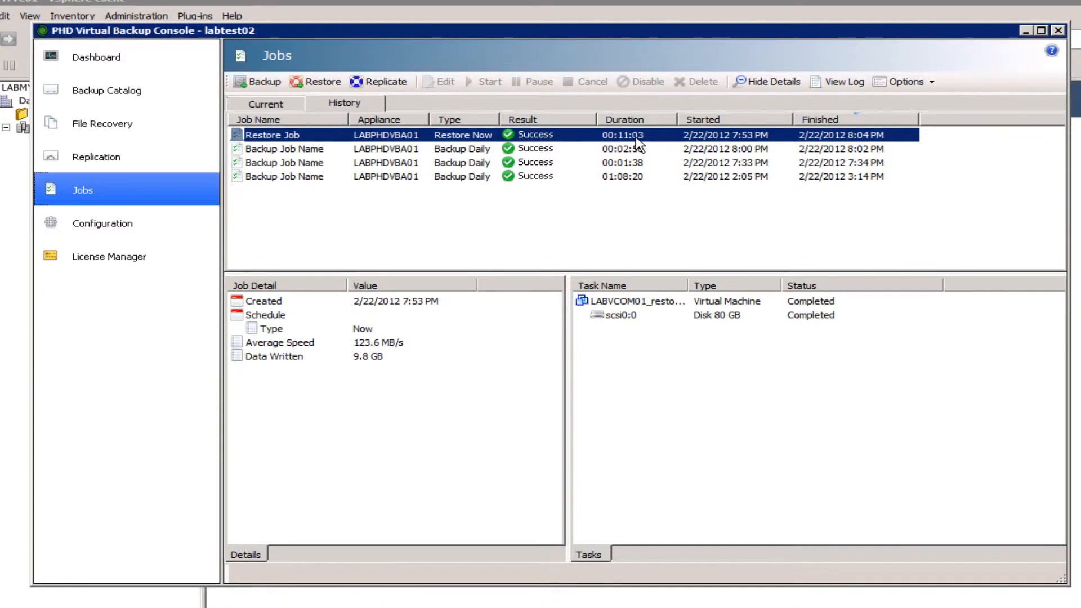
mouse_move(648, 146)
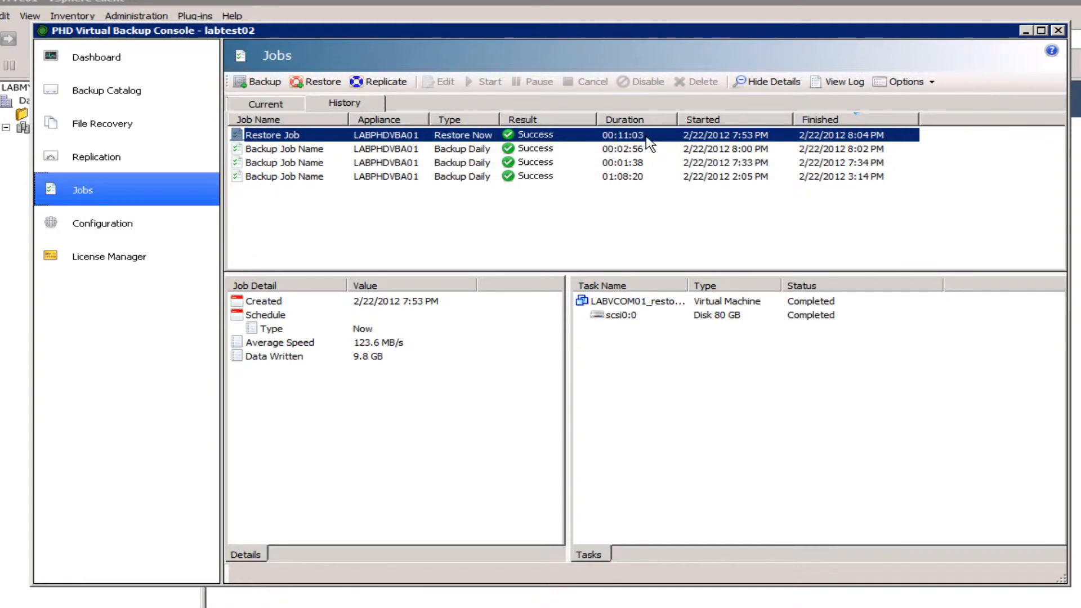
mouse_move(641, 145)
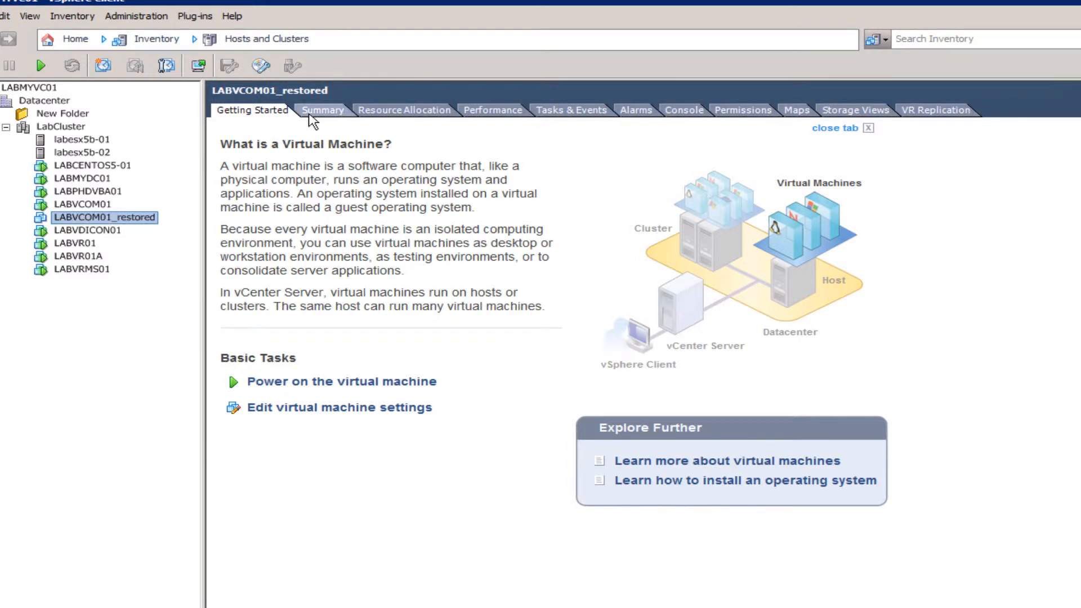
Step: View LABVCOM01_restored's Summary and power the virtual machine on
left_click(322, 110)
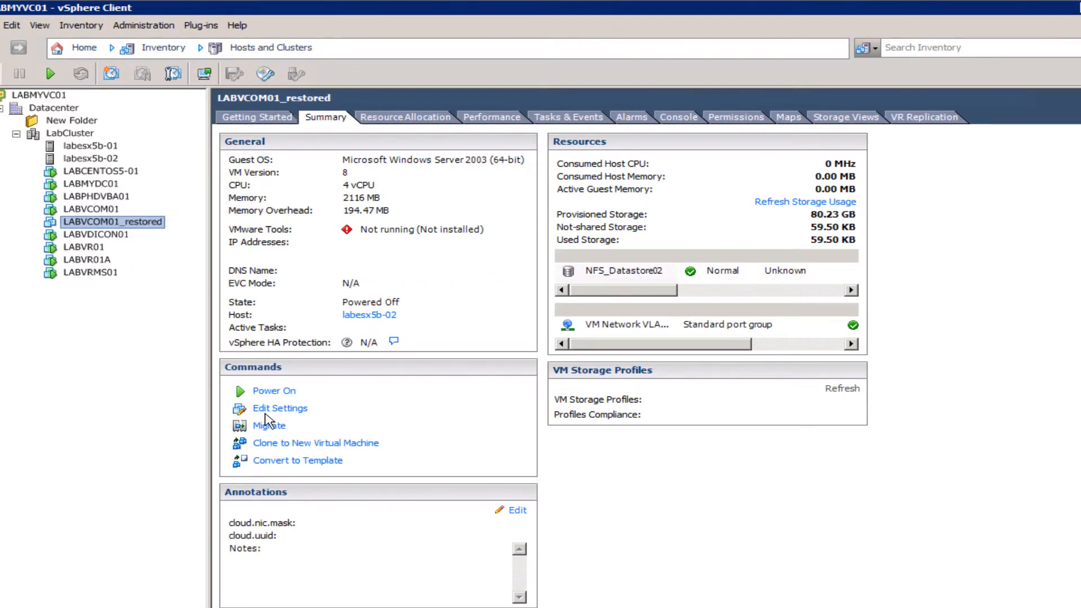
left_click(273, 391)
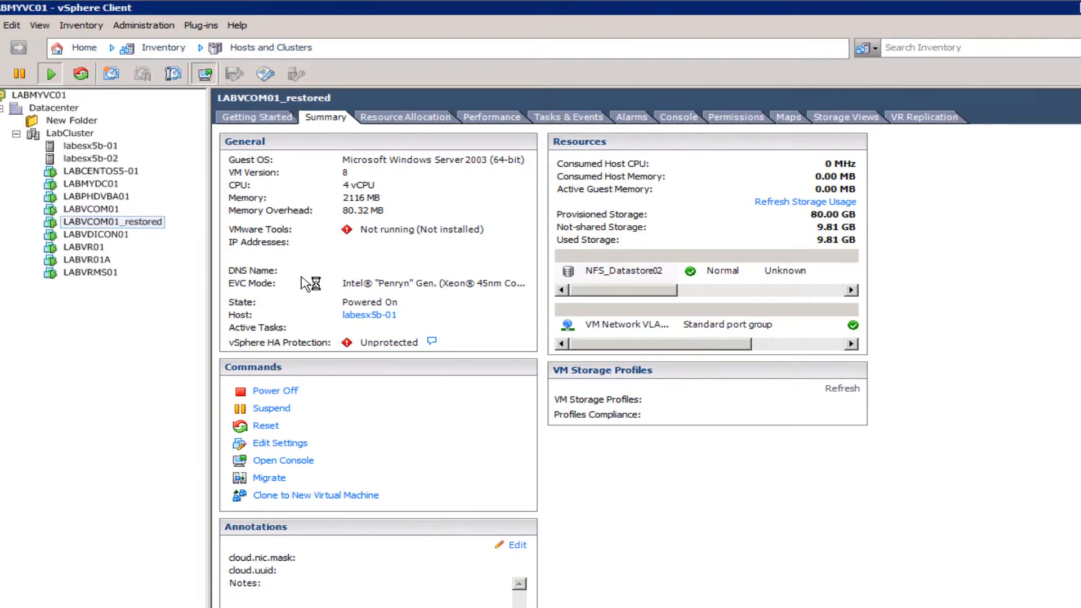
Step: Open a console window for LABVCOM01_restored
left_click(282, 460)
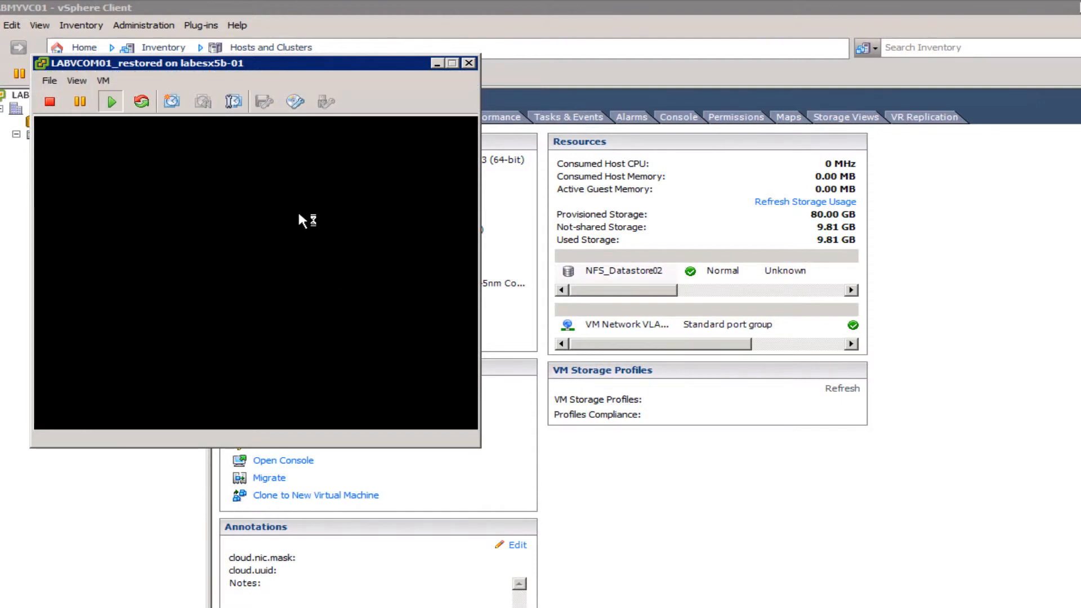
mouse_move(490, 89)
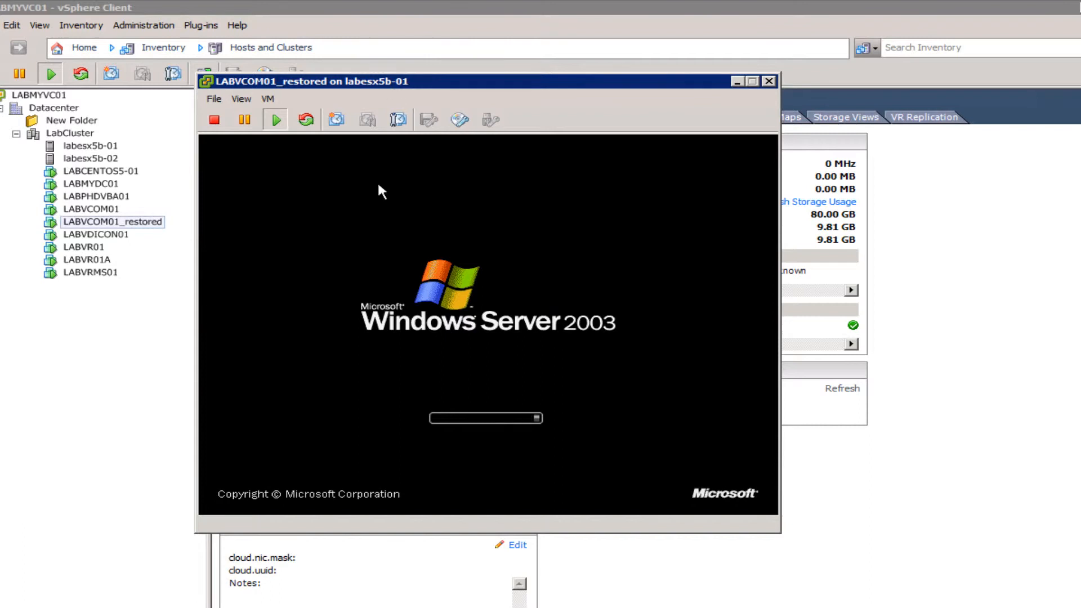
mouse_move(401, 450)
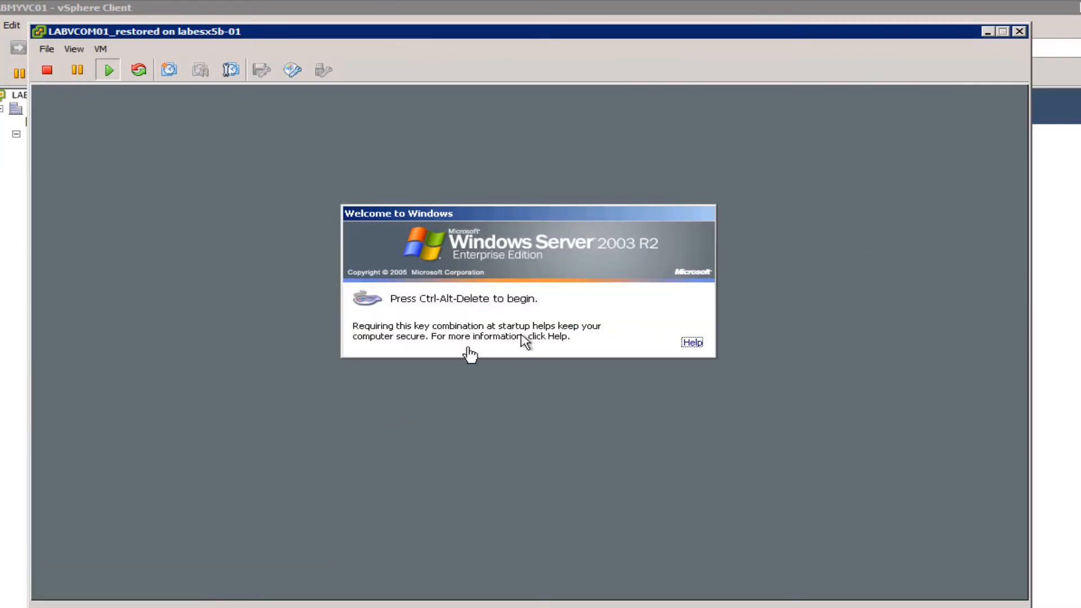
Step: Send Ctrl+Alt+Del, log on, and confirm the Shutdown Event Tracker to reach the desktop
left_click(100, 48)
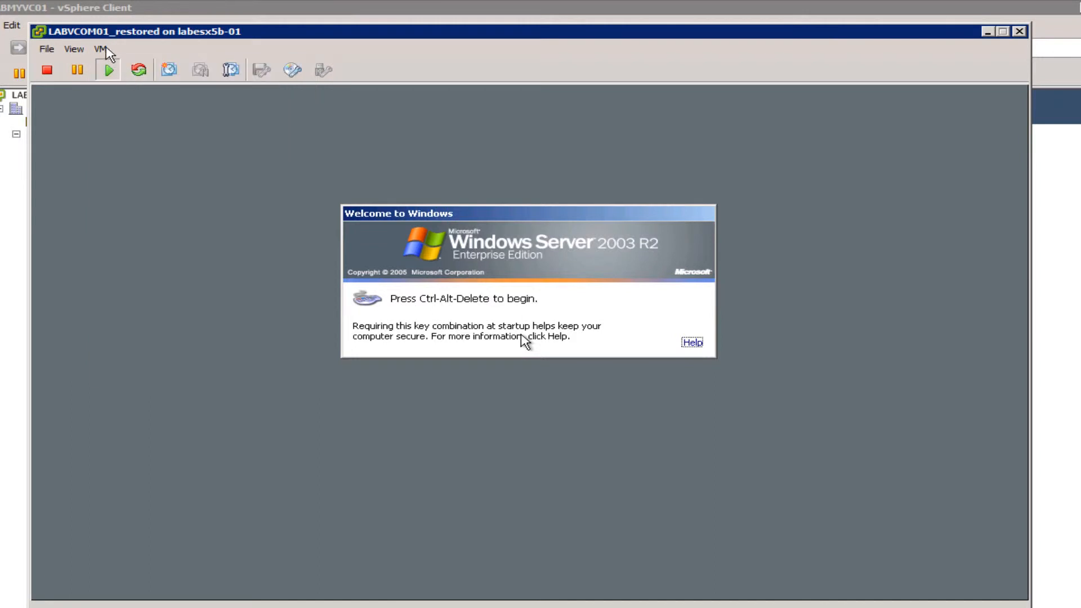
left_click(100, 49)
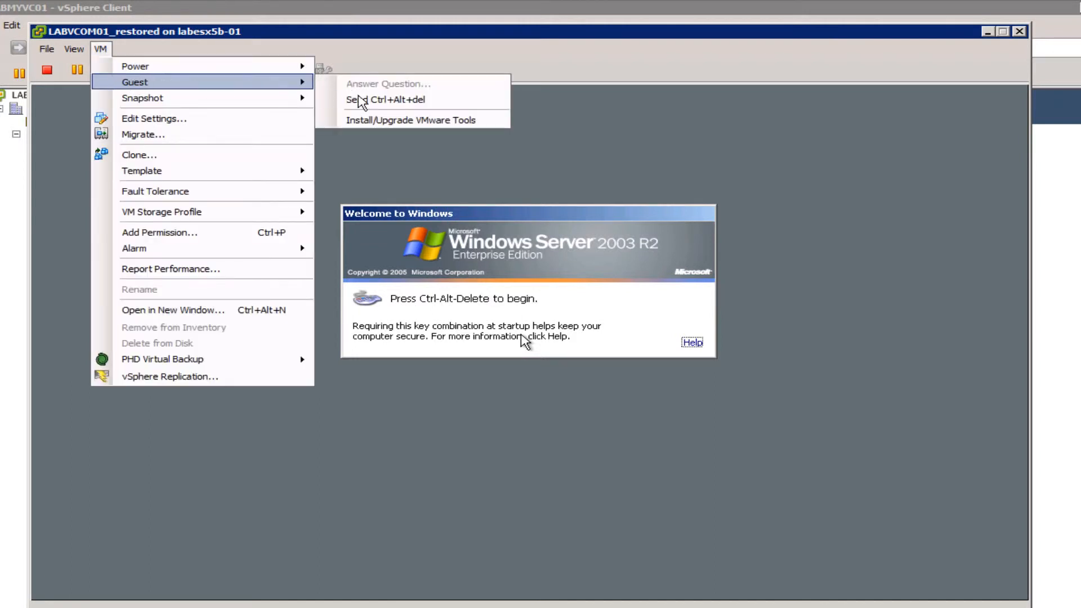
left_click(387, 99)
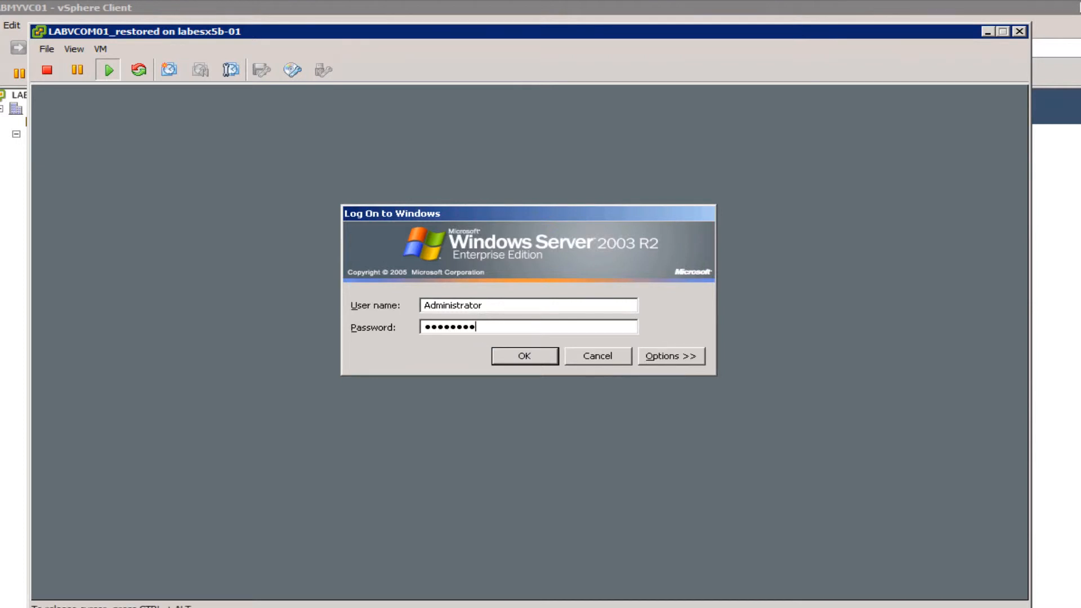
left_click(523, 355)
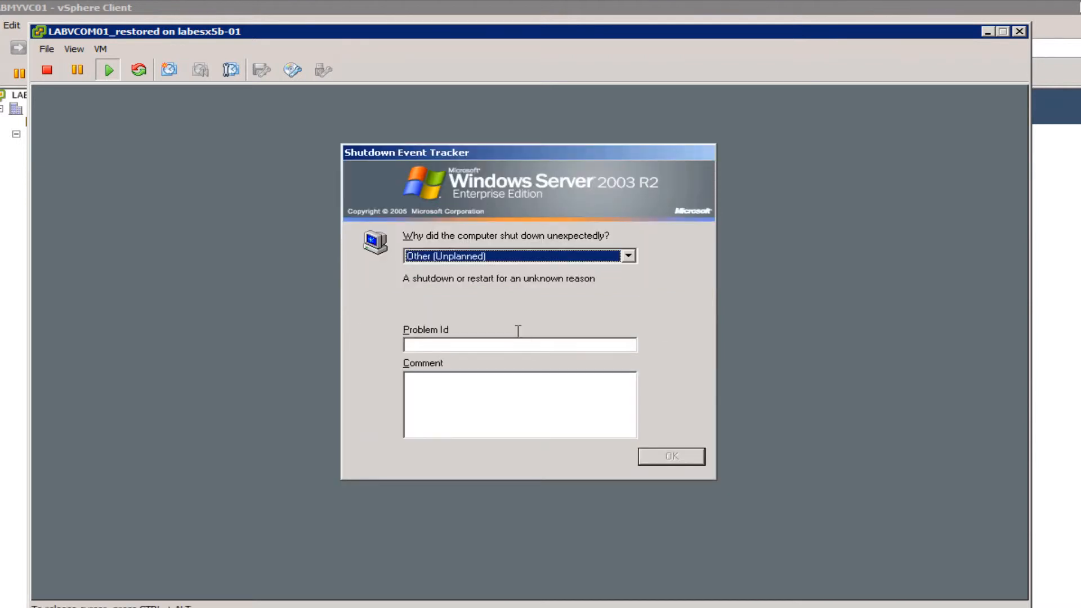
left_click(519, 405)
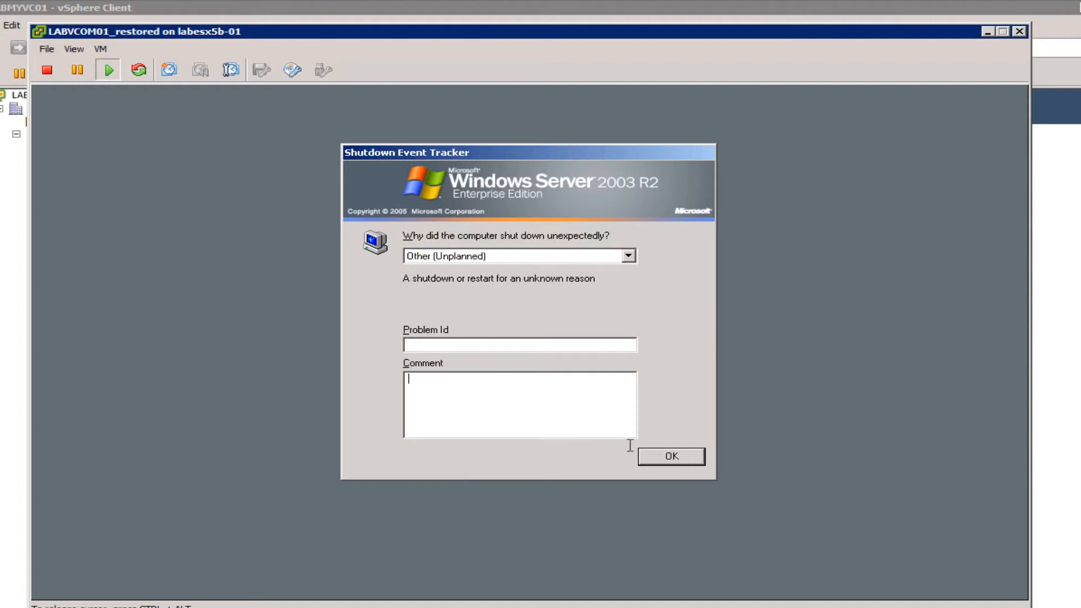
left_click(670, 455)
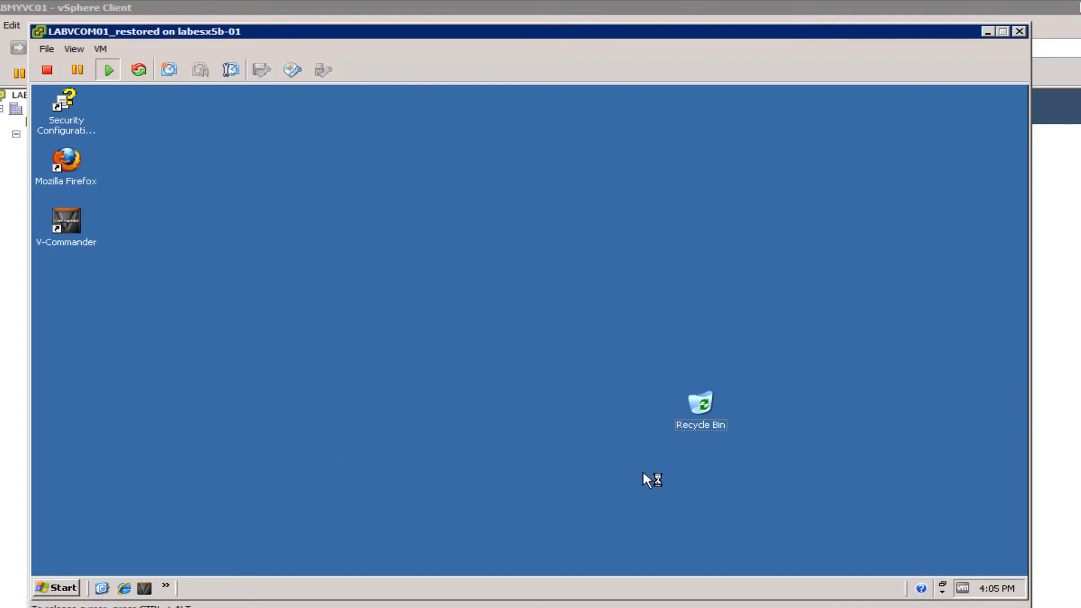
mouse_move(77, 590)
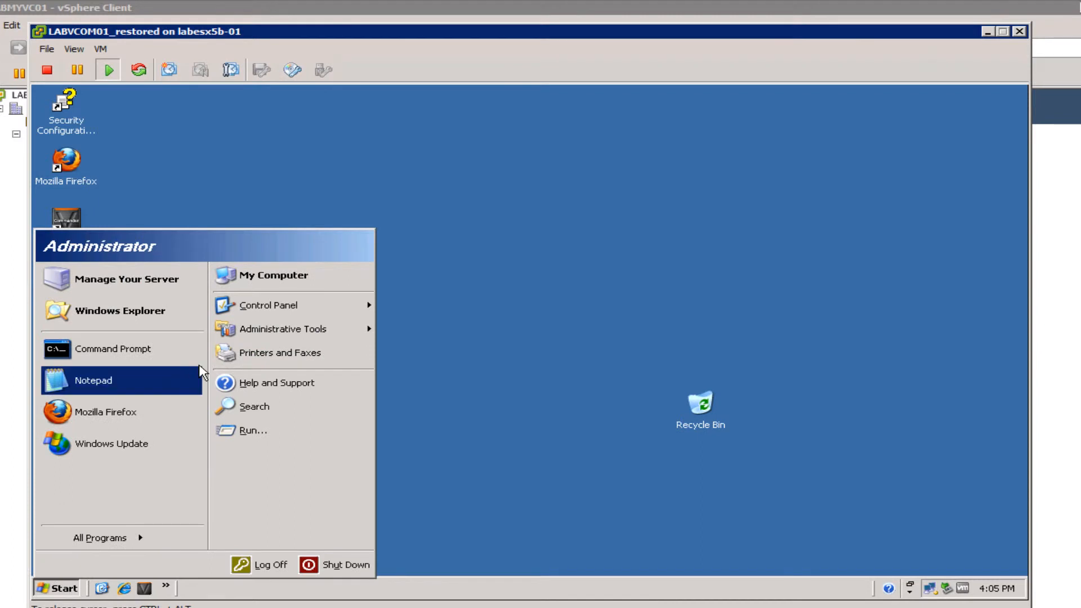
right_click(272, 276)
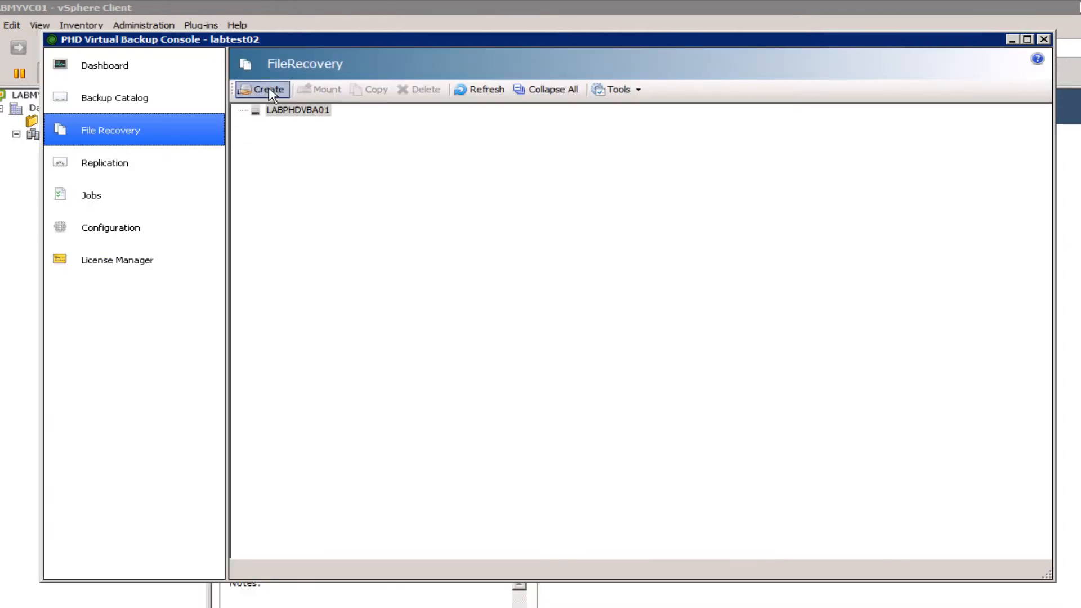
mouse_move(268, 191)
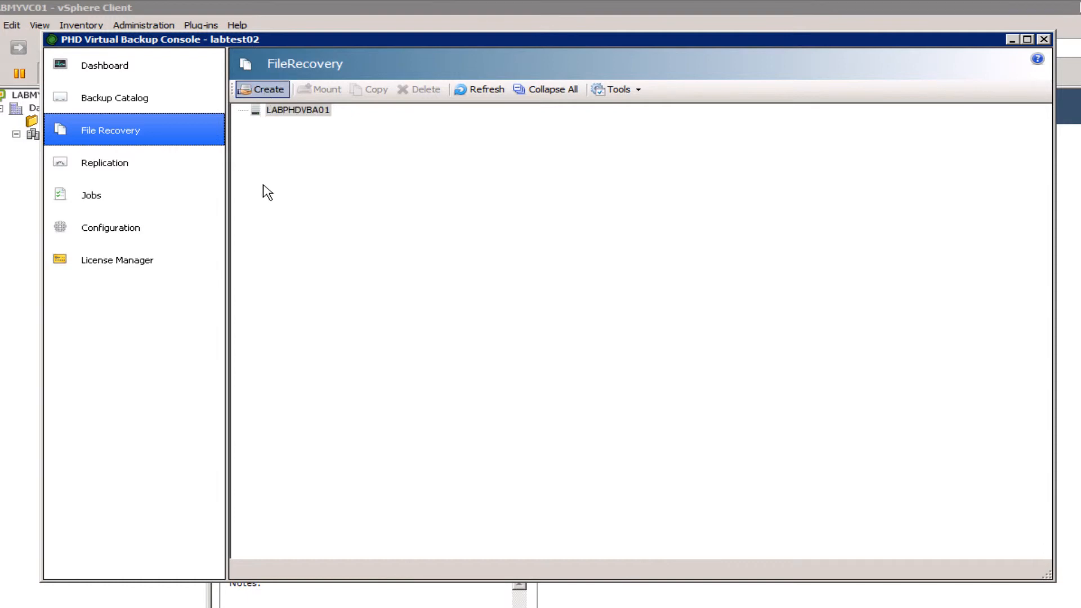
Step: Create a file-recovery share from the LABVDICON01 2/22/2012 8:00 PM backup
left_click(268, 89)
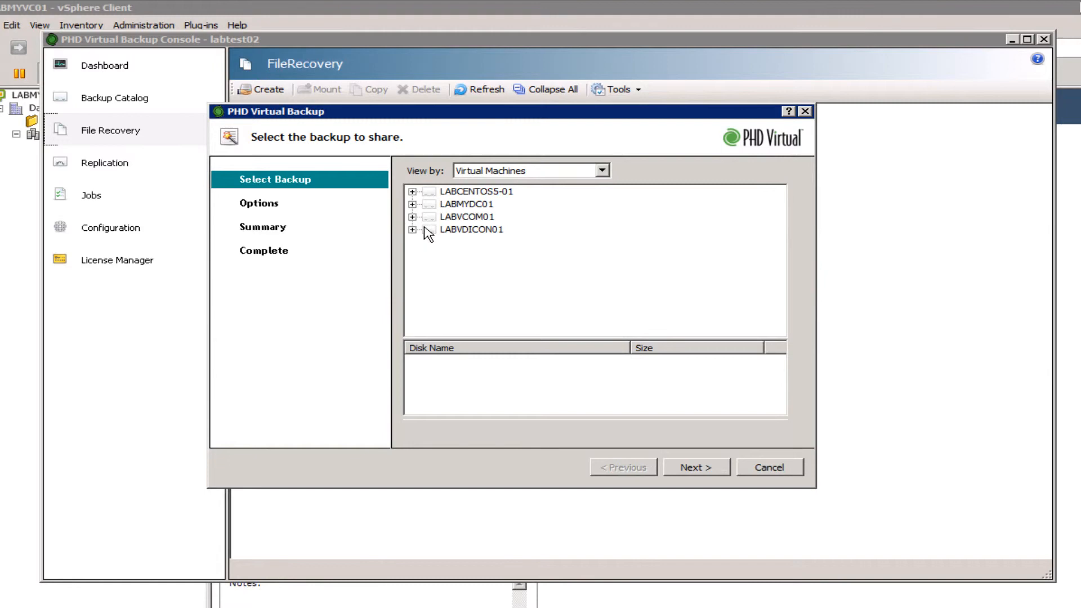
left_click(414, 230)
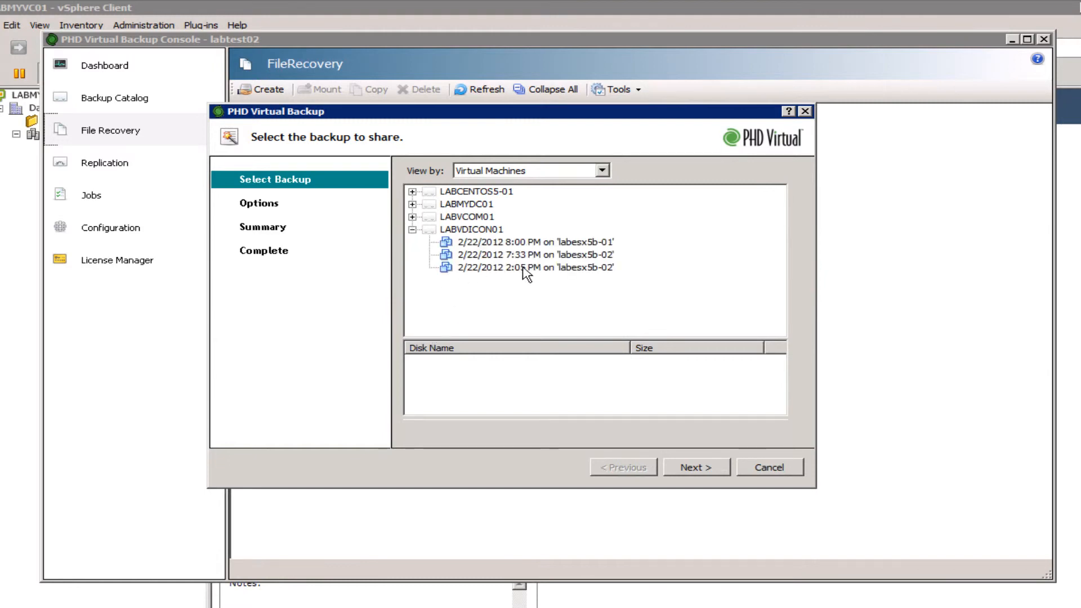
left_click(532, 242)
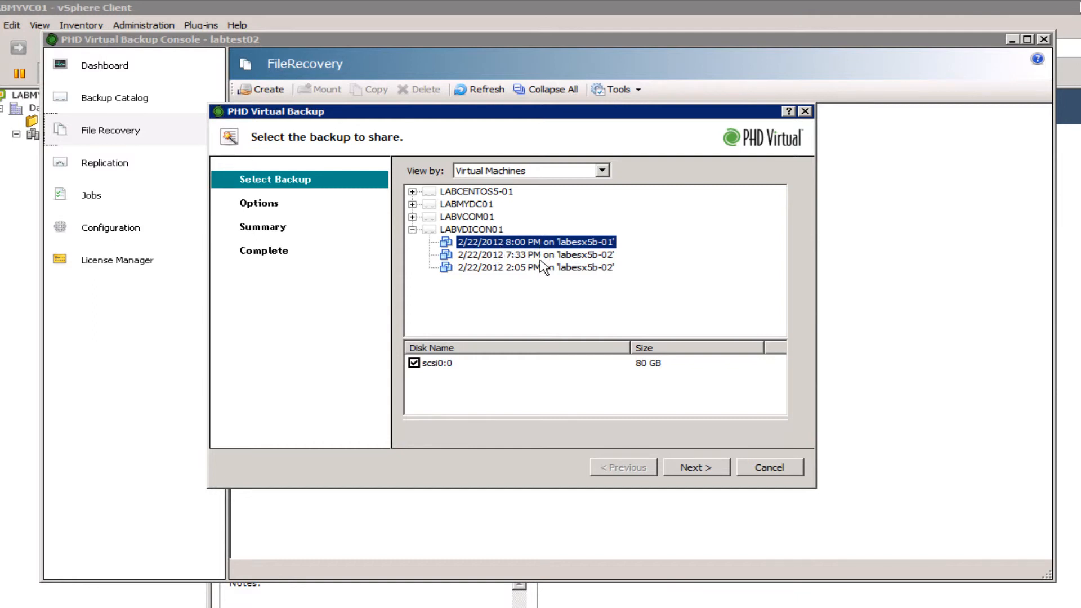
mouse_move(547, 290)
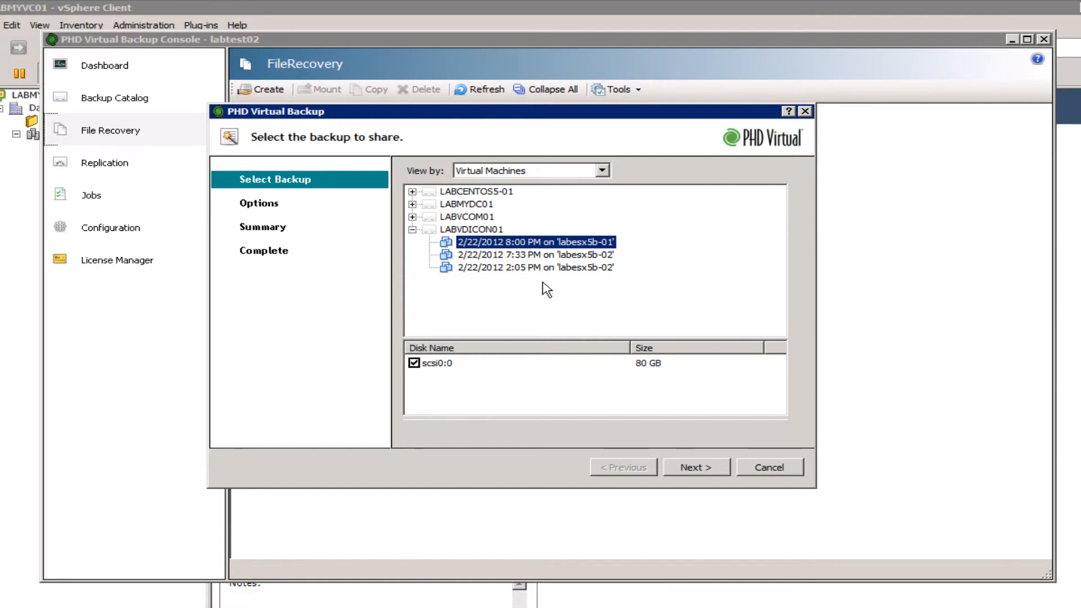
left_click(696, 467)
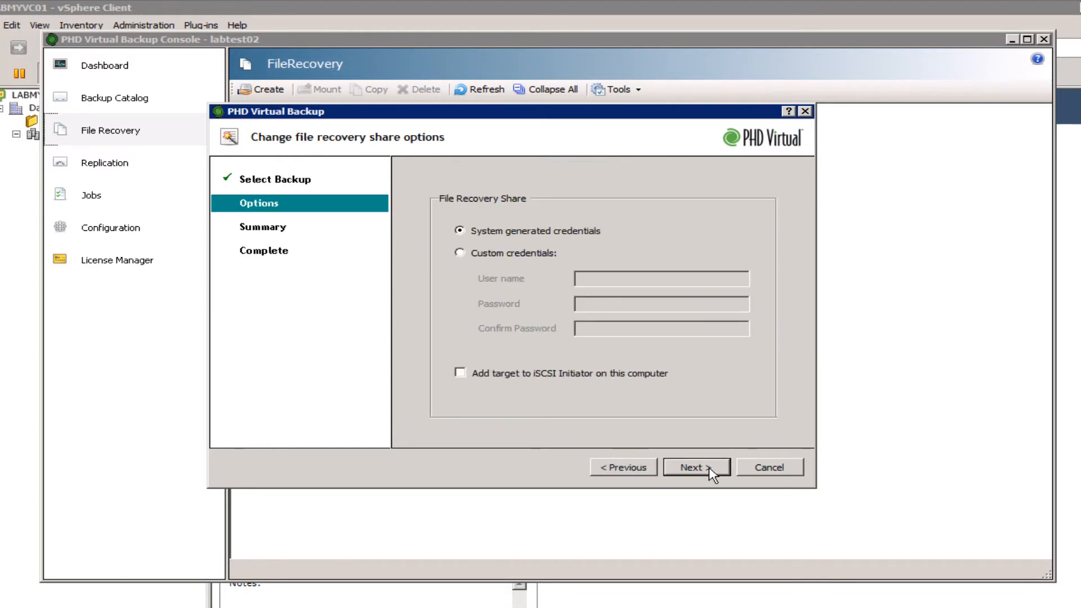
mouse_move(473, 380)
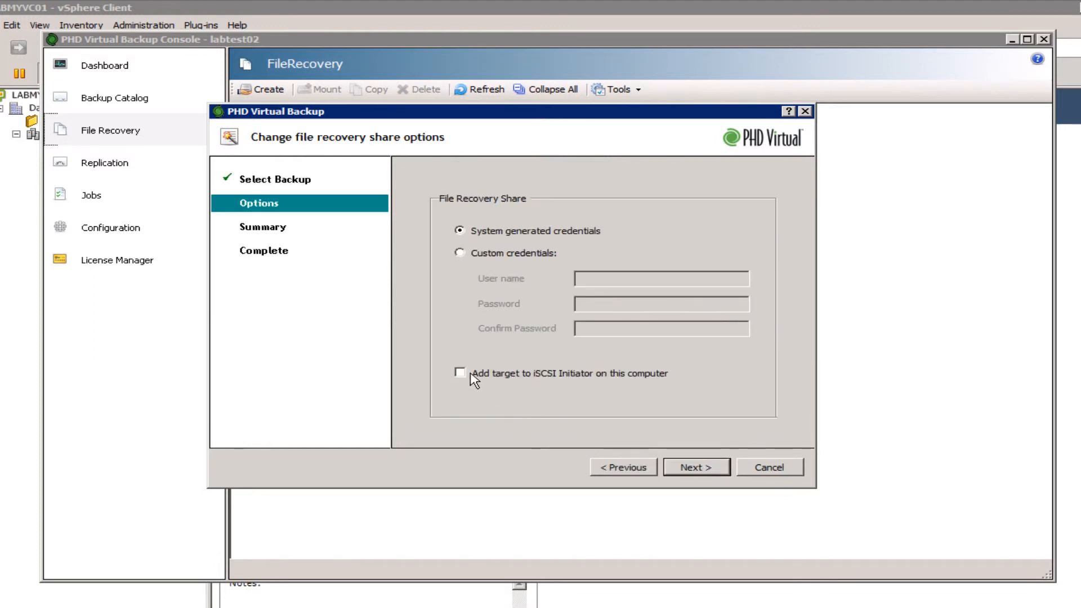
Step: Add the share's target to the iSCSI Initiator, keep generated credentials, and submit
left_click(460, 372)
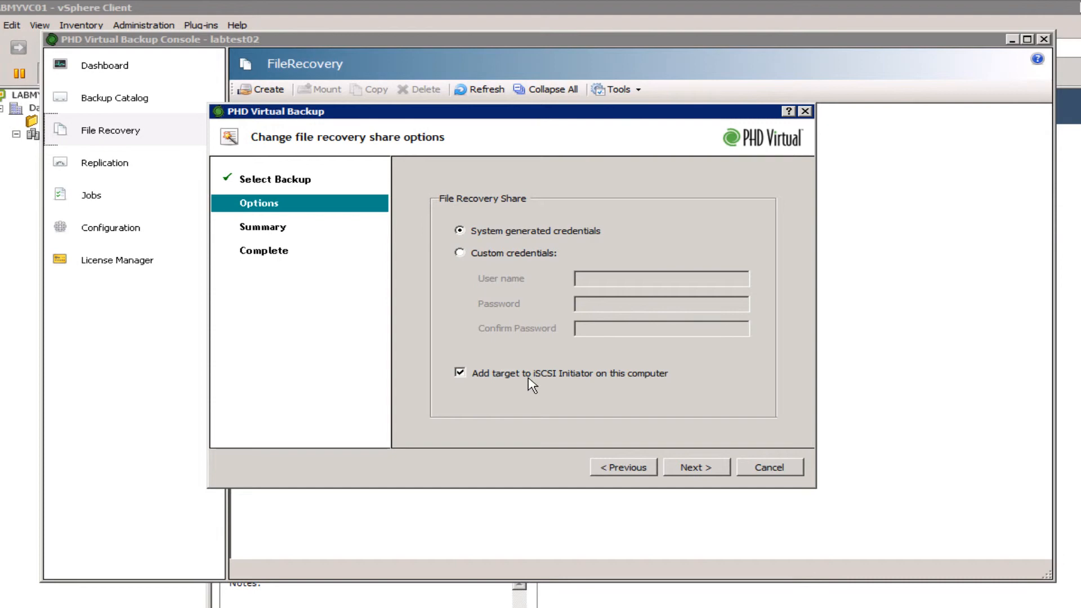
mouse_move(531, 504)
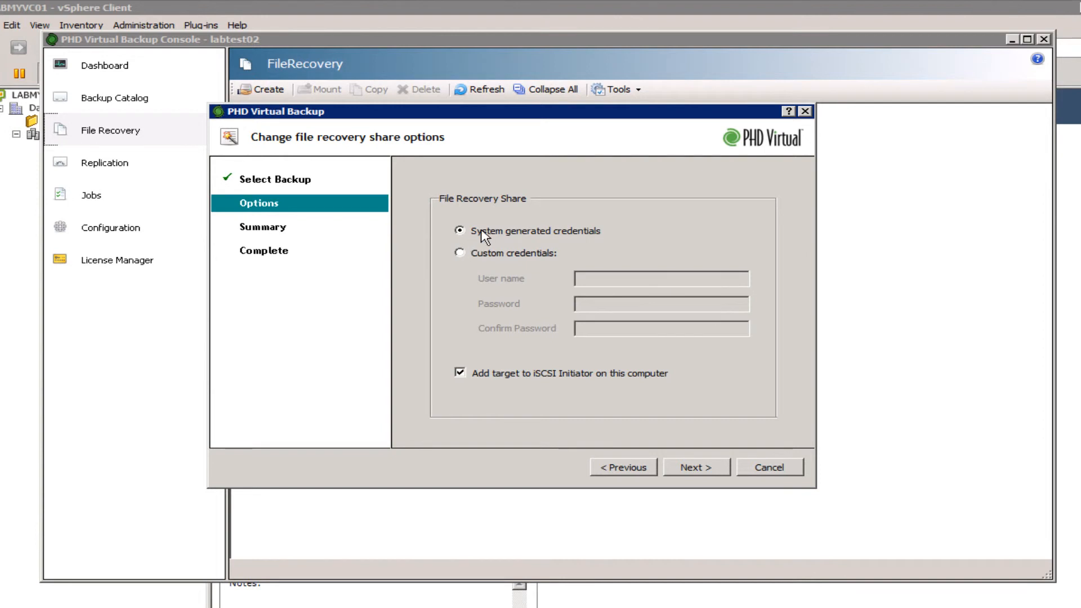
left_click(697, 467)
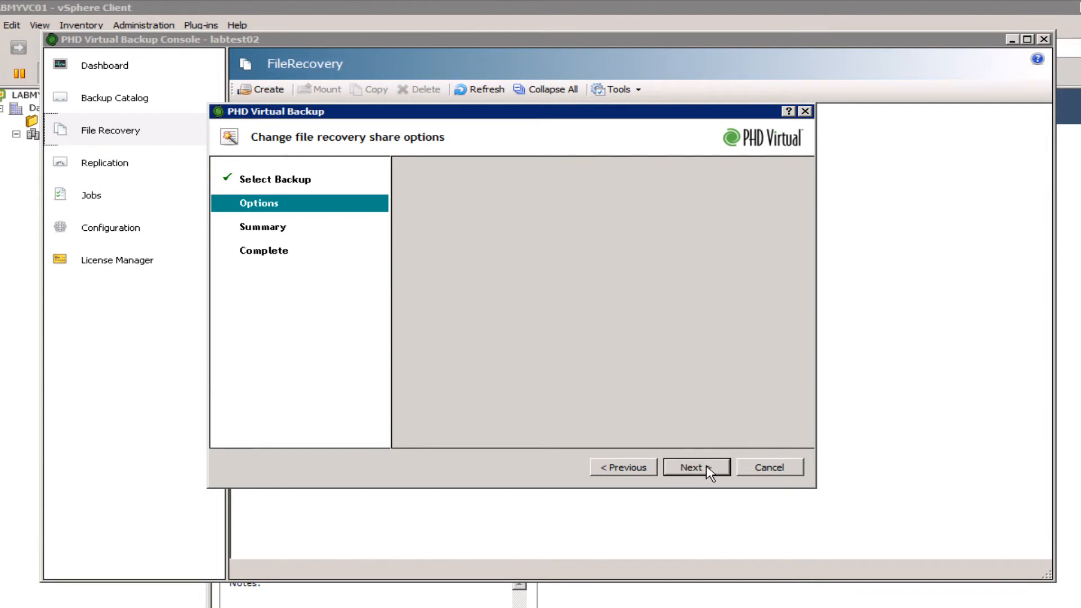
left_click(694, 467)
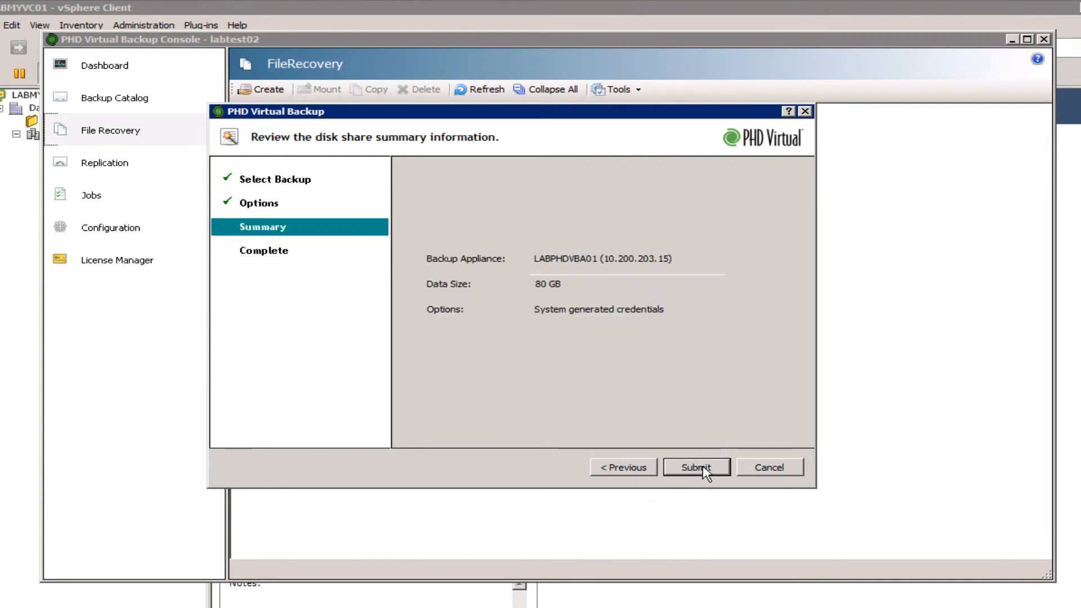
left_click(696, 467)
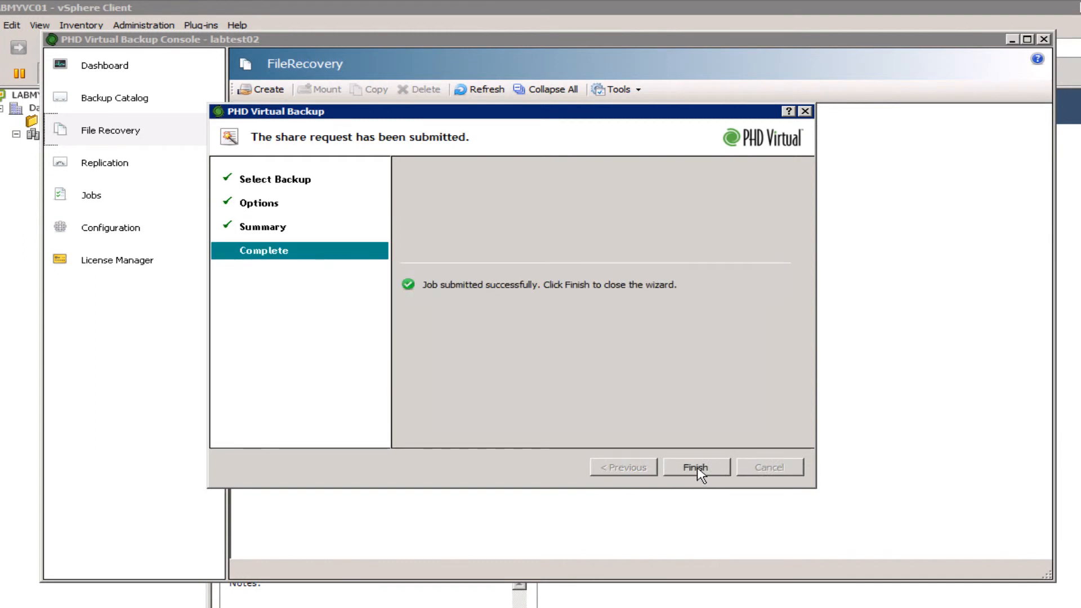
left_click(695, 467)
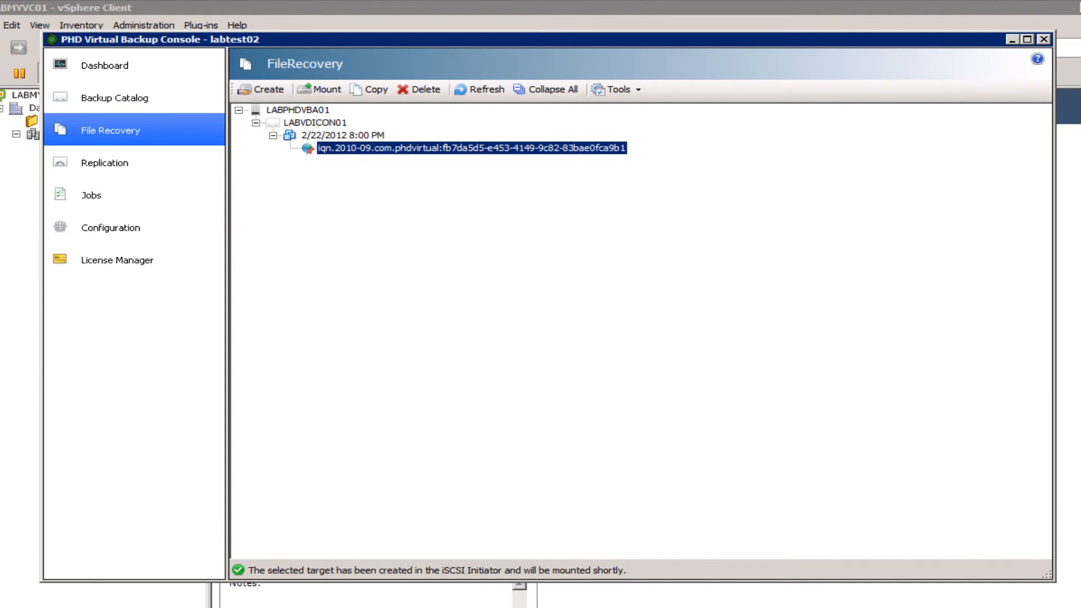
Step: Confirm in iSCSI Initiator that the phdvirtual fb7da5d5 target is Connected, then cancel
left_click(6, 605)
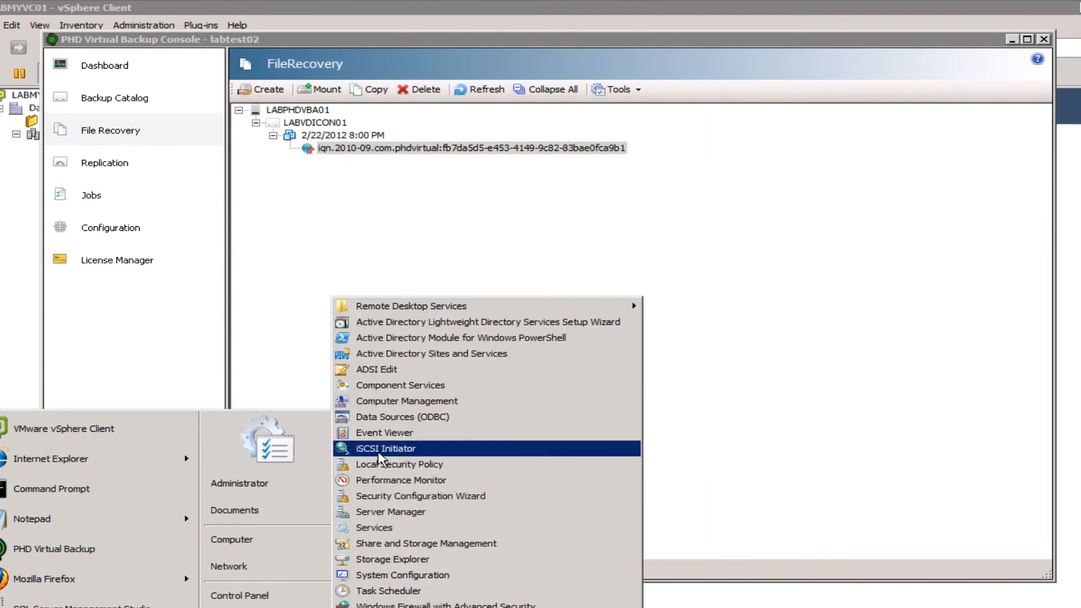
left_click(384, 448)
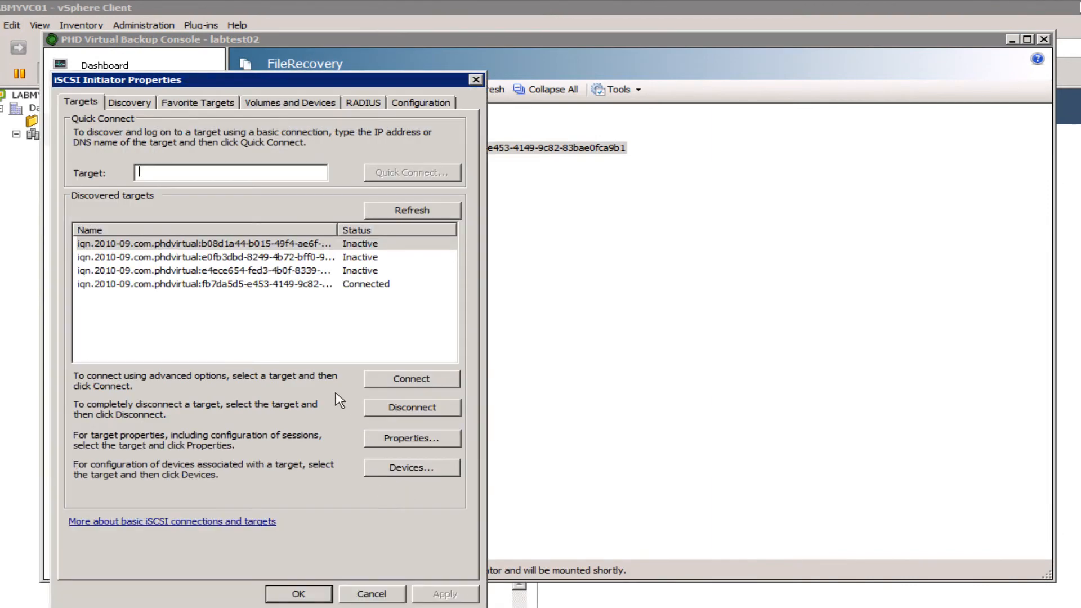
left_click(207, 284)
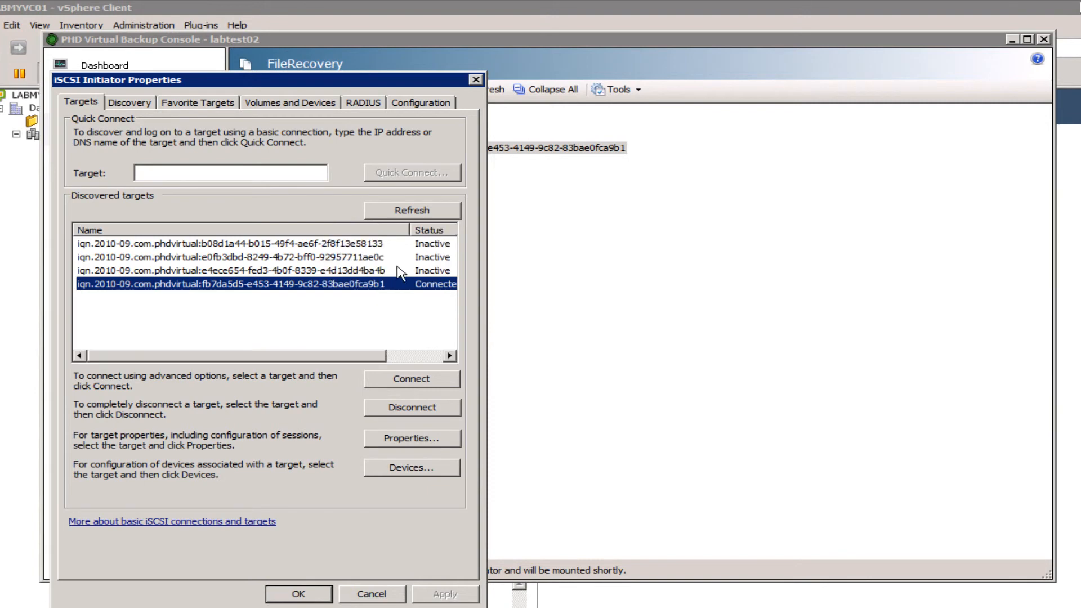
mouse_move(616, 163)
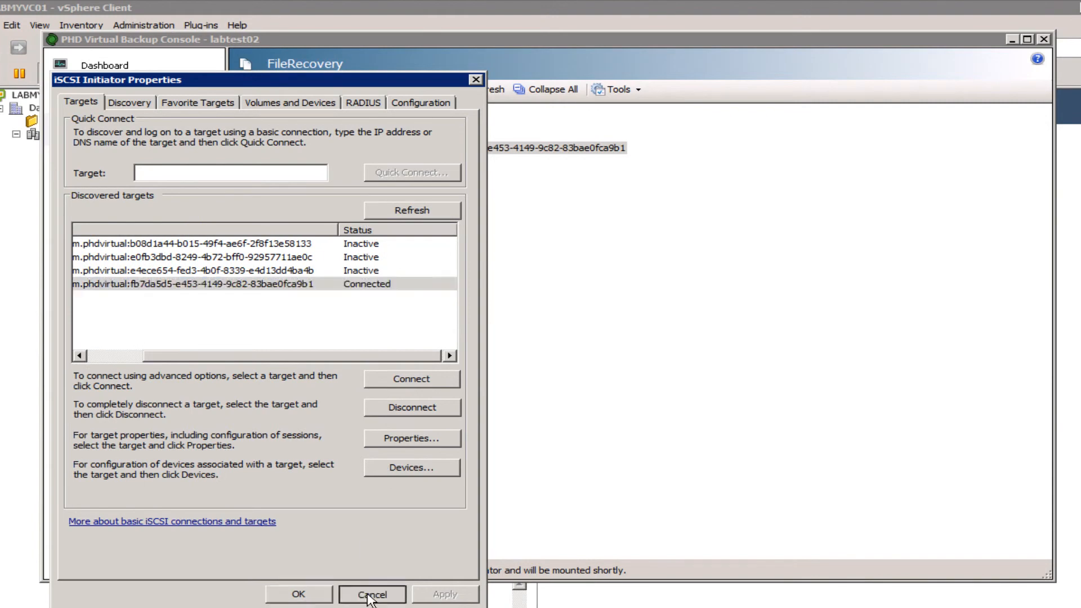
left_click(371, 595)
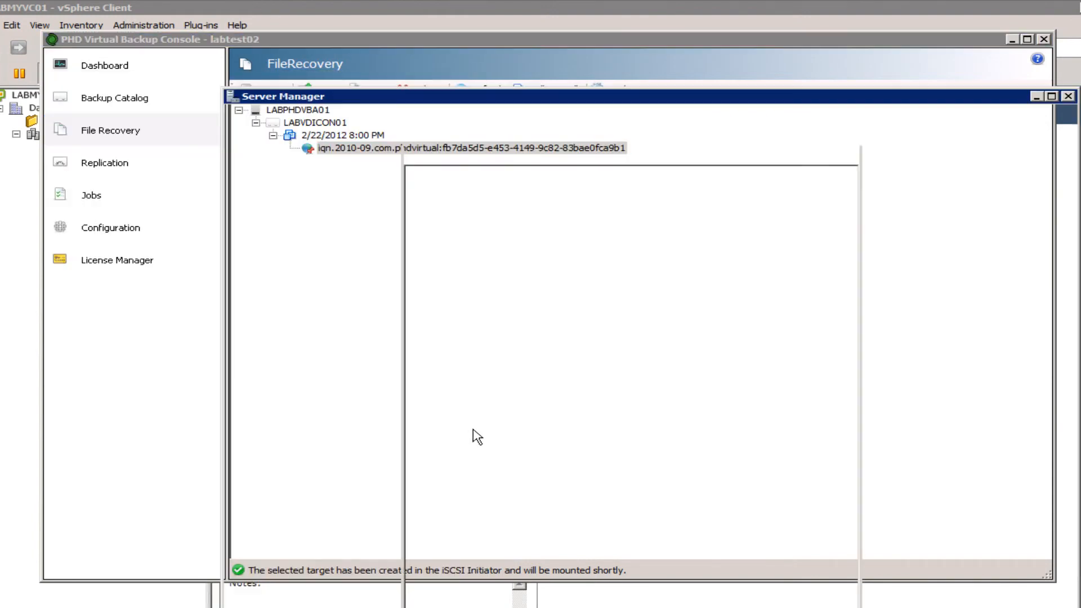
Step: Bring the 80 GB Disk 2 online in Disk Management so NTFS volume F: shows healthy
left_click(319, 330)
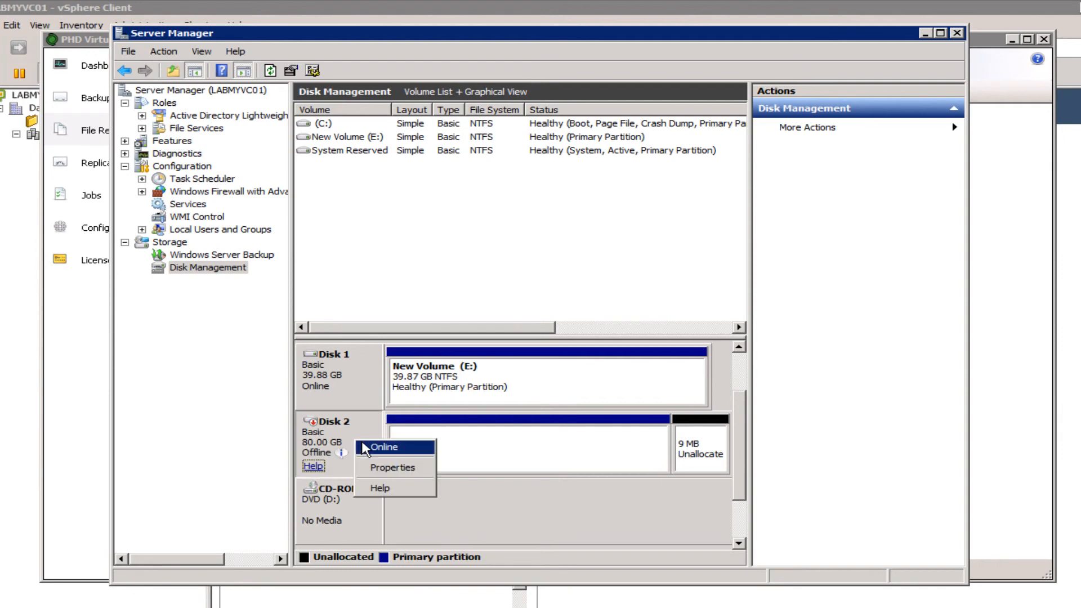
left_click(385, 446)
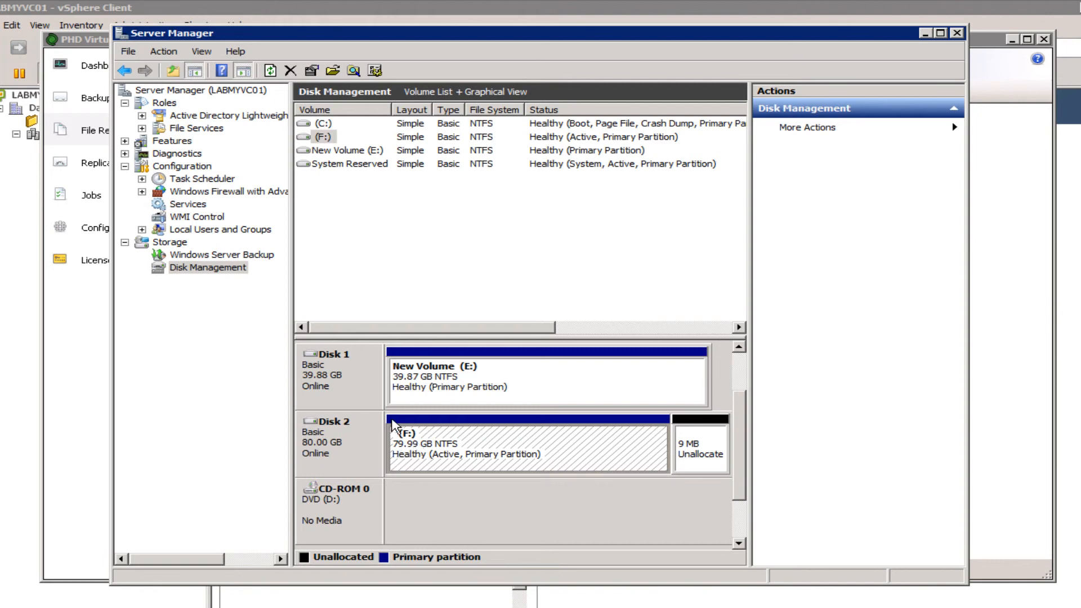
mouse_move(405, 214)
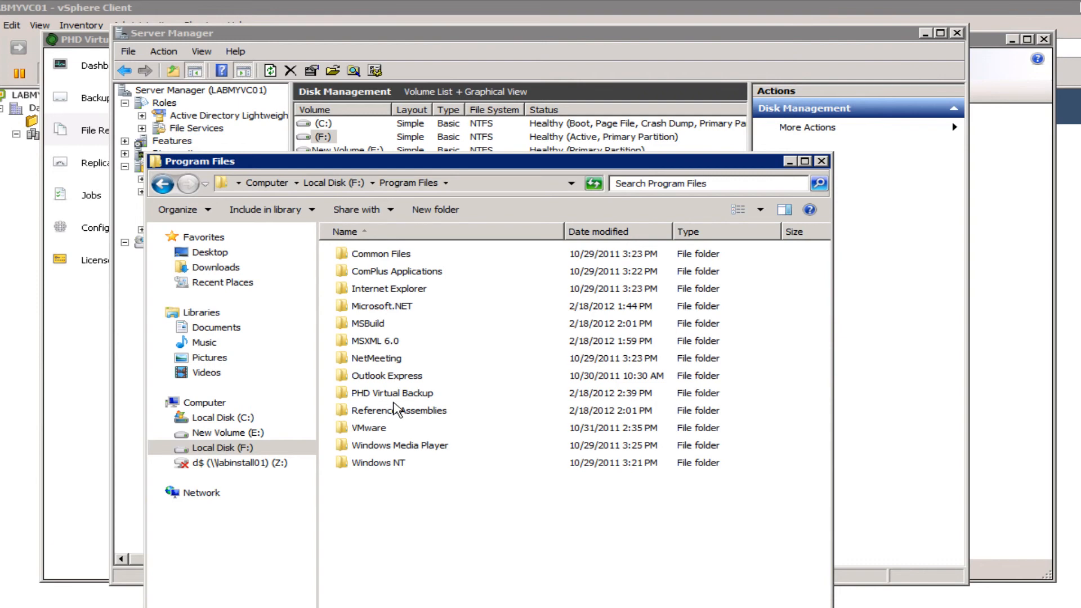
Step: Browse F:\Program Files\Outlook Express, close Explorer, and bring up the F: volume's actions
double_click(387, 375)
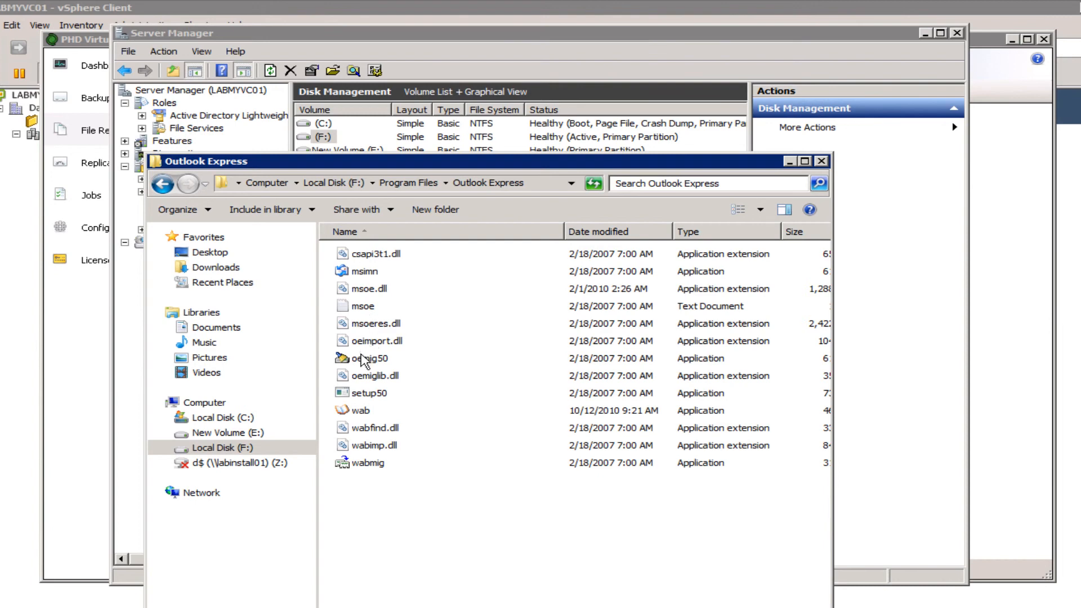
mouse_move(735, 231)
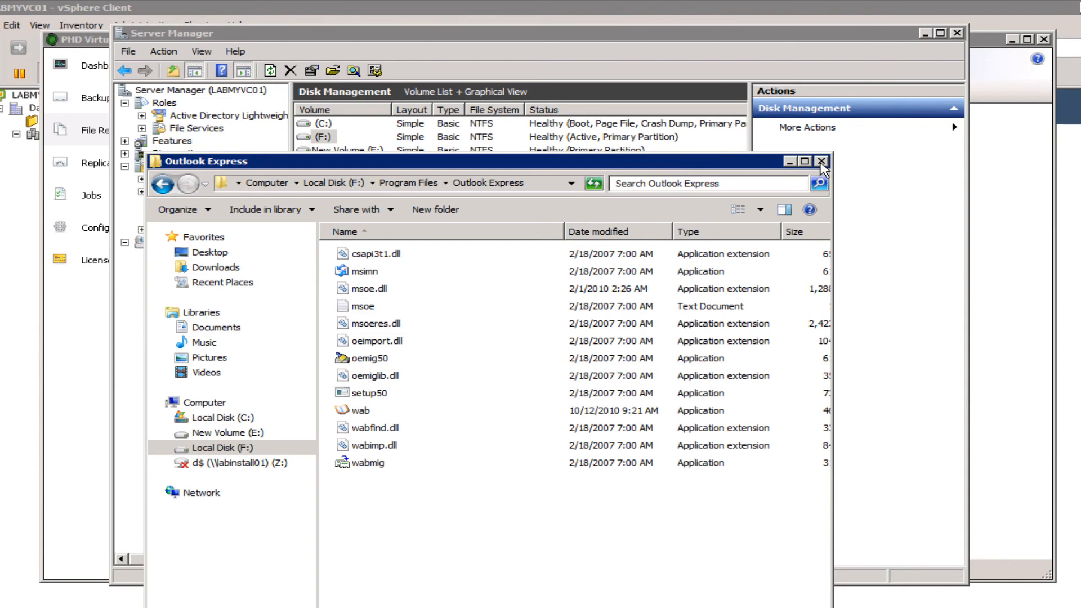
left_click(822, 161)
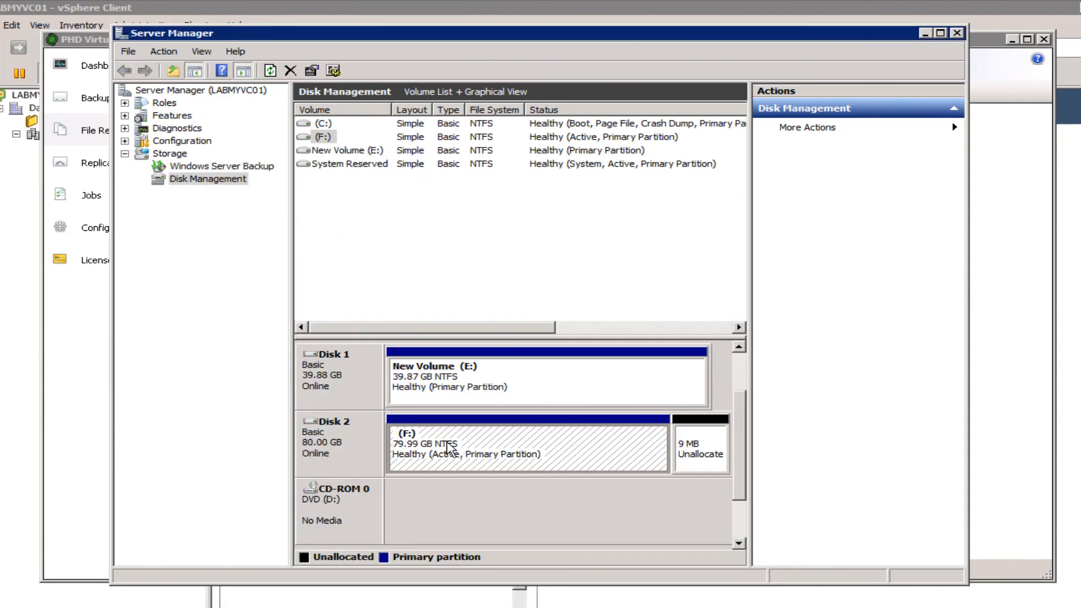
right_click(448, 444)
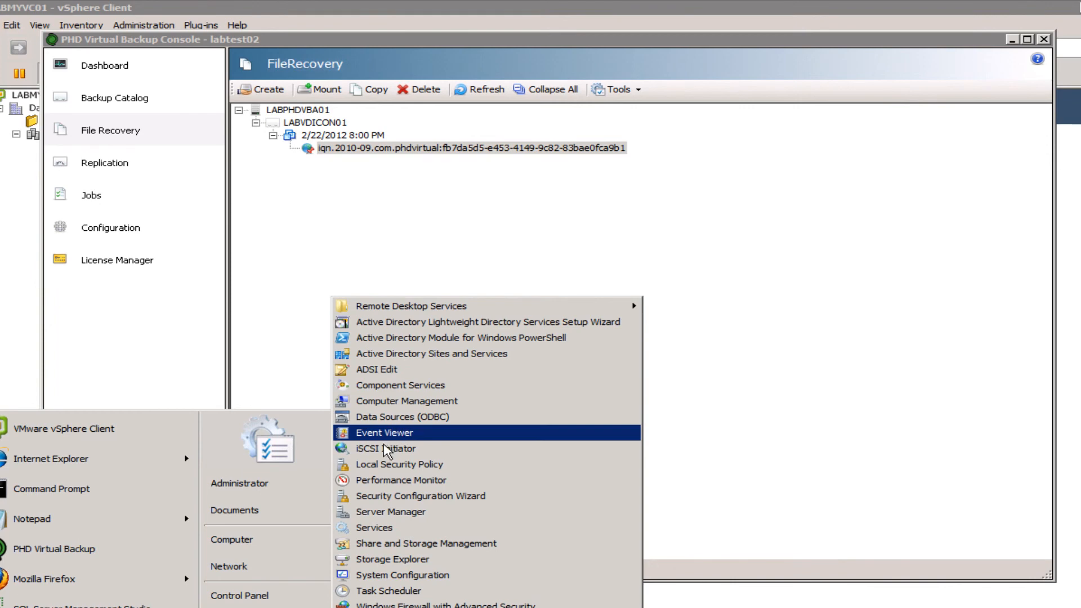
Step: In iSCSI Initiator, disconnect all sessions of the connected phdvirtual recovery target
left_click(386, 448)
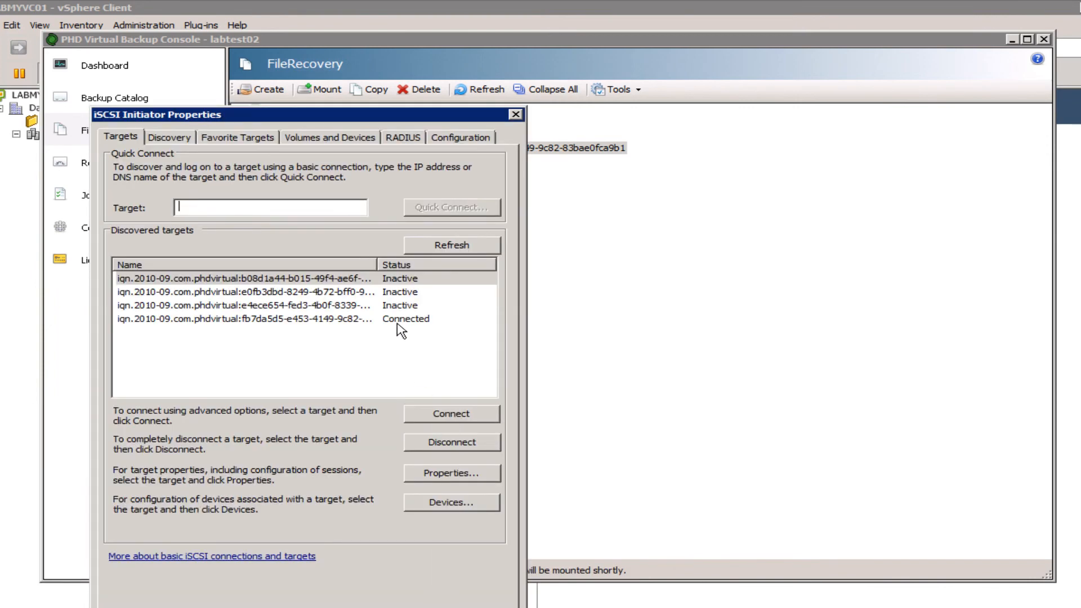
left_click(451, 442)
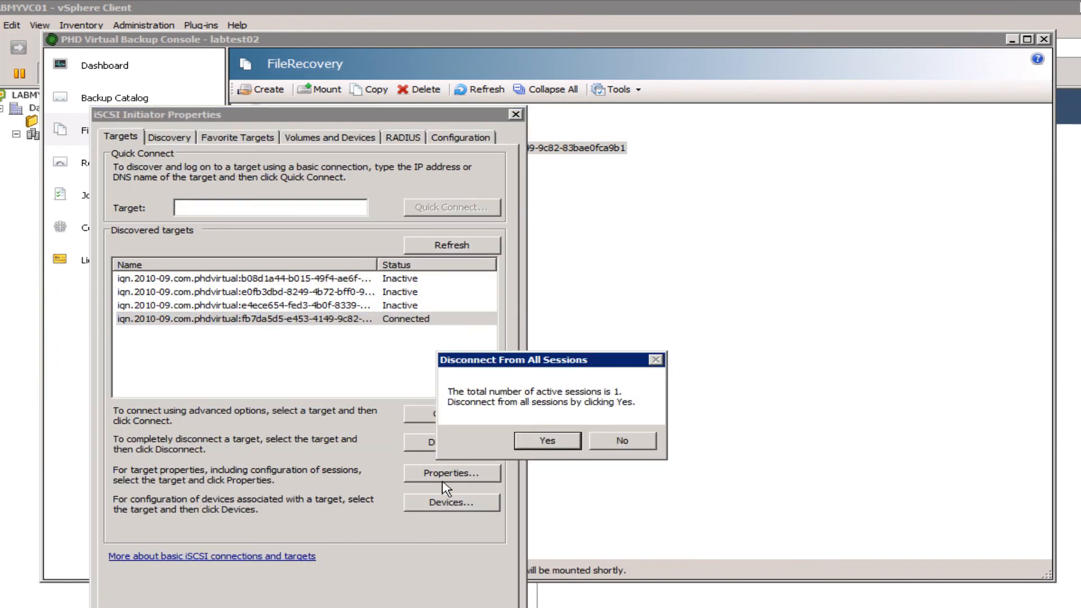
left_click(546, 440)
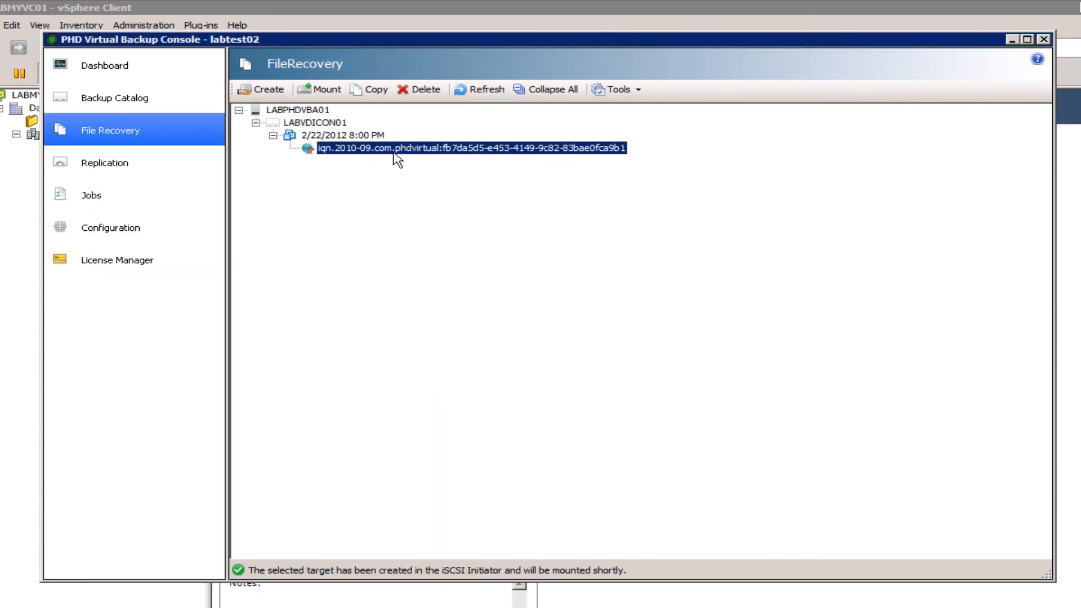
Step: Delete the LABVDICON01 iqn recovery share from the File Recovery tree and confirm
left_click(425, 89)
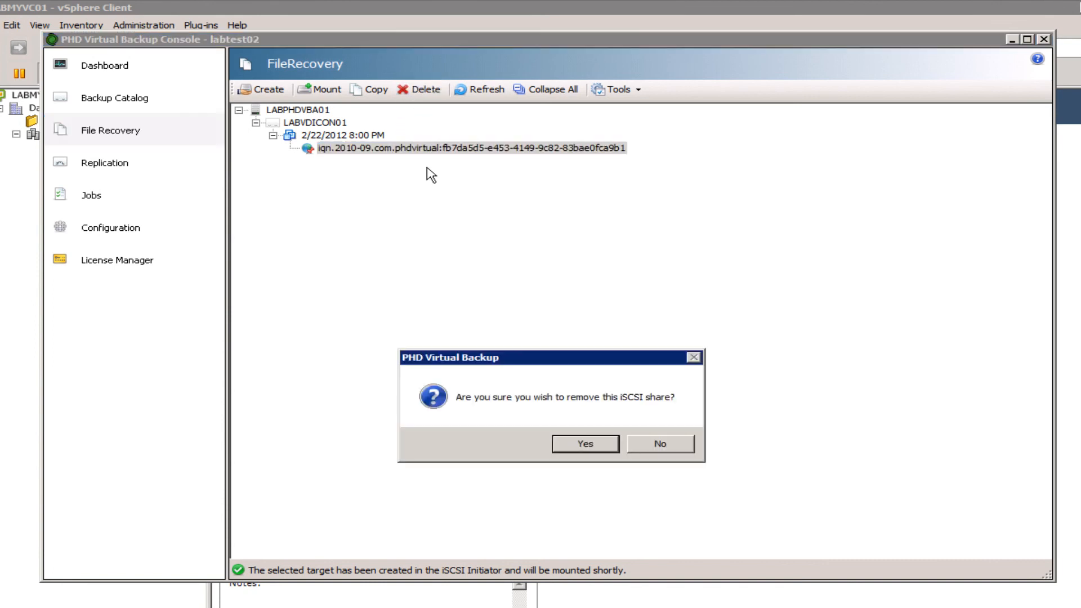
left_click(583, 443)
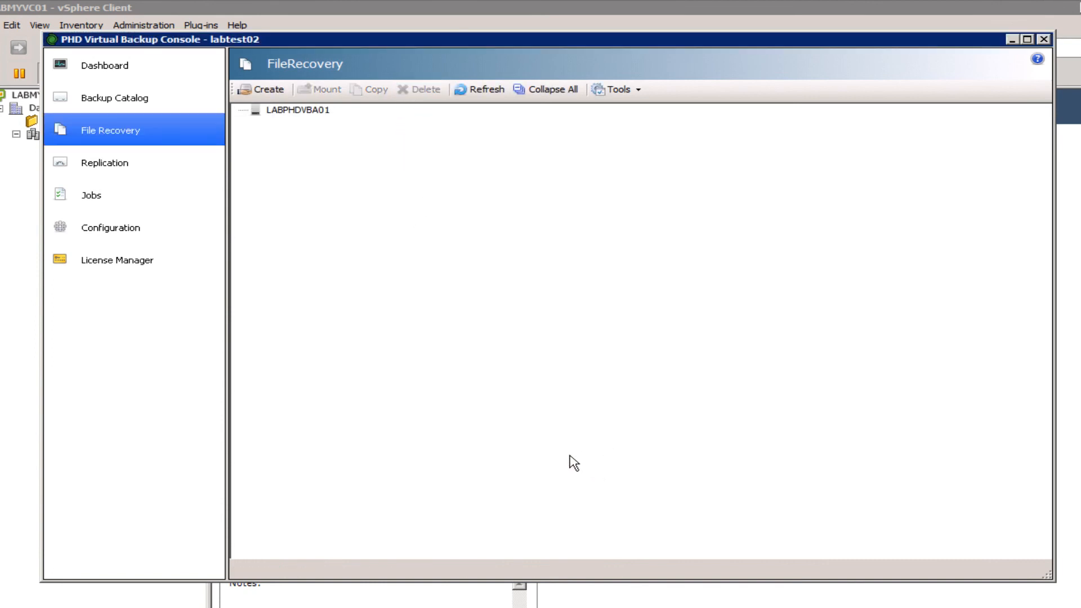
mouse_move(384, 290)
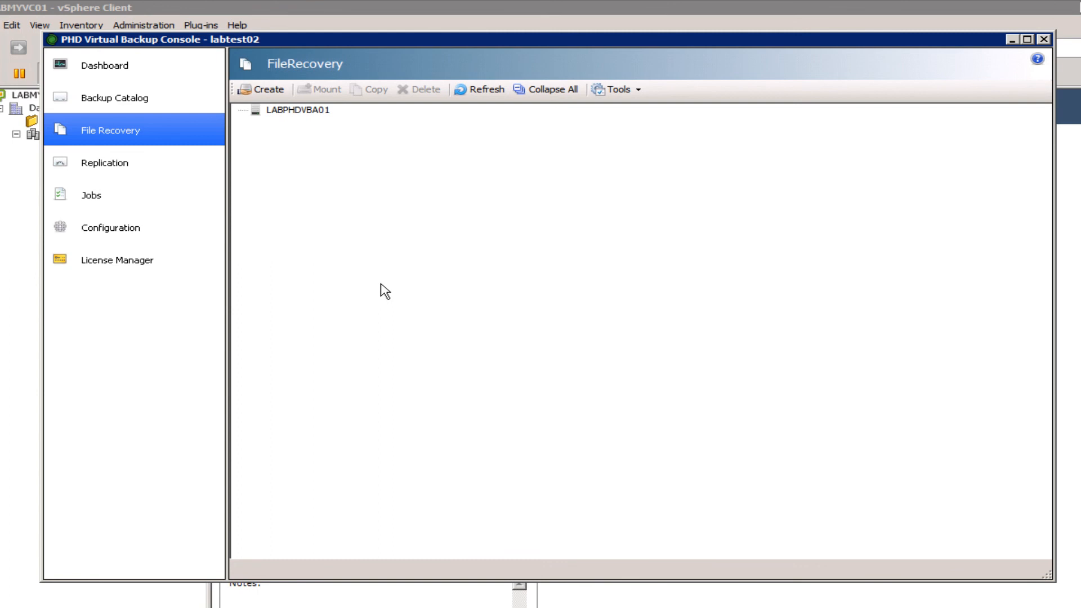